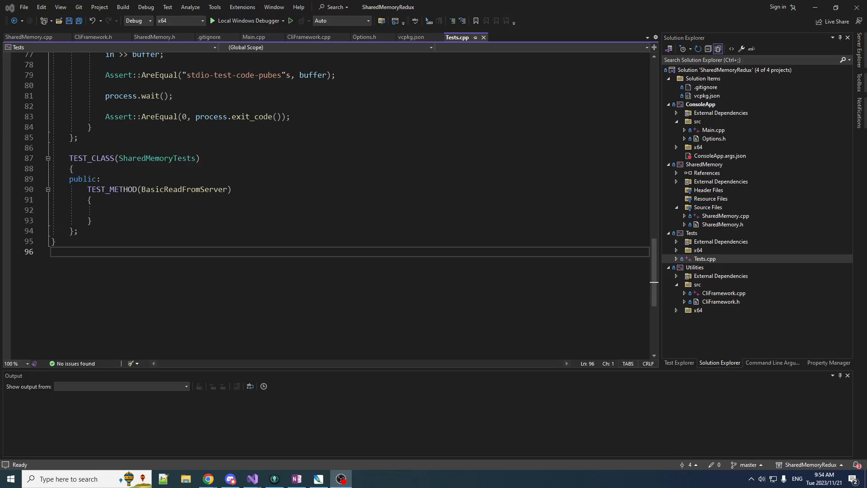
mouse_move(296, 441)
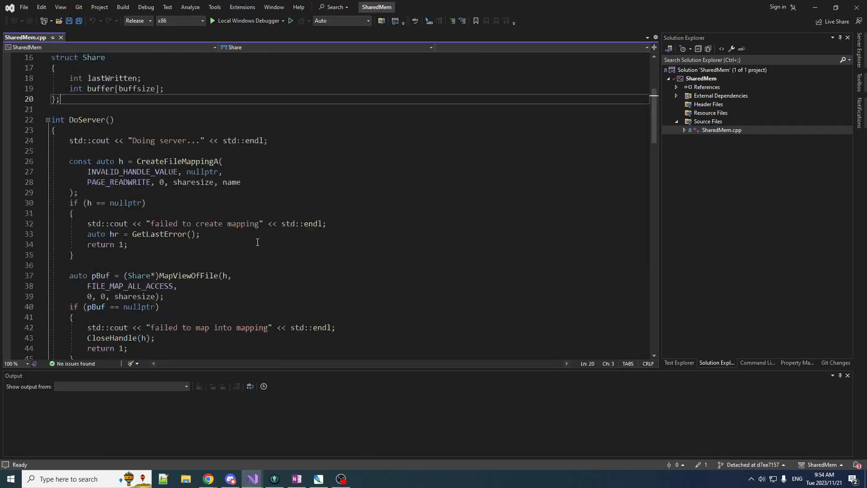
Step: Scroll down SharedMem.cpp past DoServer's write loop to the DoClient function
scroll(down, 3)
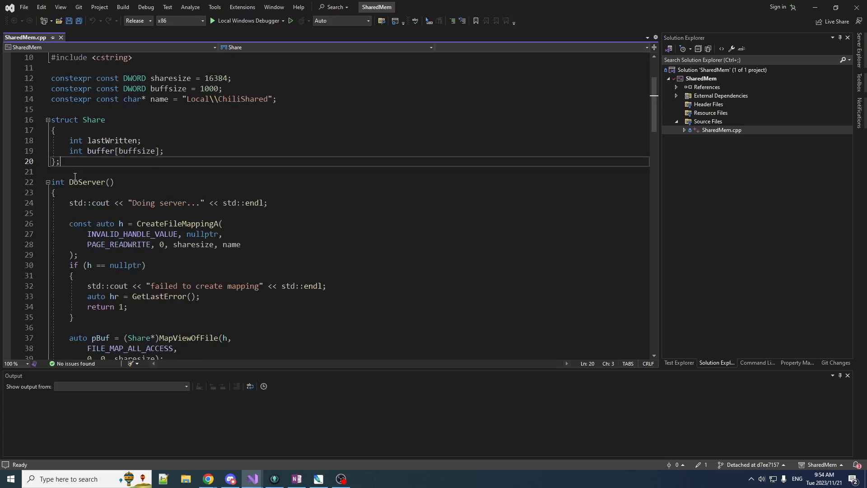
scroll(down, 3)
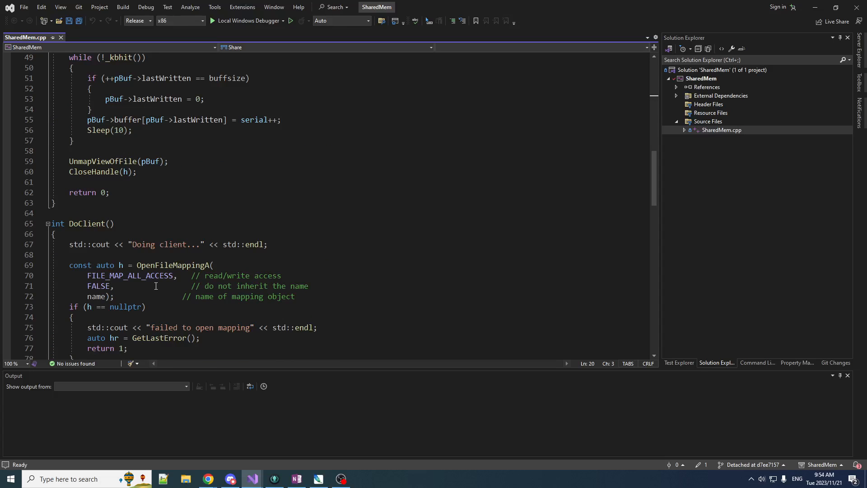
mouse_move(178, 296)
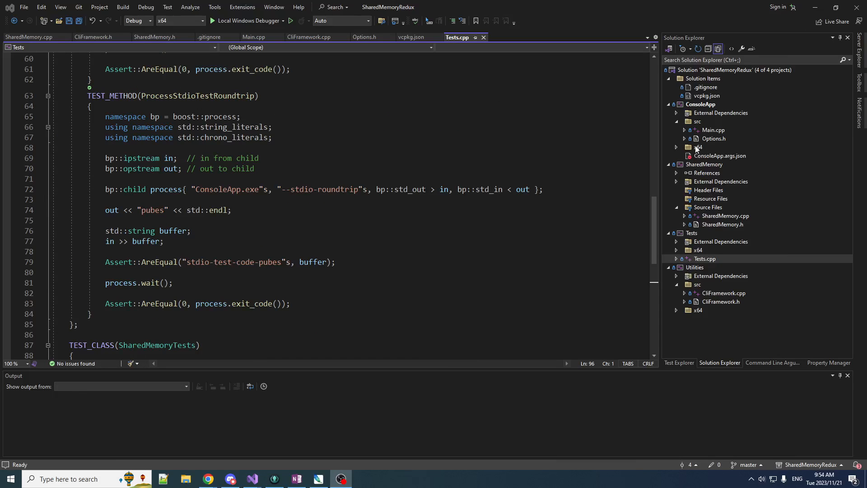
mouse_move(729, 321)
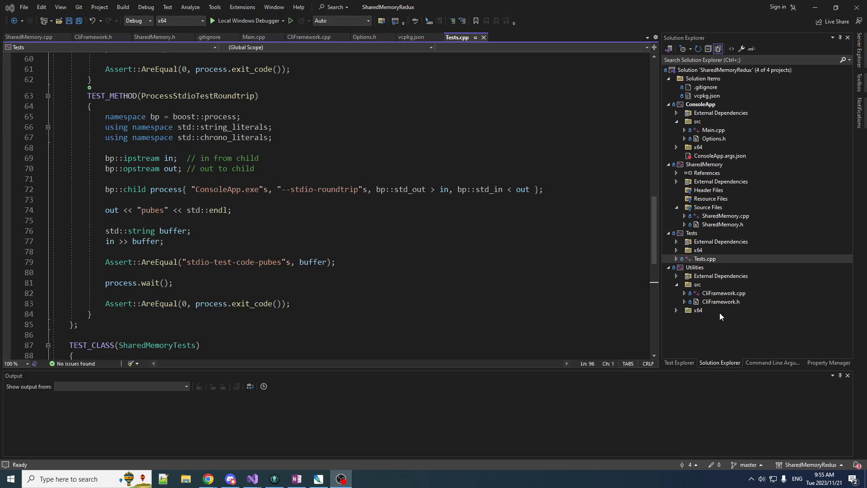
Step: Look over vcpkg.json, then scroll down through the Tests.cpp unit tests
click(707, 96)
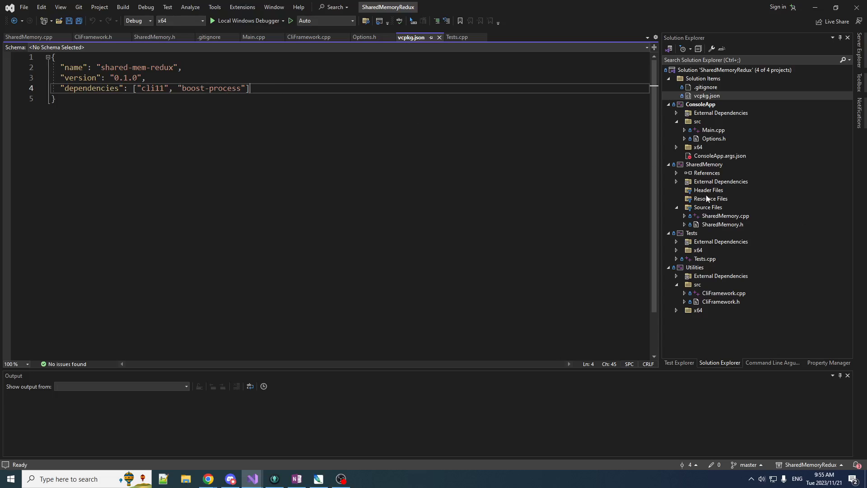
click(456, 37)
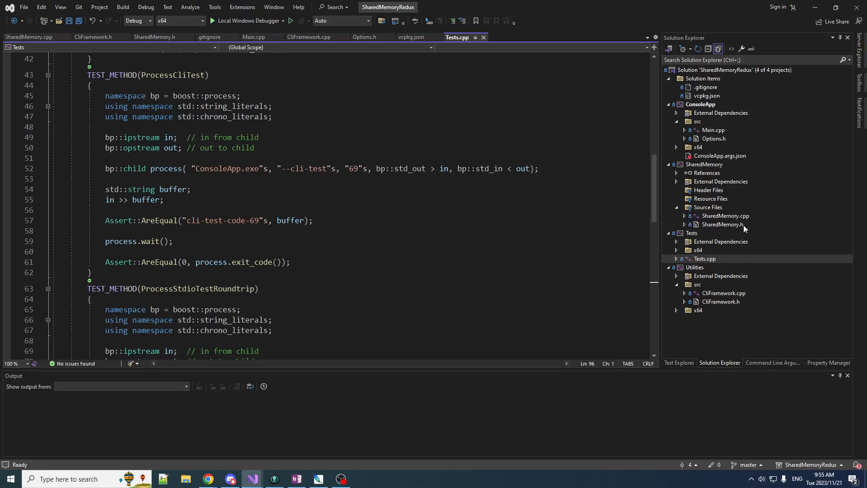
mouse_move(721, 145)
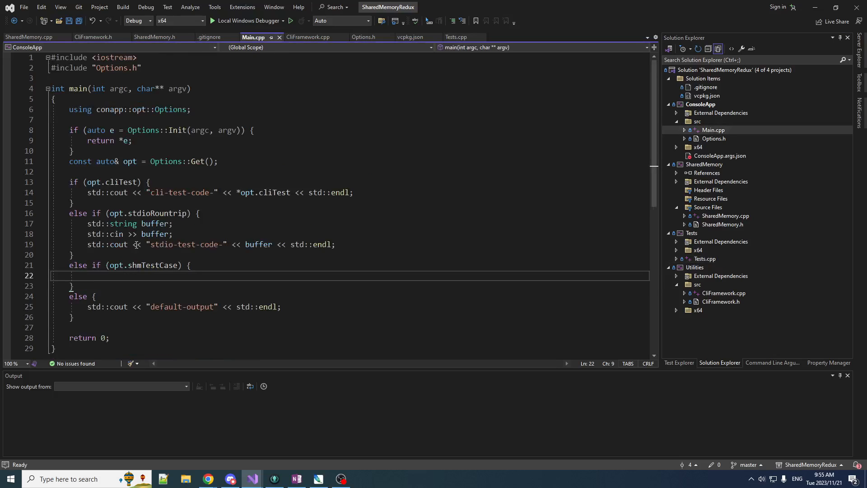
mouse_move(77, 89)
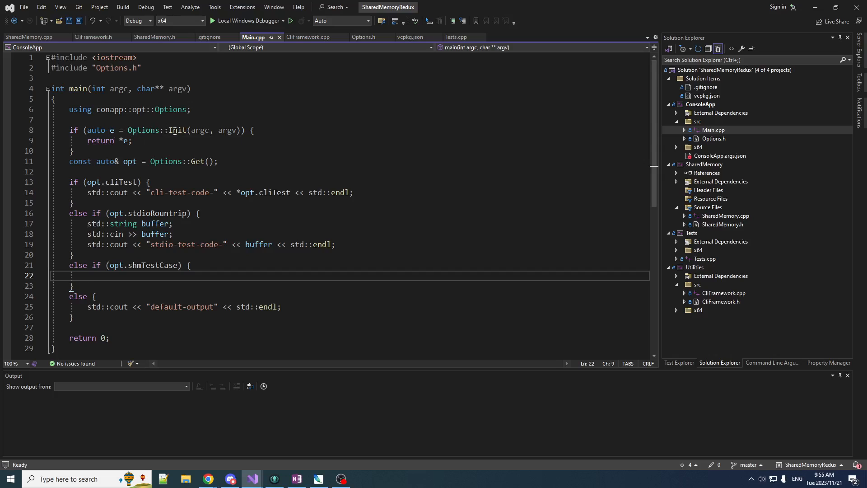
mouse_move(114, 192)
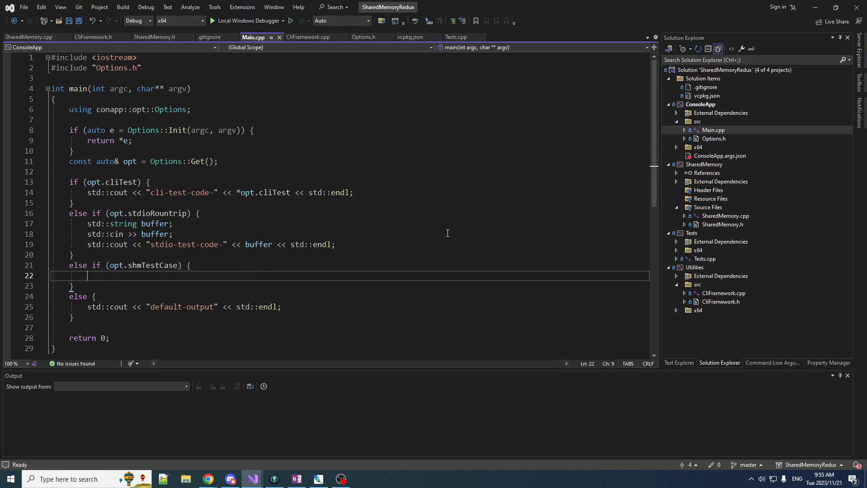
click(707, 259)
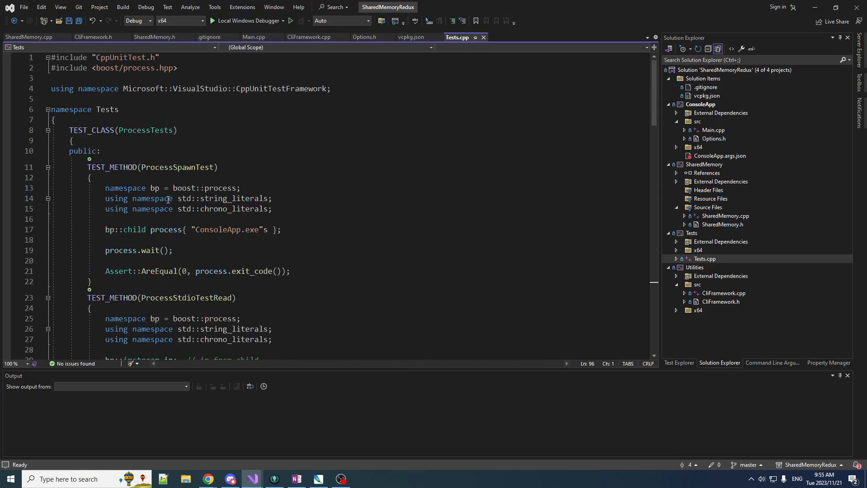
scroll(down, 3)
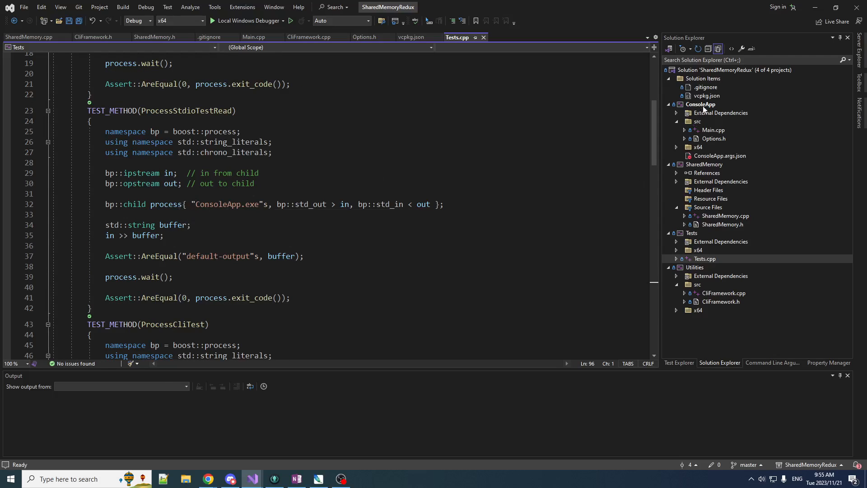
scroll(down, 3)
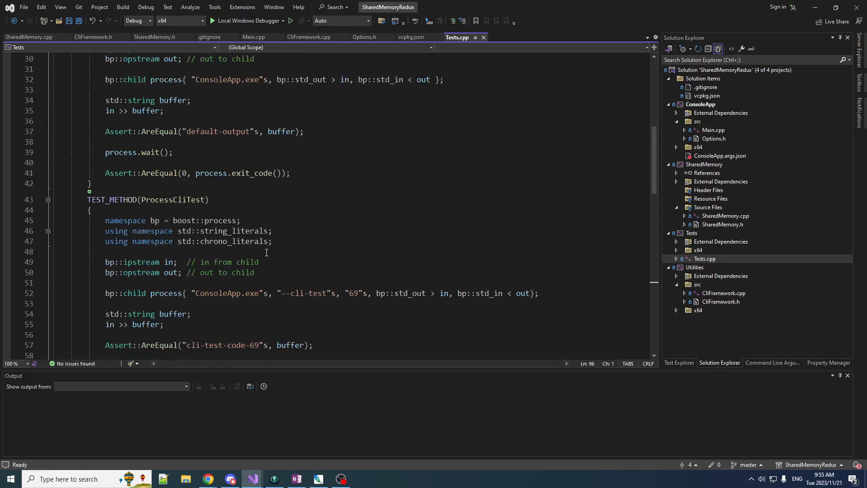
scroll(down, 3)
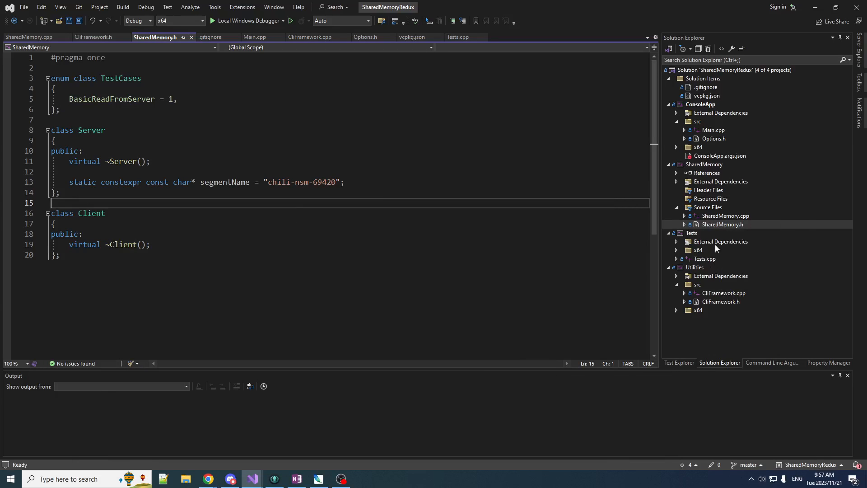
Step: Declare std::unique_ptr<Client> MakeClient() in SharedMemory.h and begin a virtual void Server method
click(458, 37)
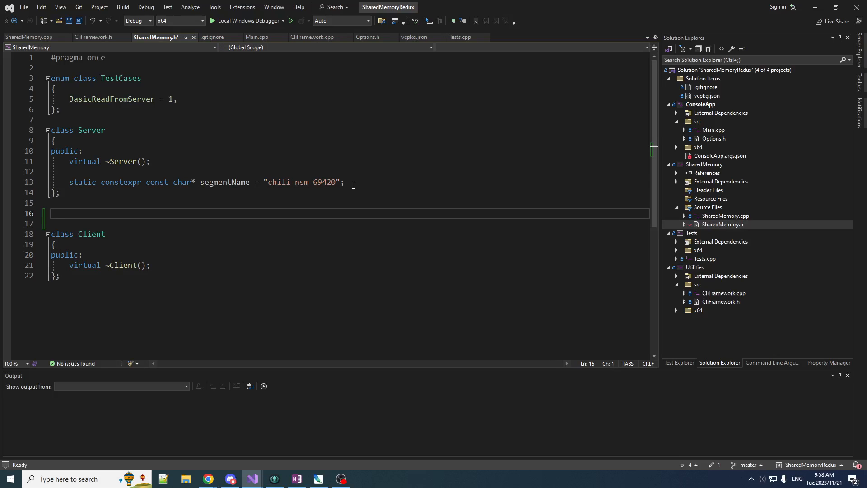
text(std::unique_ptr<Client> MakeClient();)
text(#include <memory>)
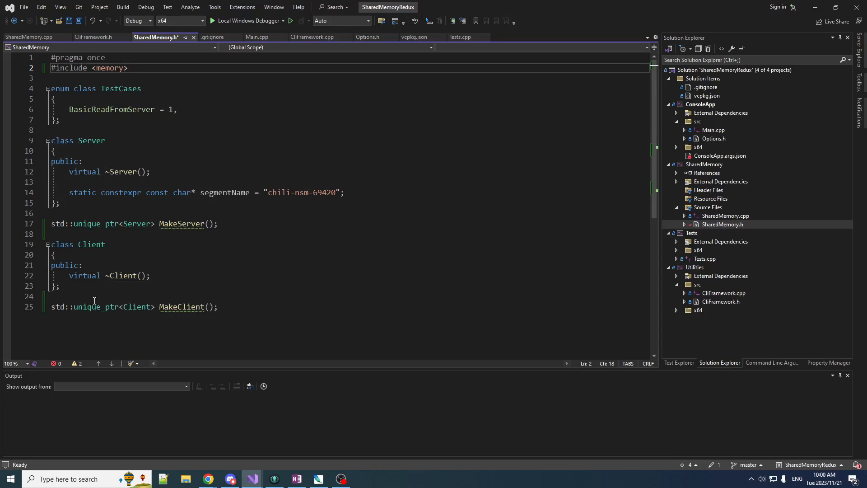
text(vort)
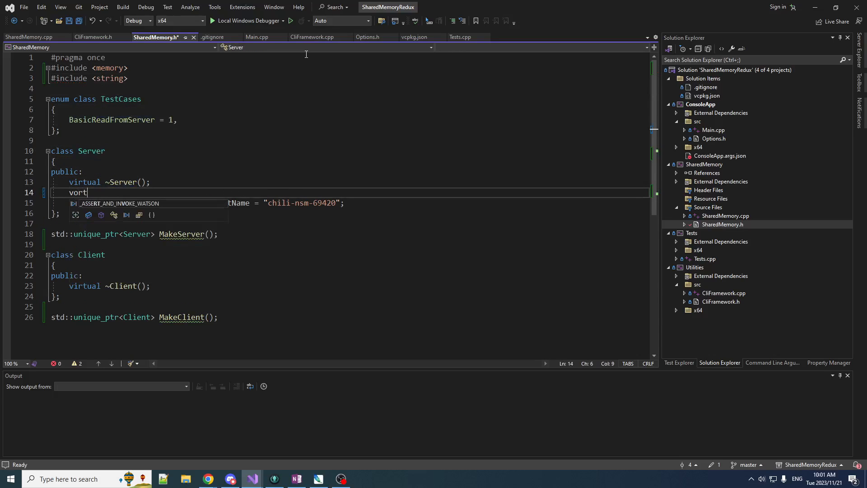
key(BackSpace)
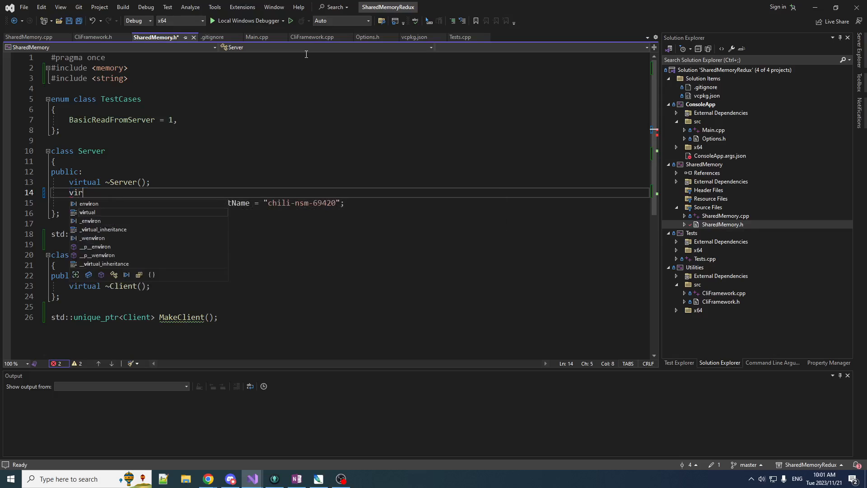
text(tual void)
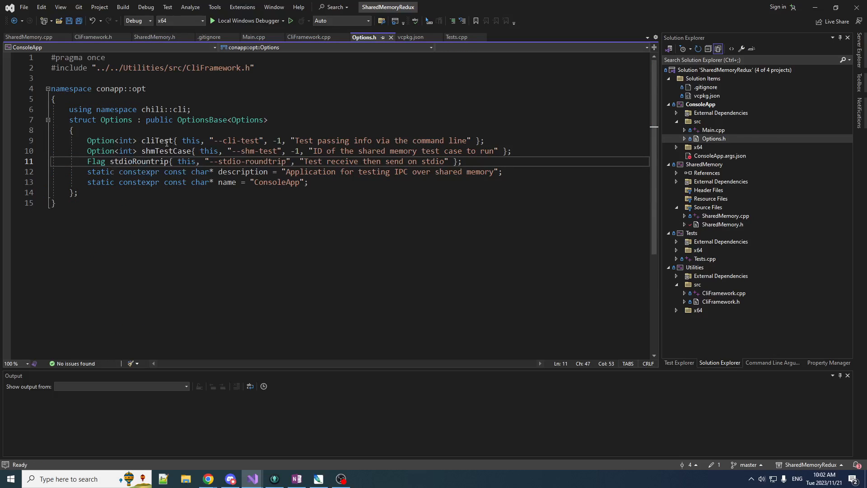
mouse_move(166, 151)
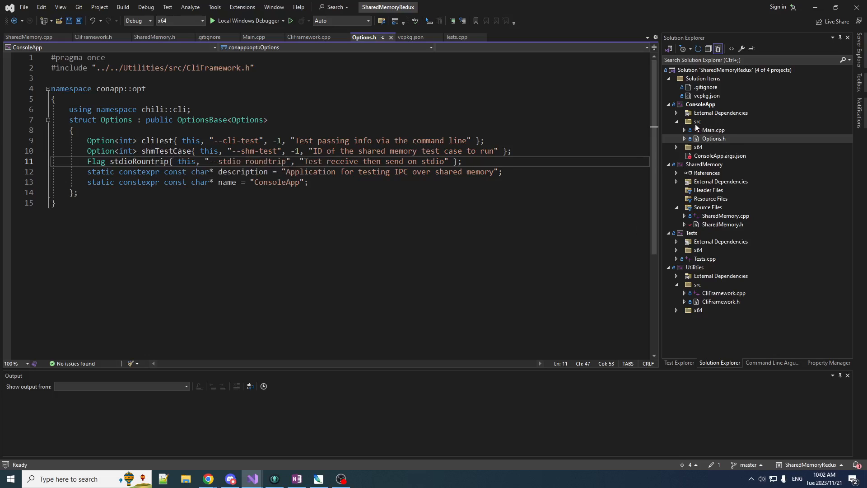
Step: Duplicate the shmTestCase line in Options.h into a std::string codeString option
click(460, 151)
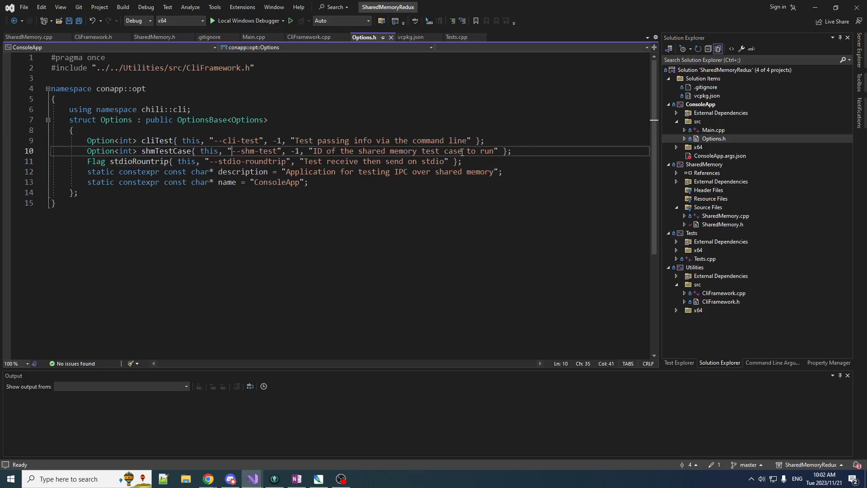
triple_click(276, 150)
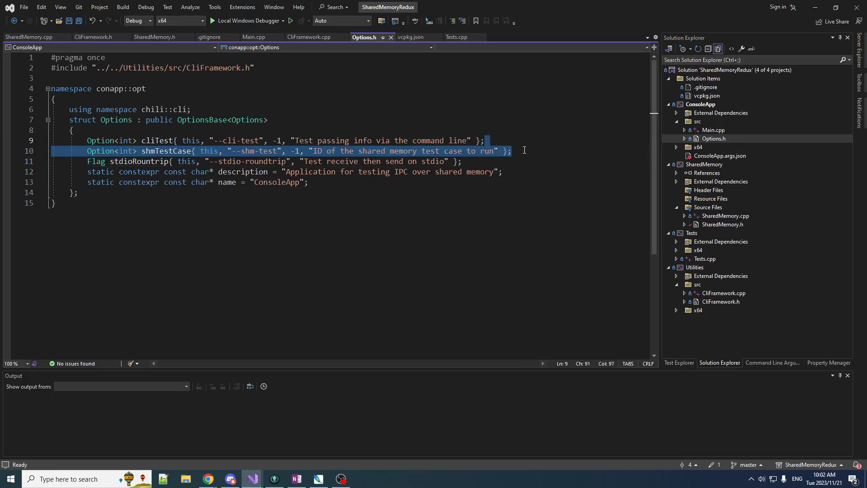
key(ctrl+v)
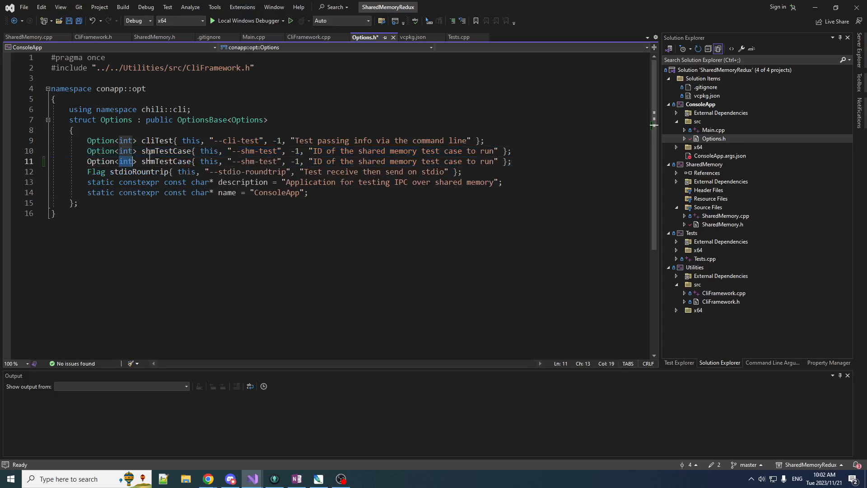
text(std::string)
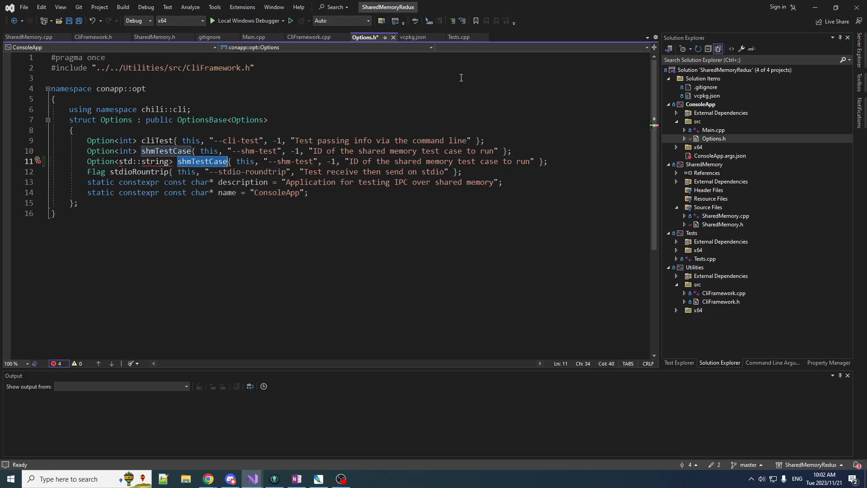
text(code)
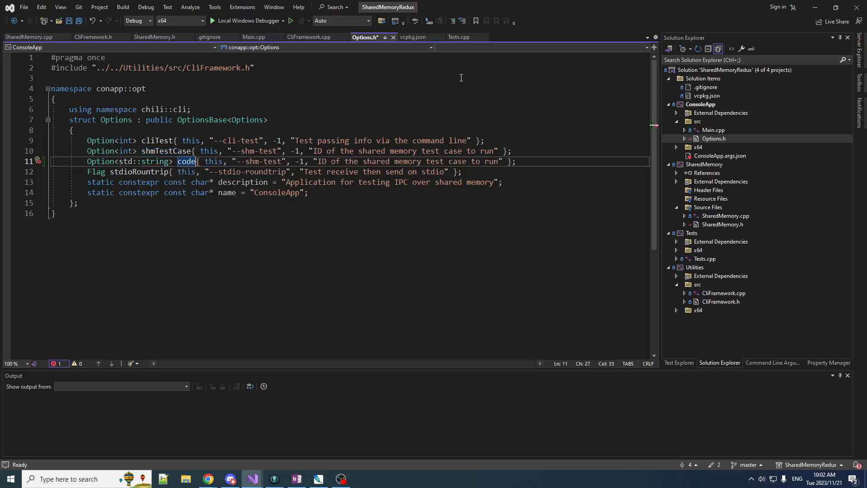
text(String)
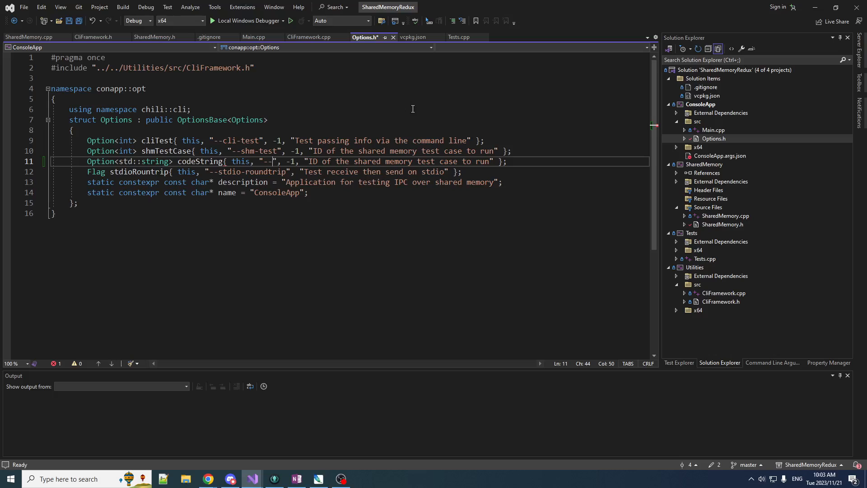
click(253, 37)
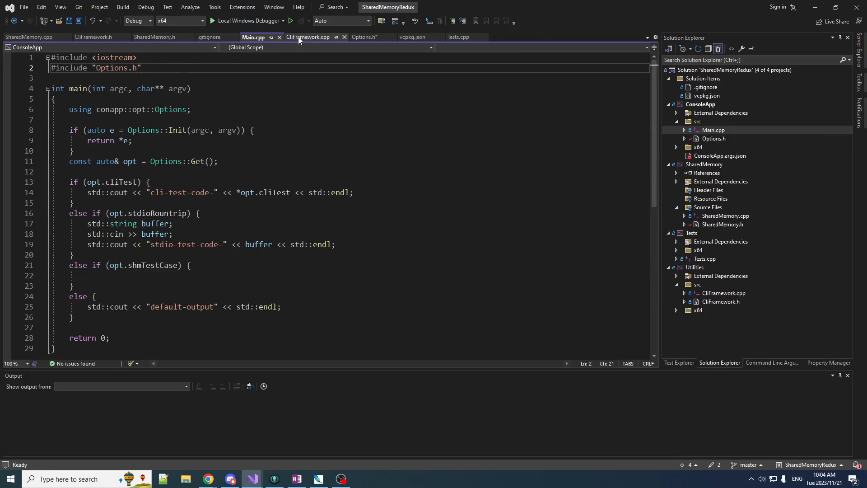
Step: Include SharedMemory.h in Main.cpp and add an if block for TestCases::BasicReadFromServer
text(#include "../../SharedMemory/SharedMemory.h)
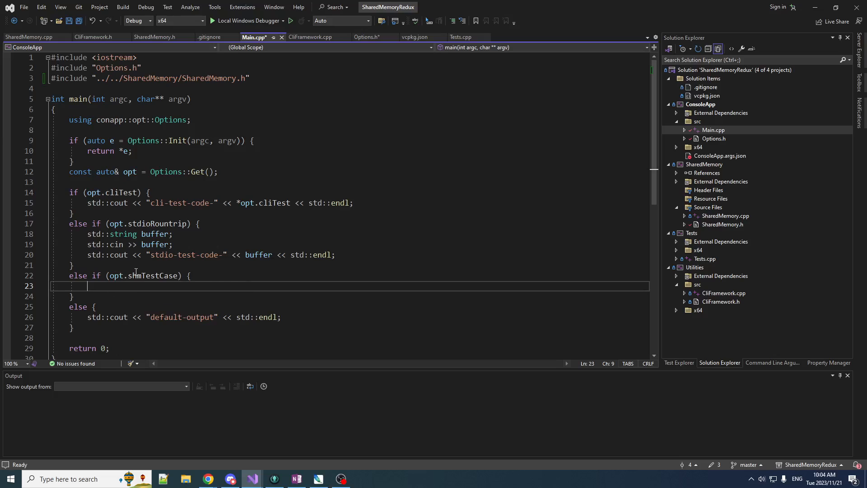
text(i)
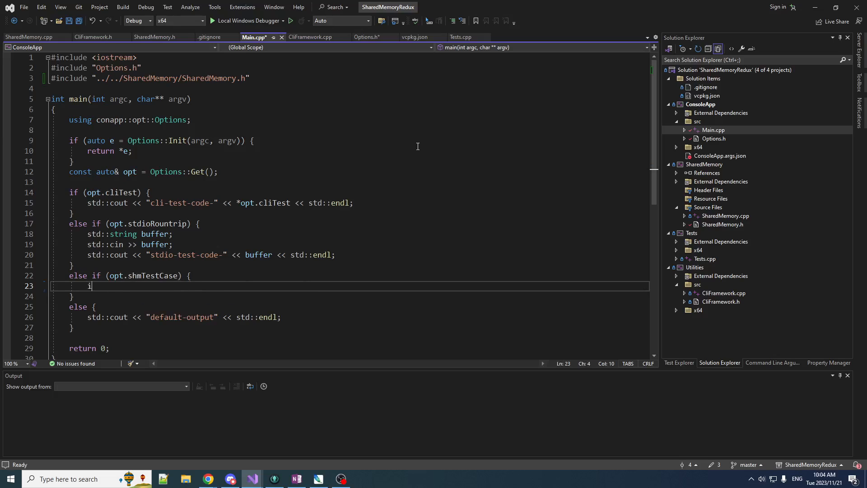
text(f ()
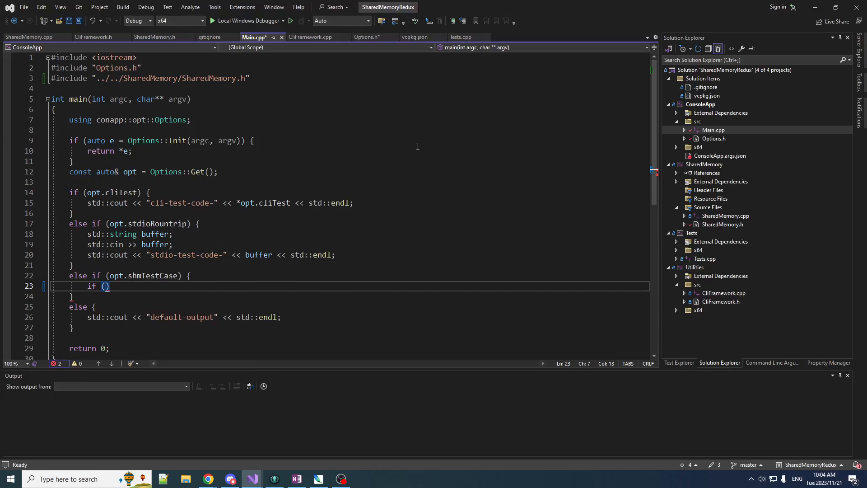
text(*opt.shmTestCase == (int)TestCases::BasicReadFromServer)
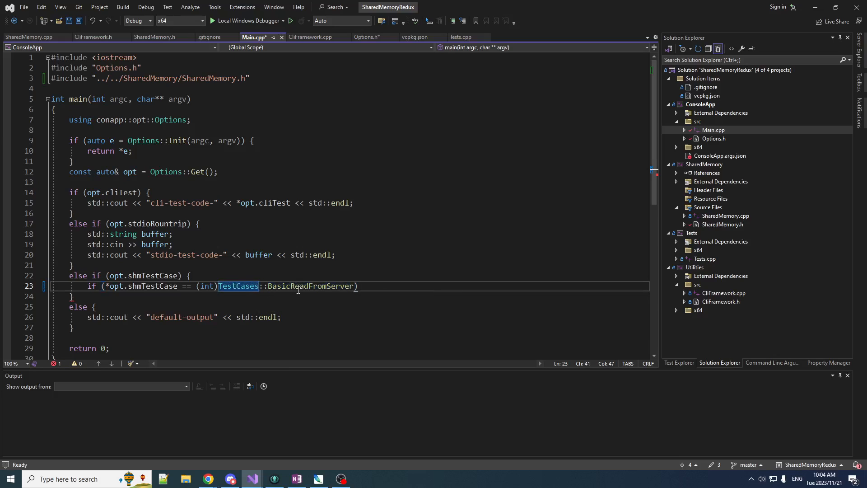
double_click(310, 286)
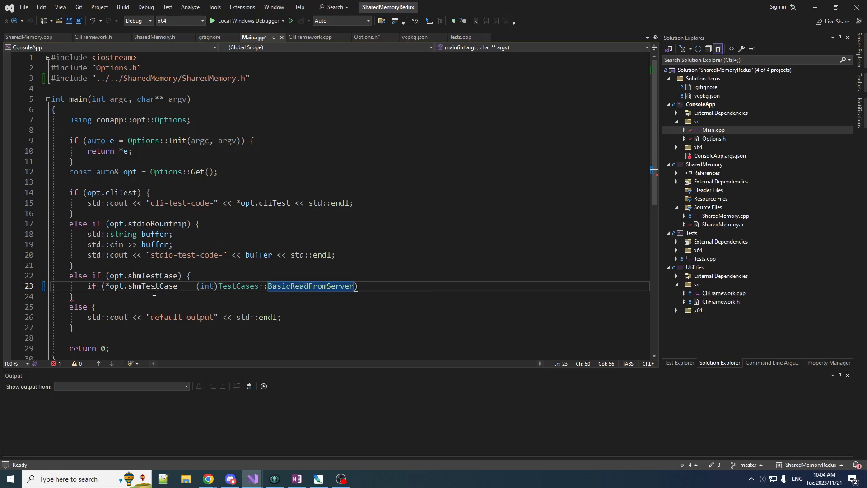
text({)
text(std::cout << "error, unknown test case";)
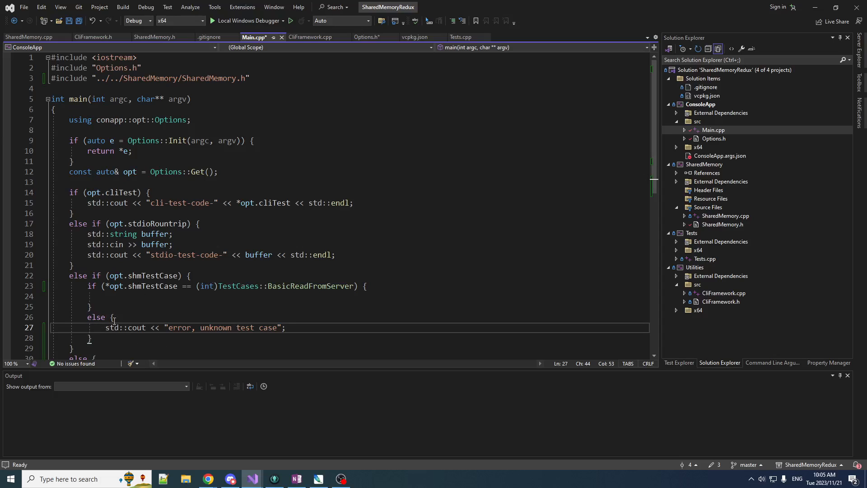
click(90, 338)
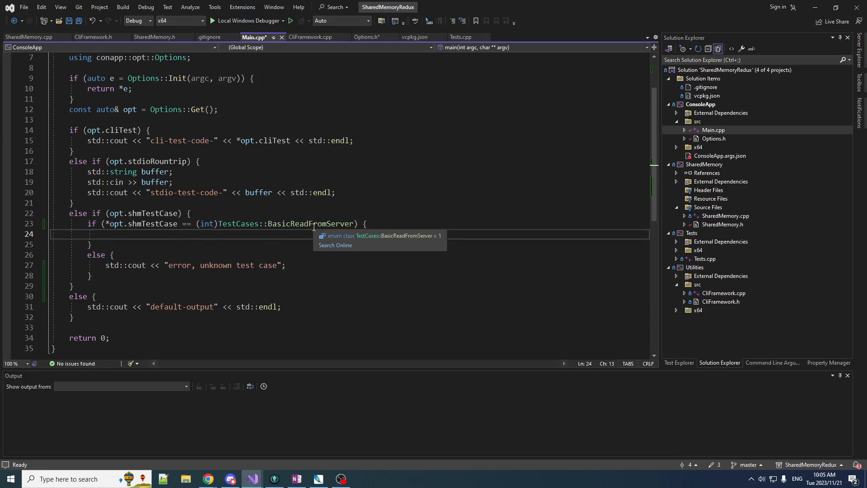
mouse_move(664, 284)
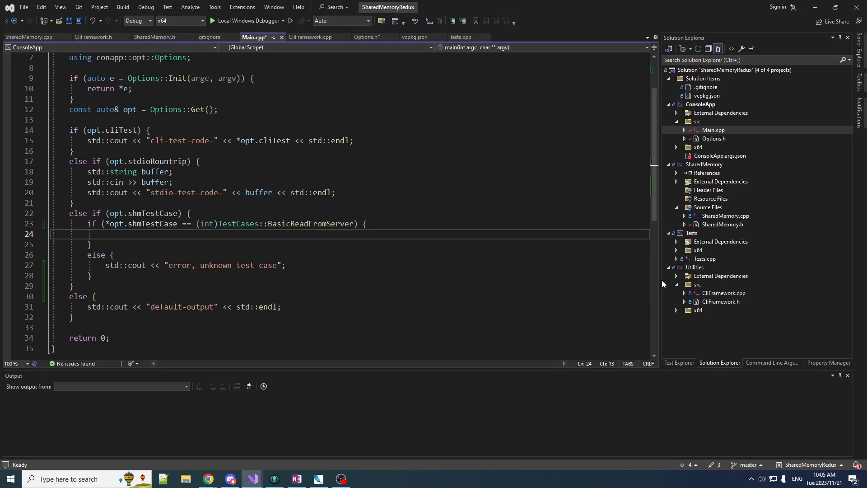
Step: Create the server with auto pServer = MakeServer();
text(auto)
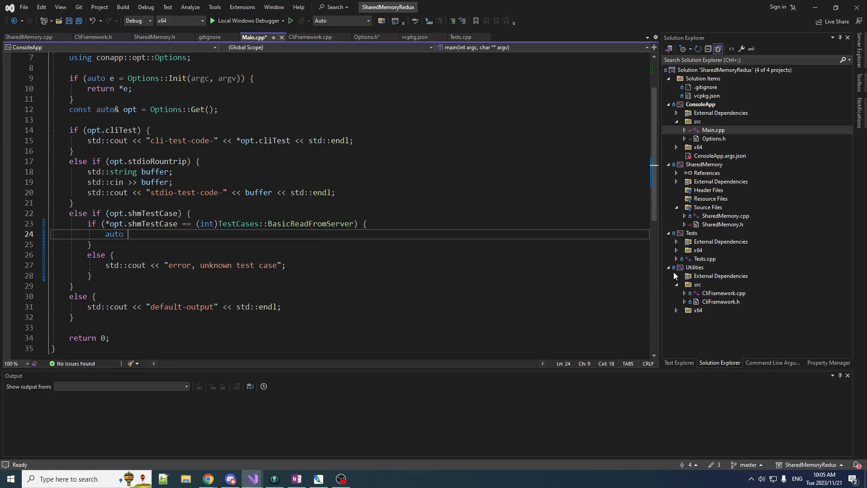
text(pServer)
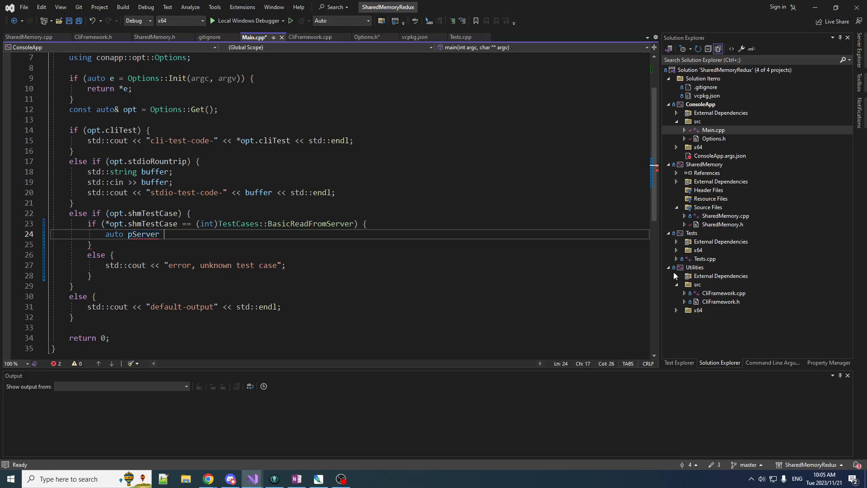
text(= MakeServer();)
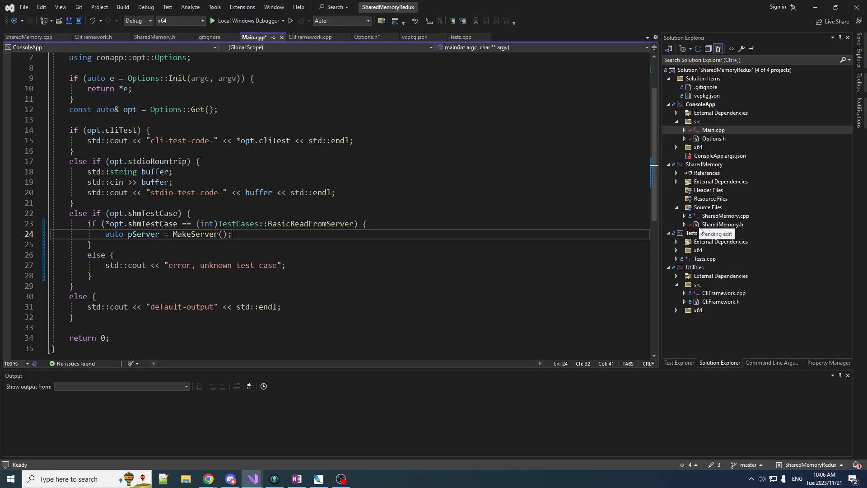
key(enter)
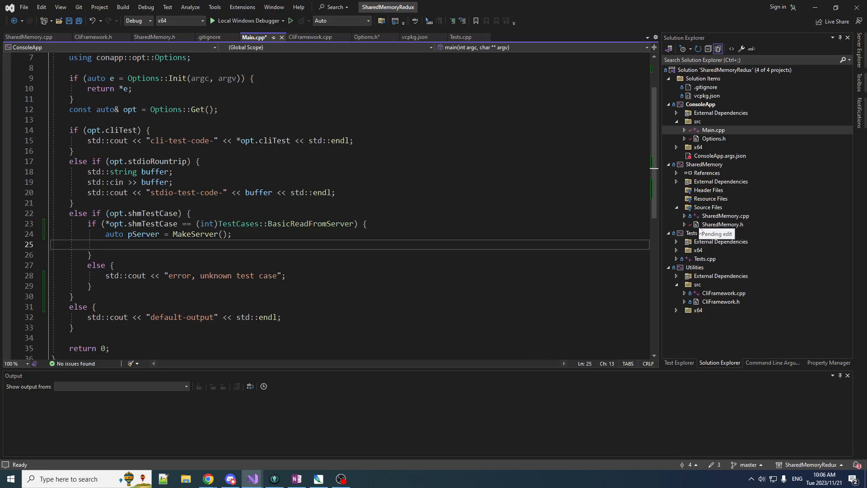
Step: Write *opt.codeString through pServer and print "go-ahead" to standard output
text(pServer)
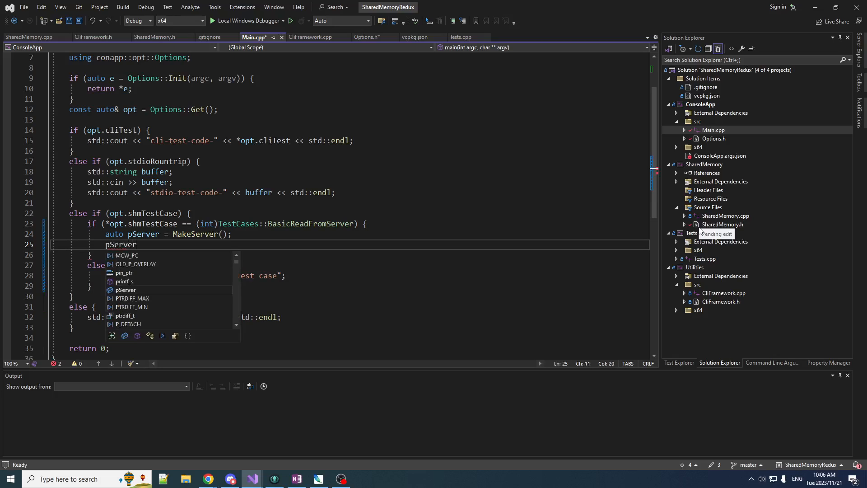
text(->WriteString(*opt)
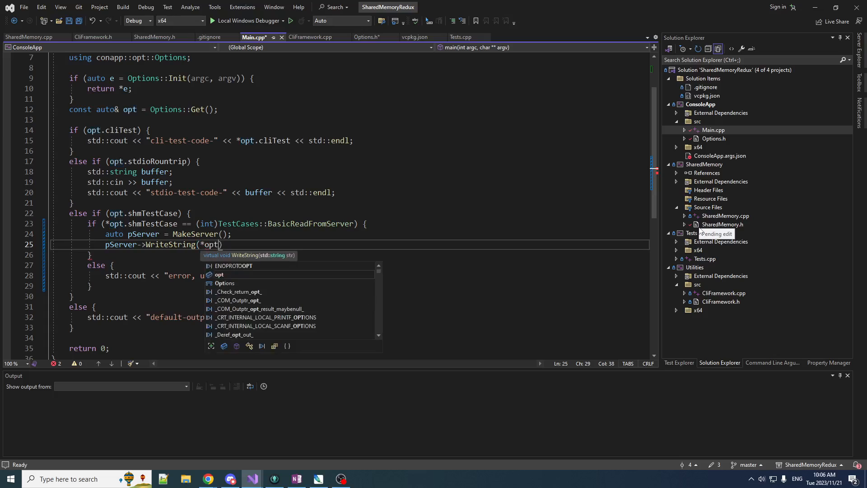
text(.codeString)
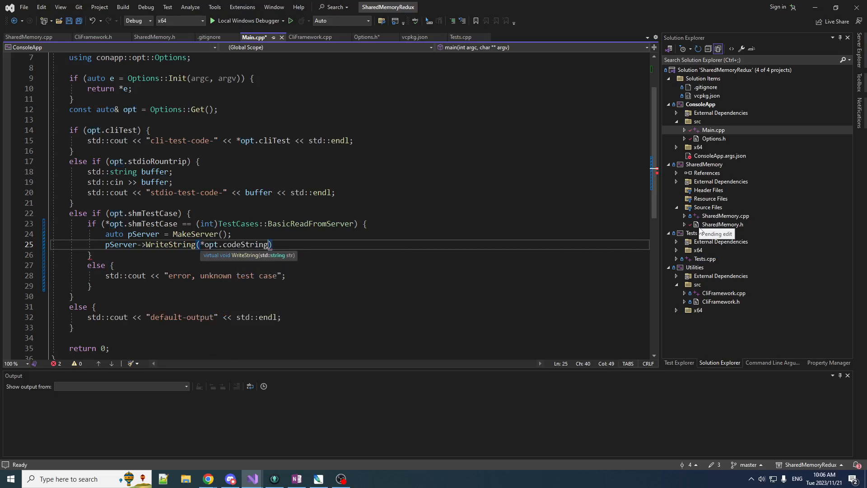
text();)
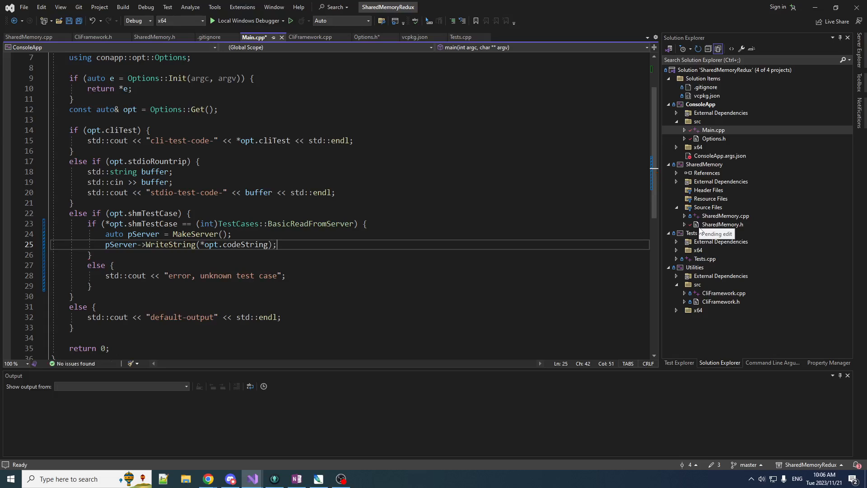
text(std::cout << ")
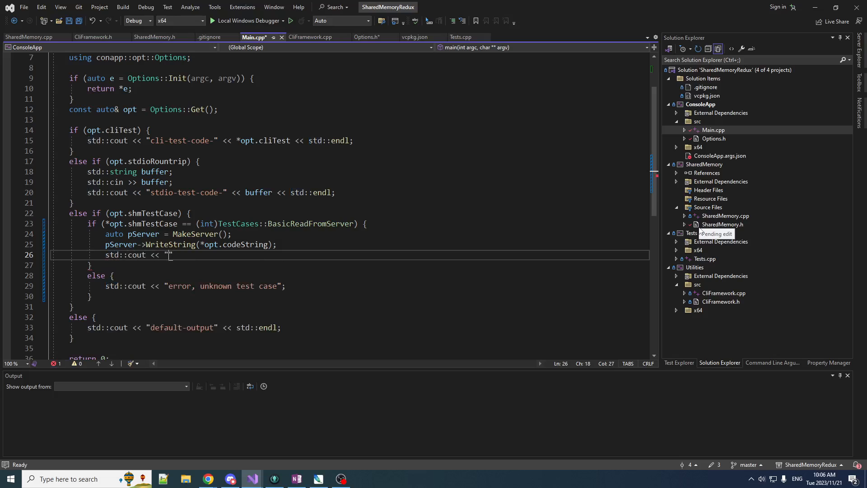
text(go-ahead)
text(std::cin >> buffer;)
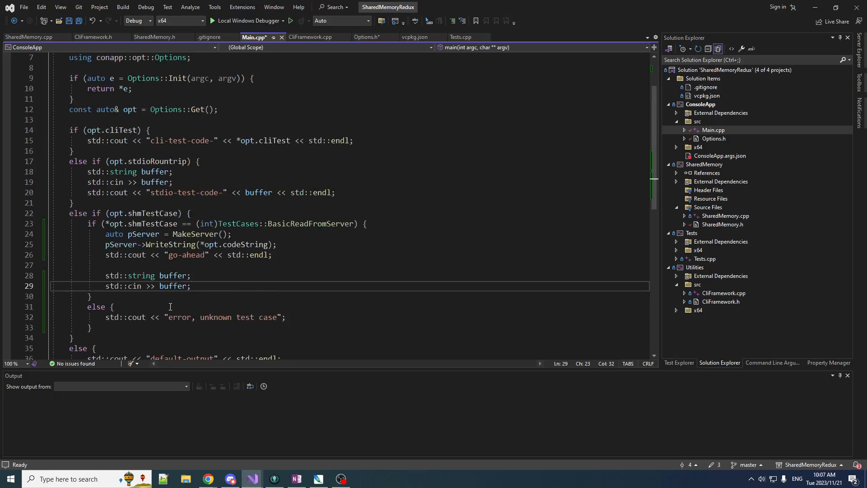
Step: In Tests.cpp add the bp boost::process alias, a to_string test-case argument and SharedMemory.h include
click(704, 259)
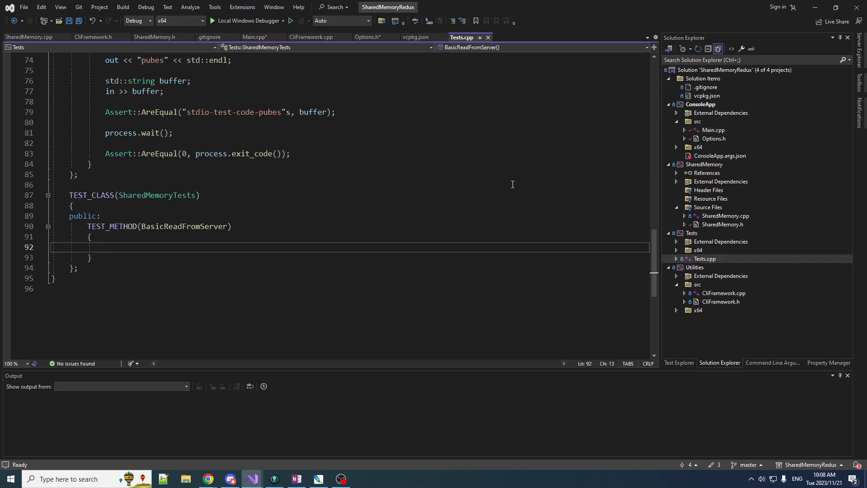
text(namespace bp = boost::process;)
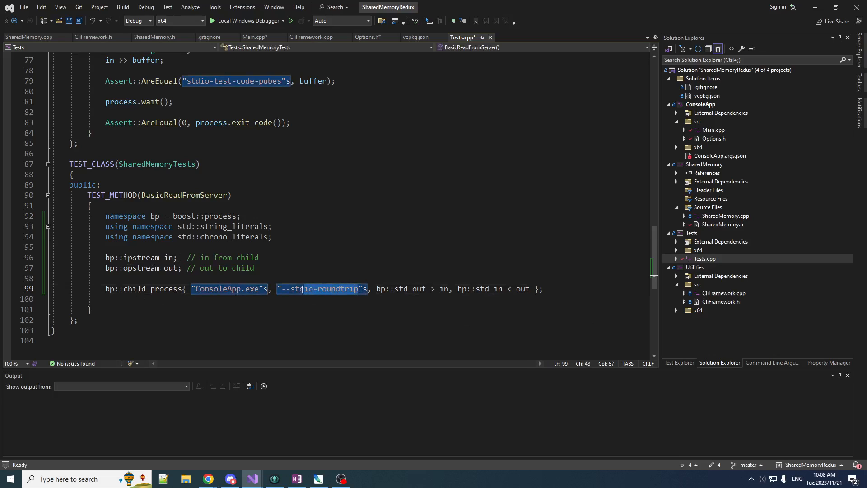
text(-)
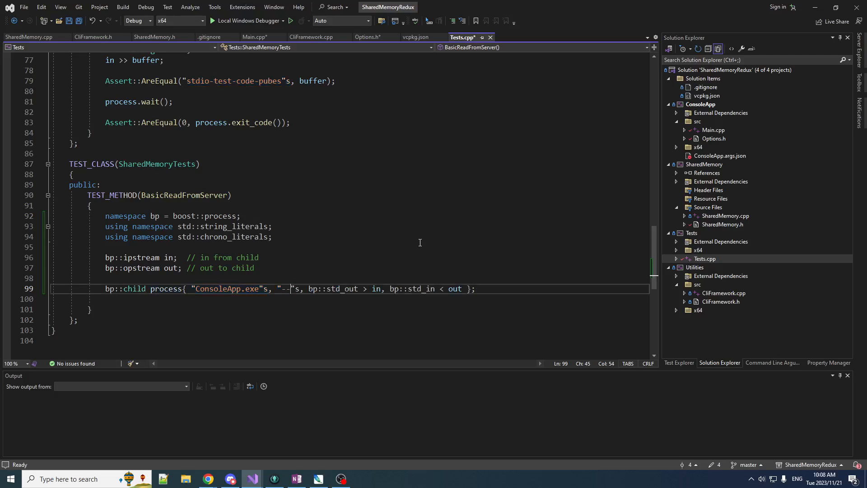
click(367, 37)
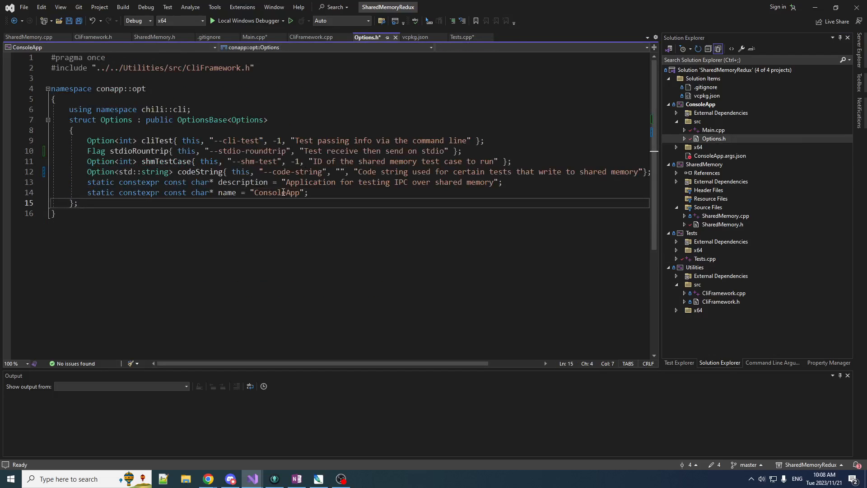
click(465, 37)
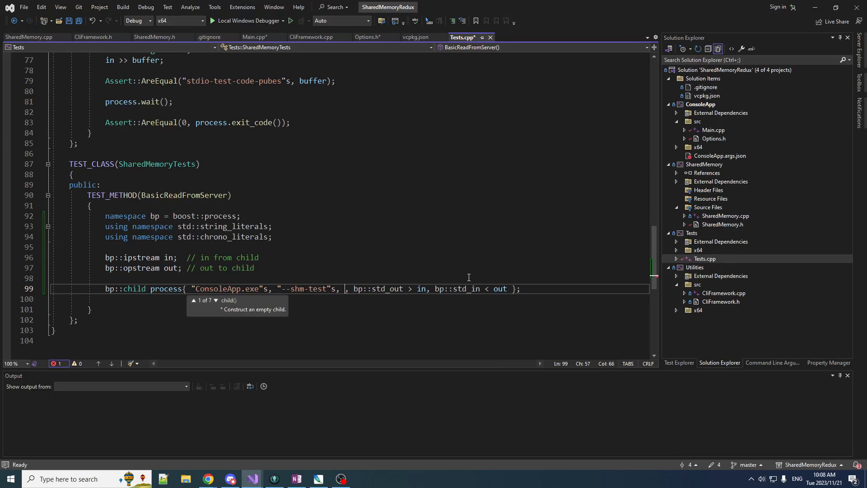
text(std:)
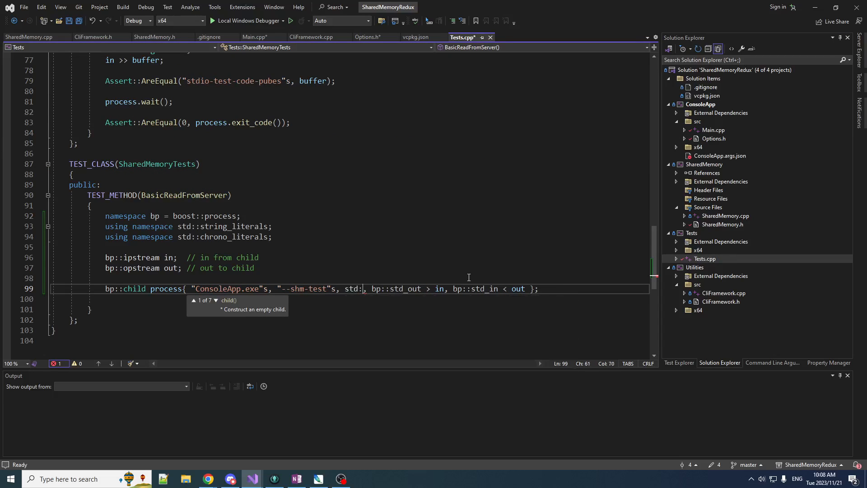
text(to_string)
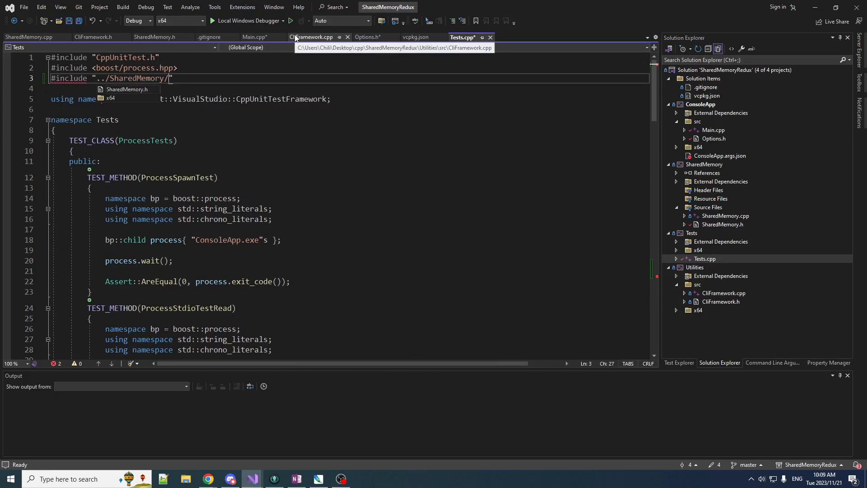
text(SharedMemory.h)
text(c)
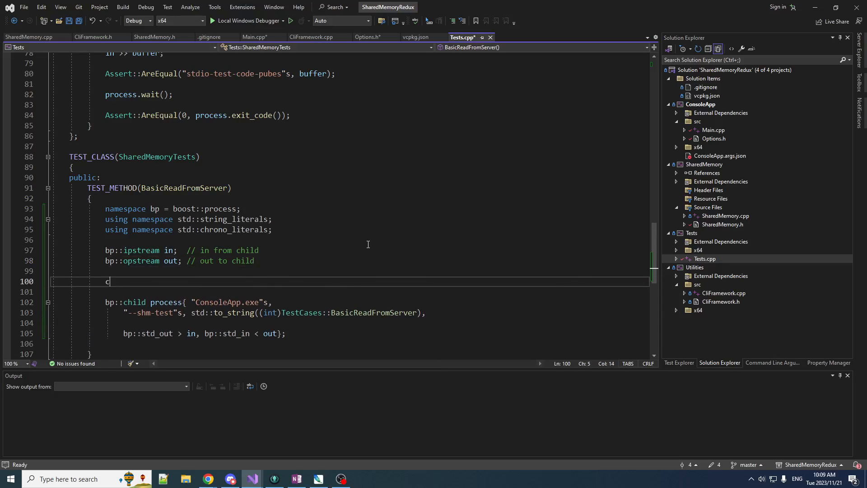
Step: Define a codeString constant ("buttchu") and pass it to the child via --code-string
text(onst auto cod)
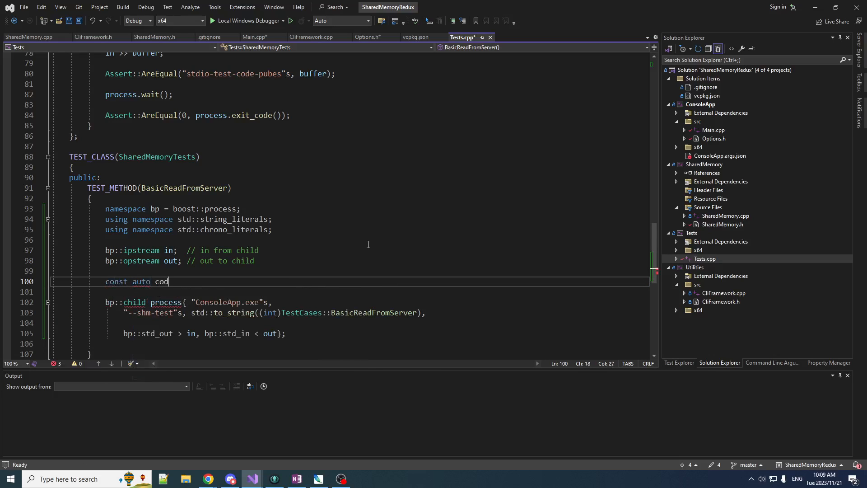
text(eString)
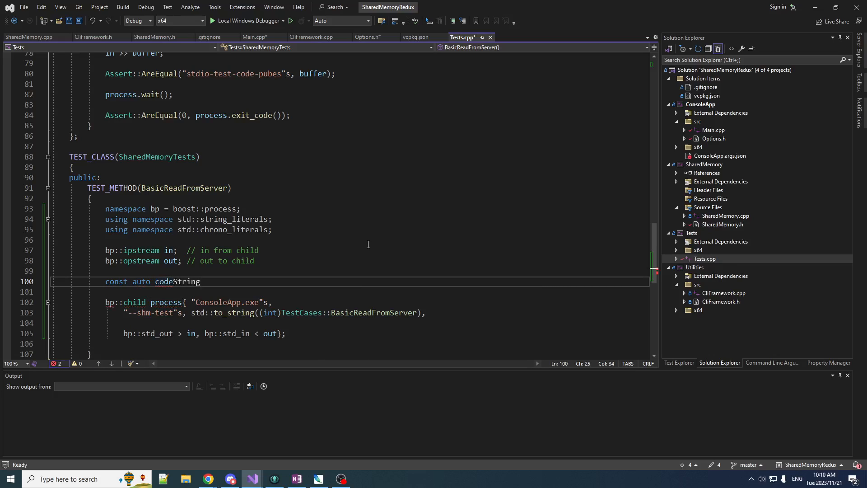
text(= "")
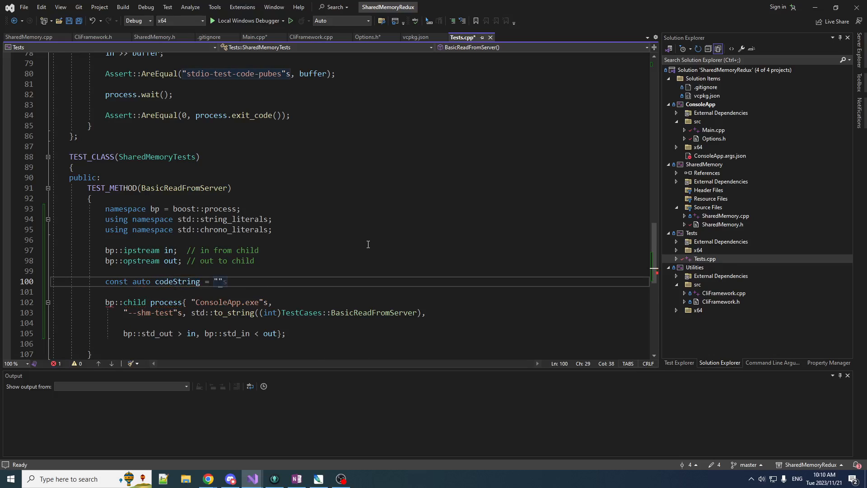
text(buttchung)
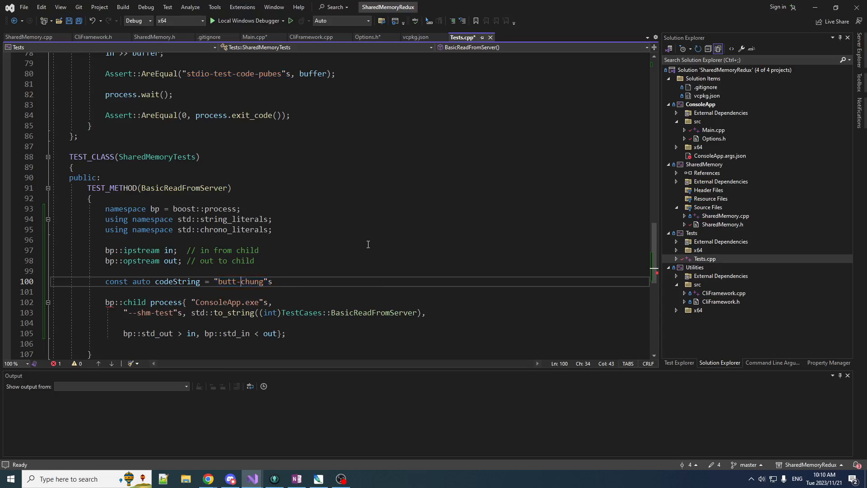
double_click(241, 281)
text("--code-string)
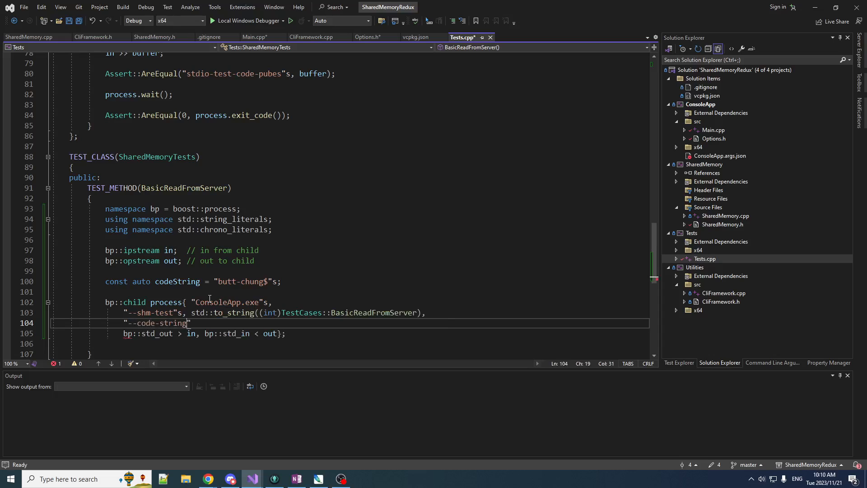
text(s,)
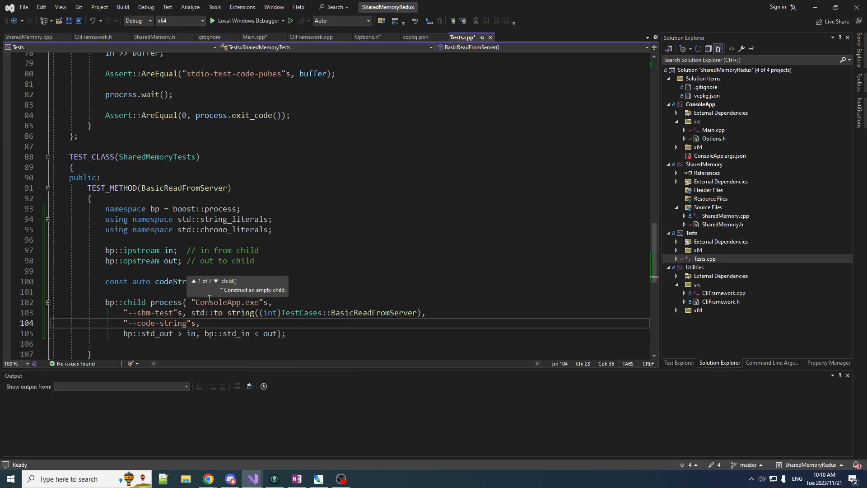
text(codeString)
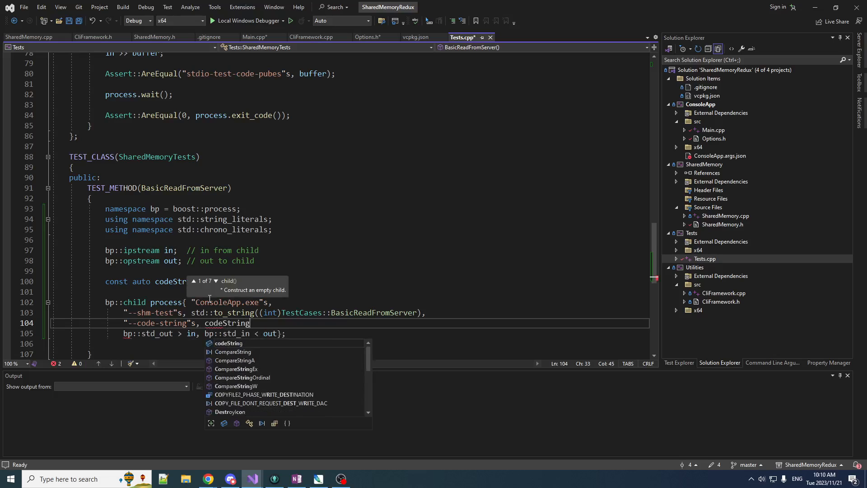
text(,)
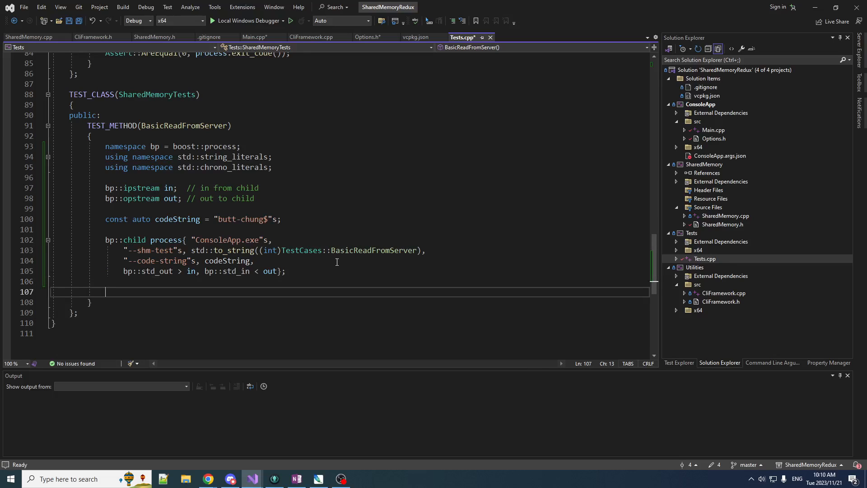
Step: Start the go-ahead assertion and create a client with auto pClient = MakeClient()
text(auto)
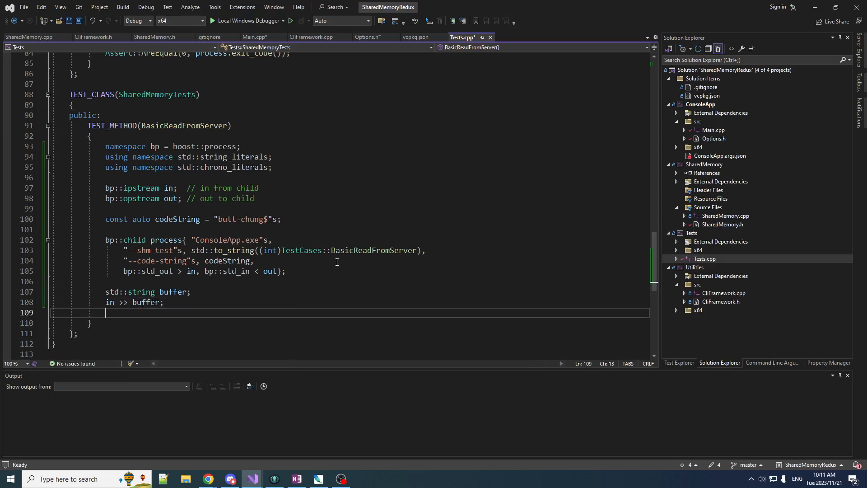
text(Assert)
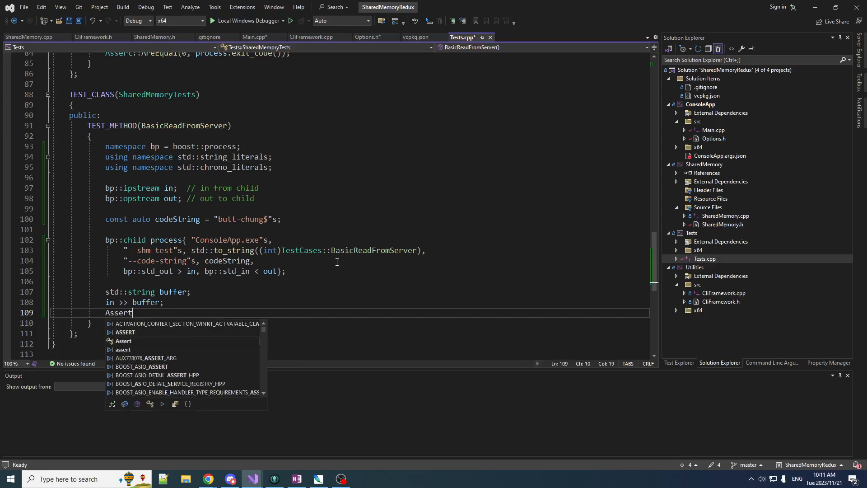
text(::AreEqual()
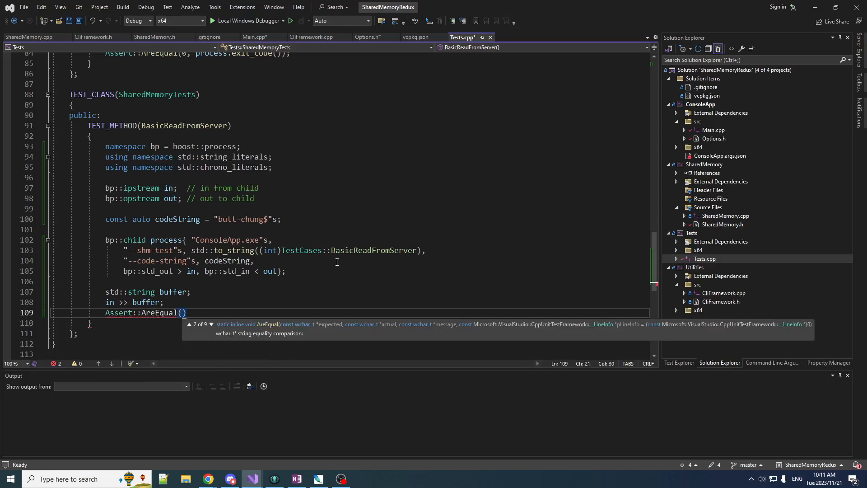
click(254, 37)
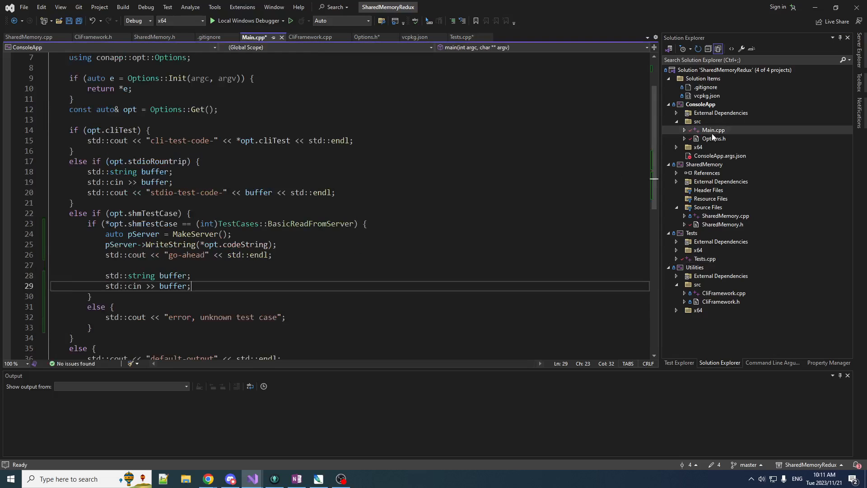
click(462, 37)
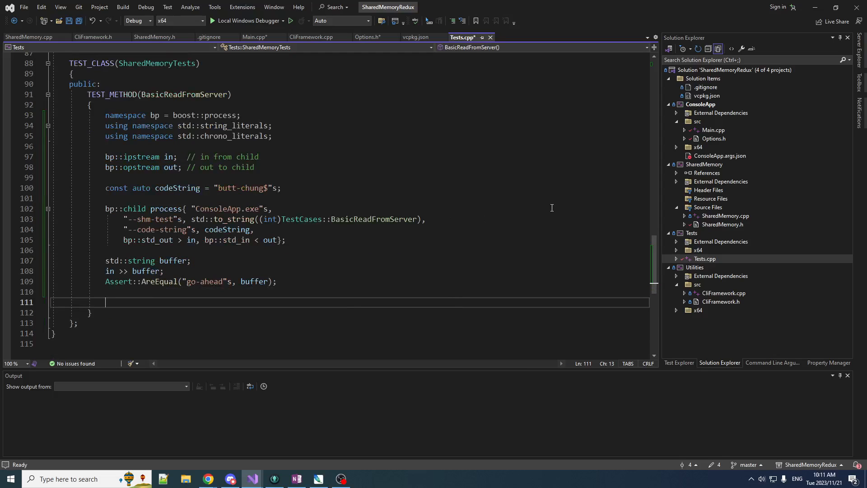
text(a)
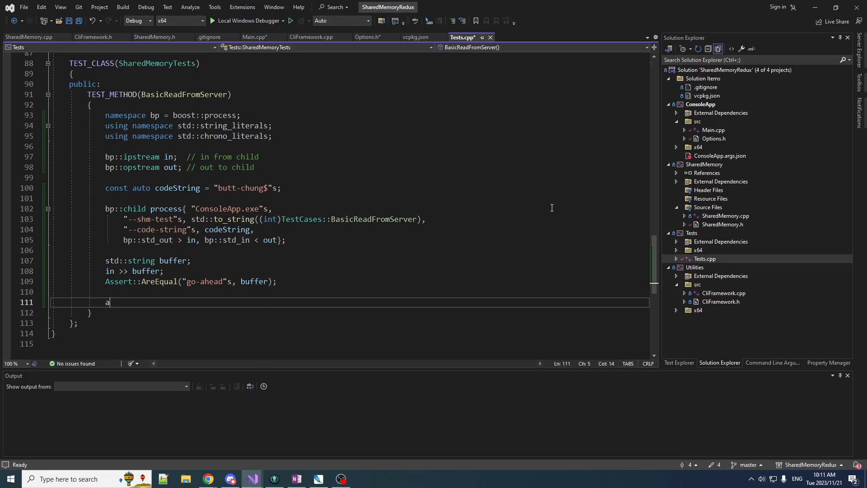
text(uto pClient)
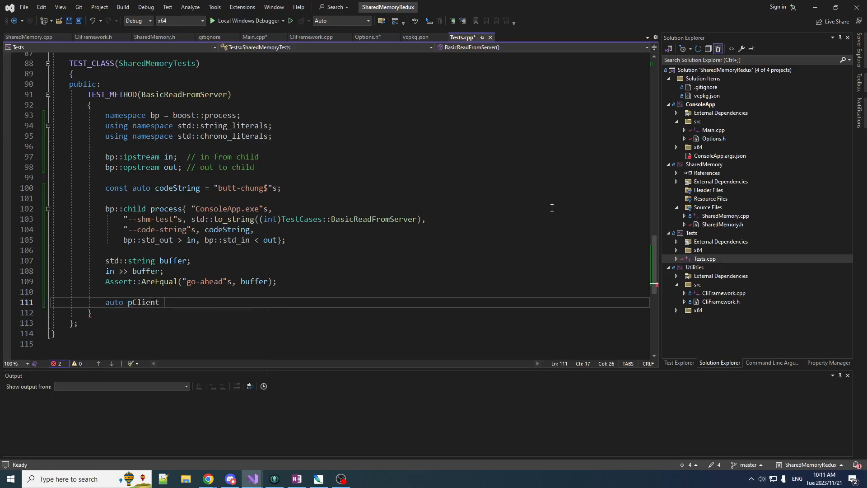
text(= MakeClient)
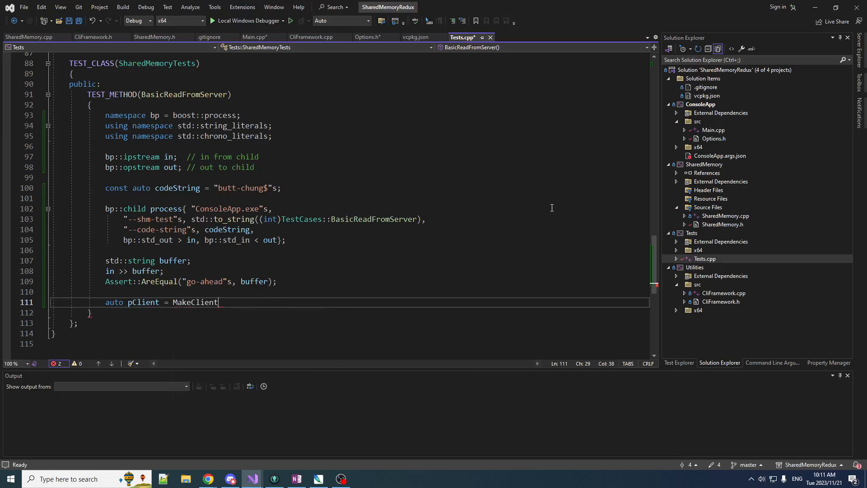
Step: Assert the client reads codeString + "-ipeed", then start sending ack to the process
text(Assert::AreEqual()
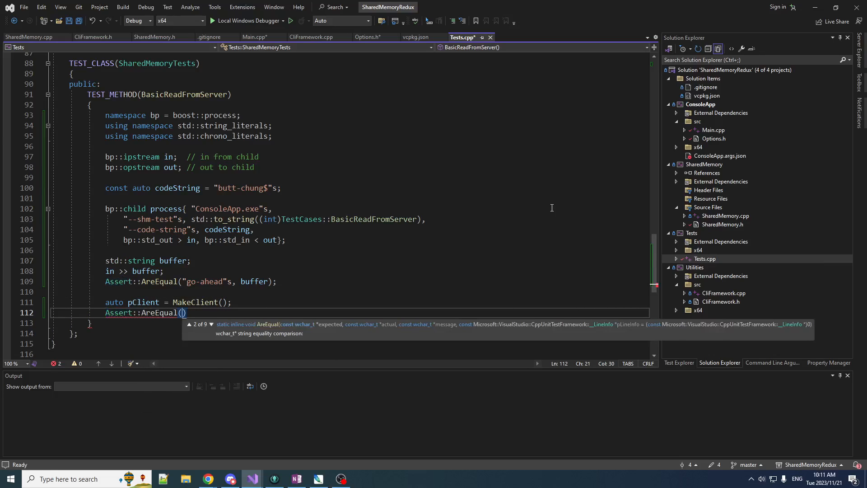
text("")
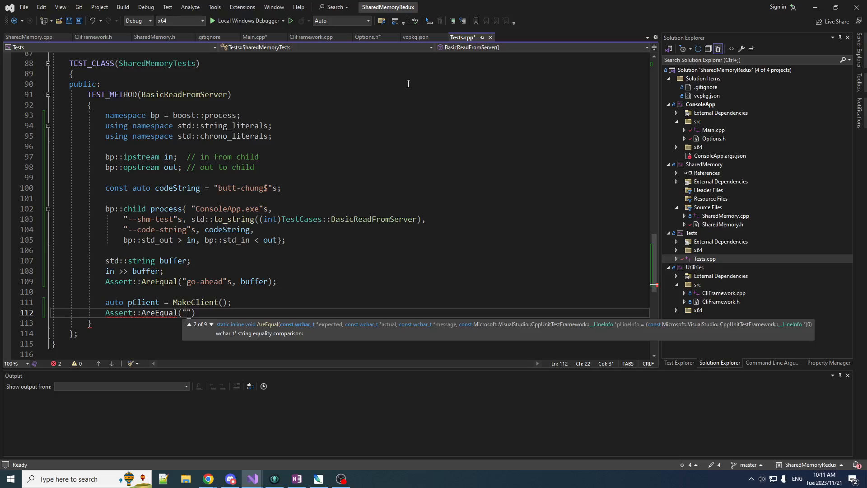
text(cose)
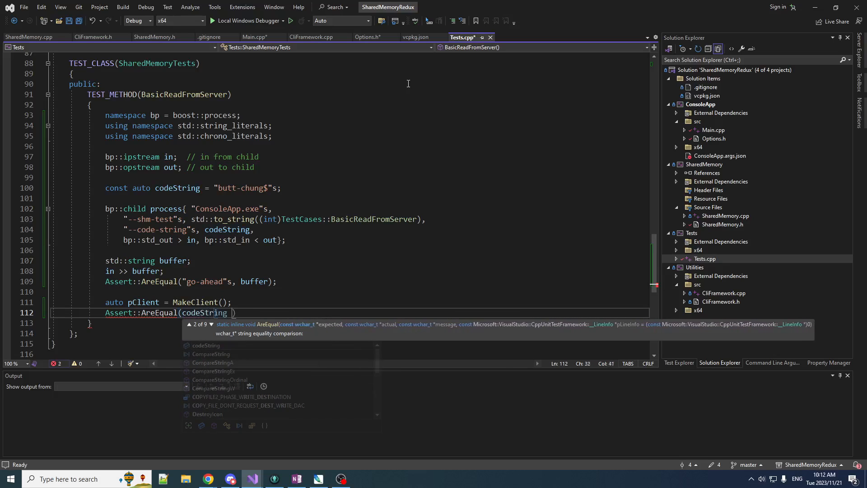
text(+)
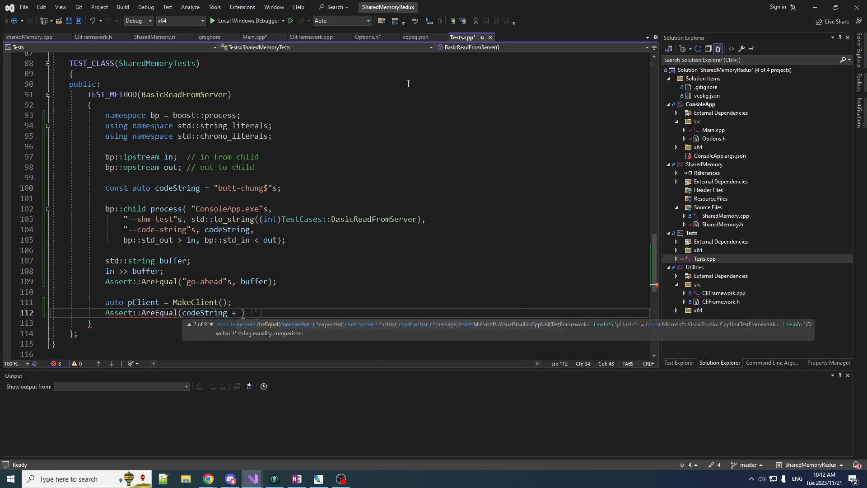
text(-ipcee")
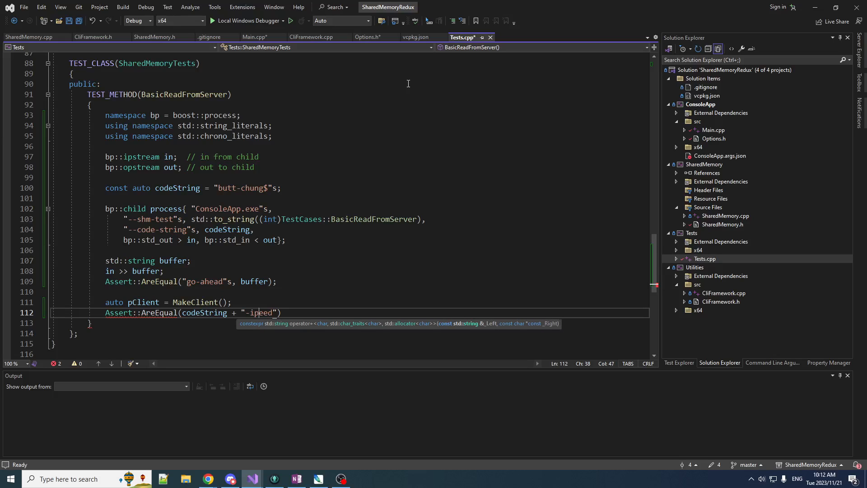
text(, pClien)
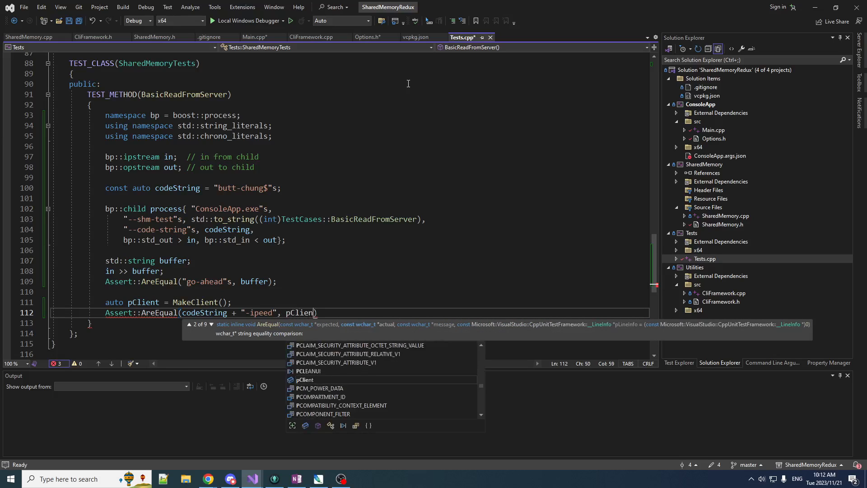
text(t->G)
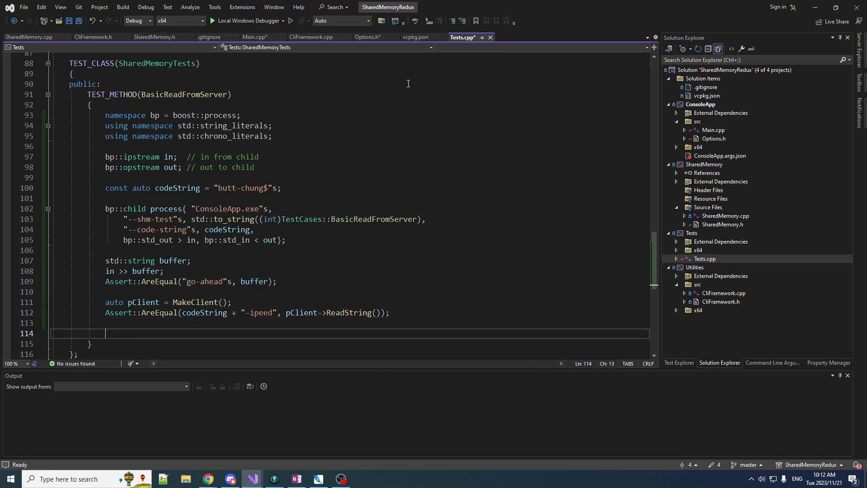
text(out << "ack";)
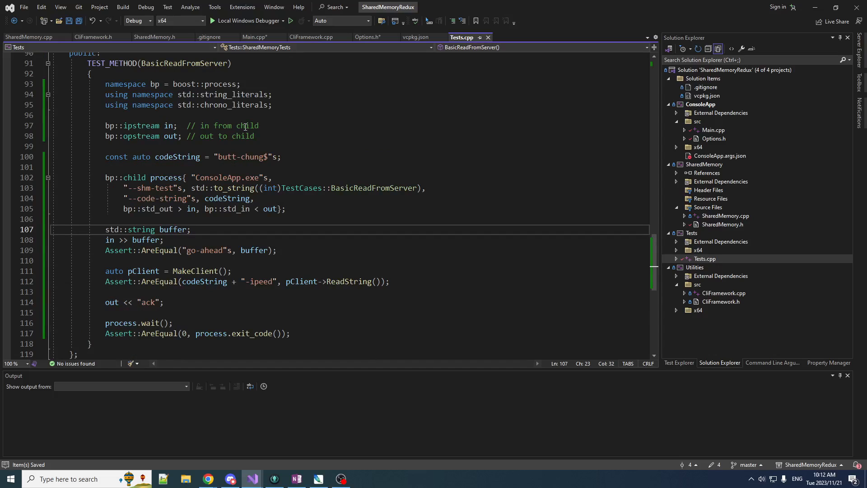
mouse_move(146, 136)
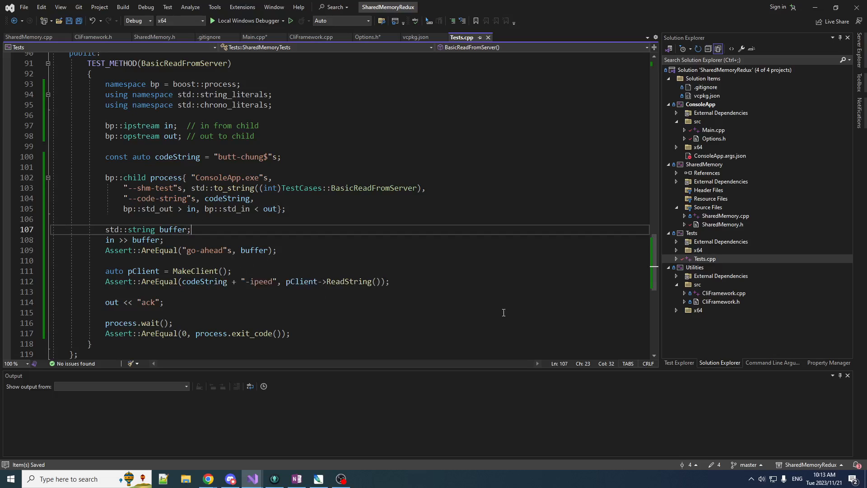
Step: Declare the MakeServer and MakeClient factories in SharedMemory.cpp
double_click(725, 216)
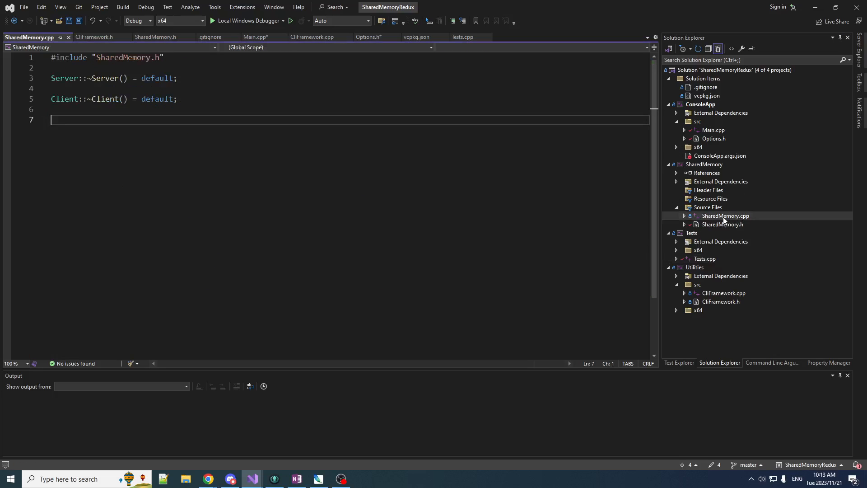
text(std::unique_ptr<Server> MakeServer();)
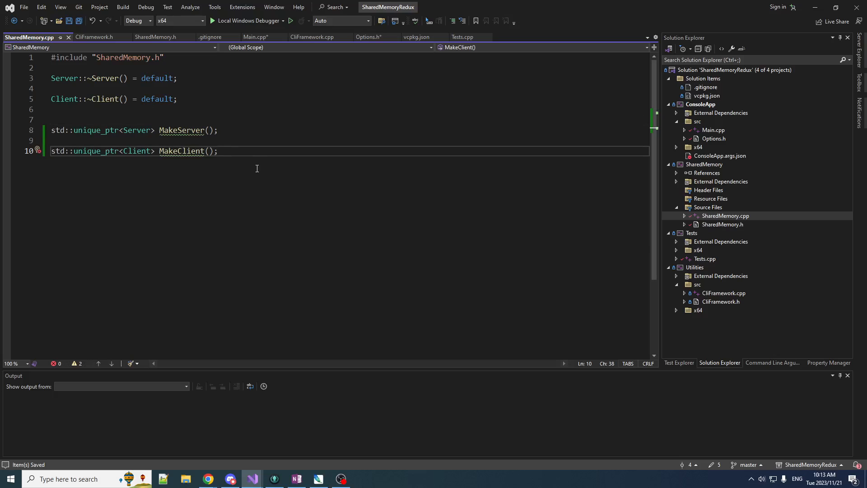
mouse_move(641, 265)
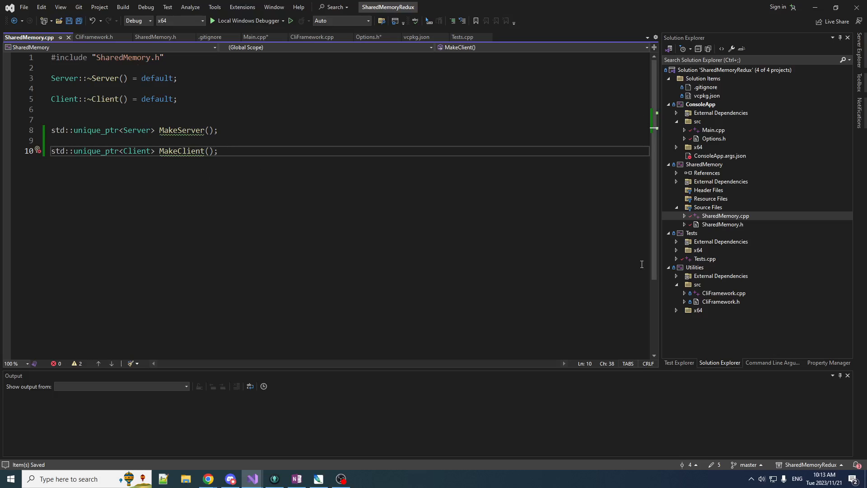
click(414, 37)
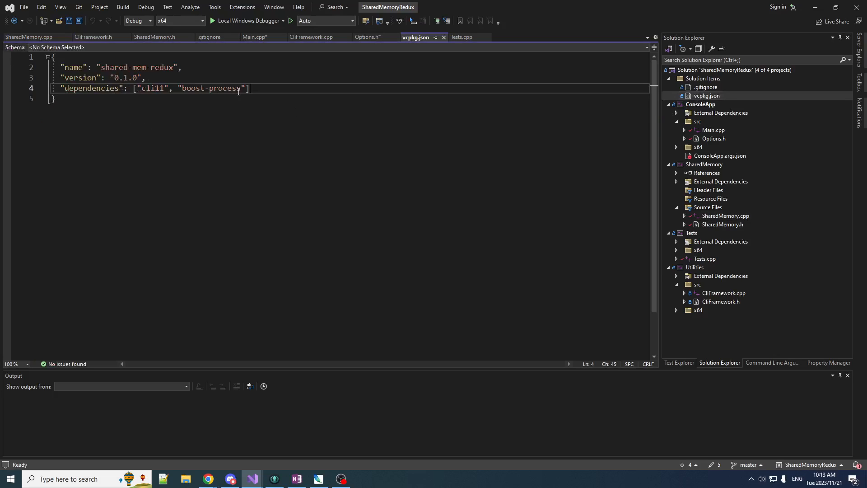
Step: Add "boost-interprocess" to the vcpkg.json dependencies and rebuild the solution
text(, "b)
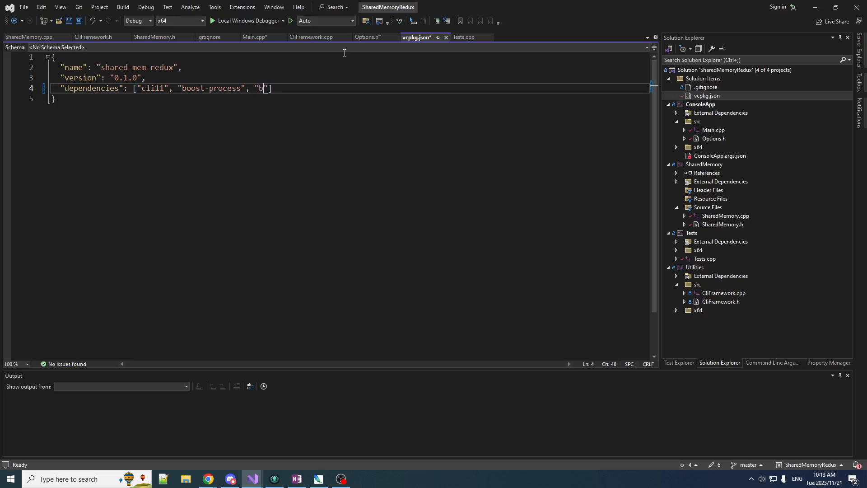
text(oost-interproce)
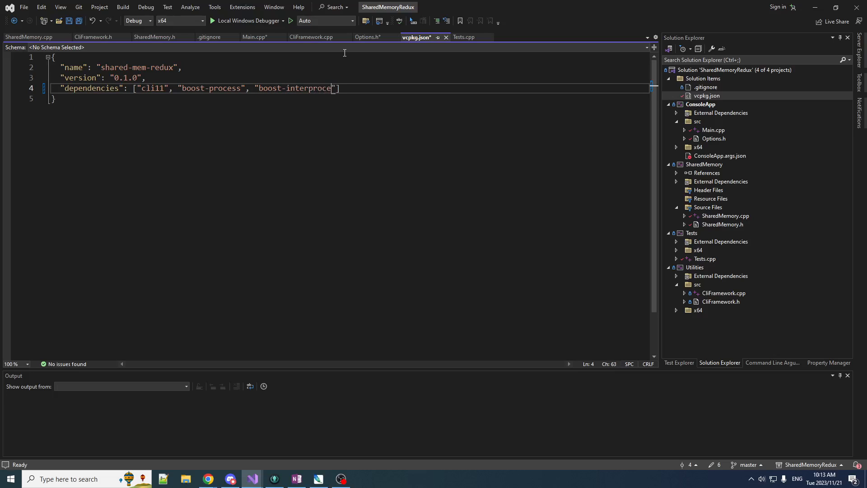
click(154, 37)
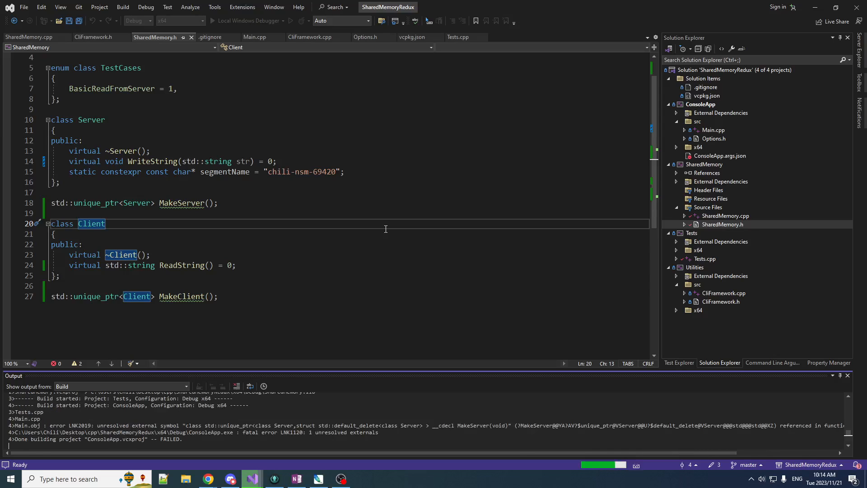
Step: In SharedMemory.cpp, include <boost/interprocess/windows_shared_memory.hpp>
click(30, 37)
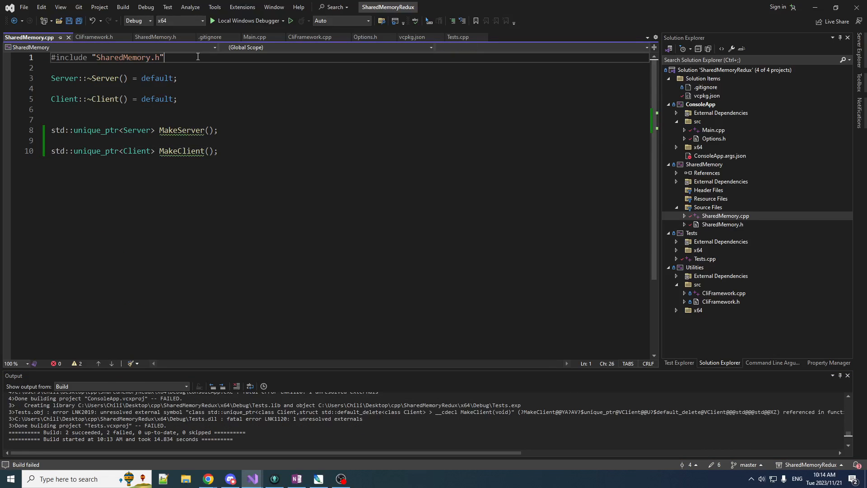
text(#incl)
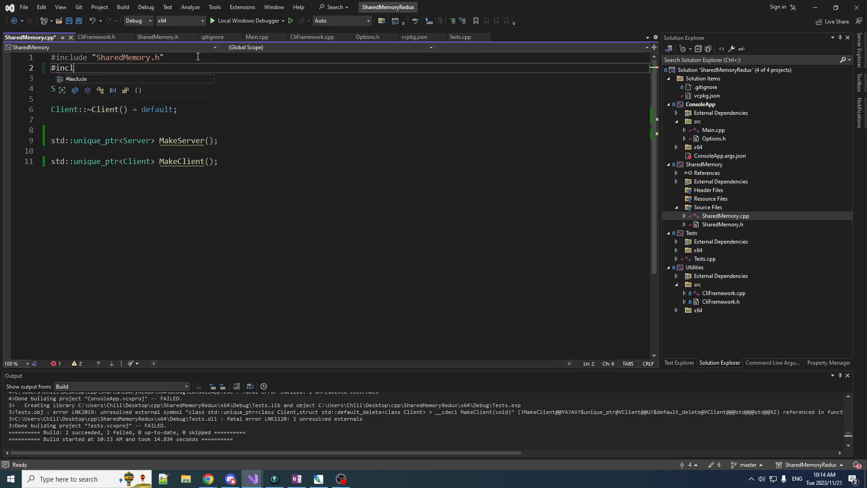
text(ude <boost>)
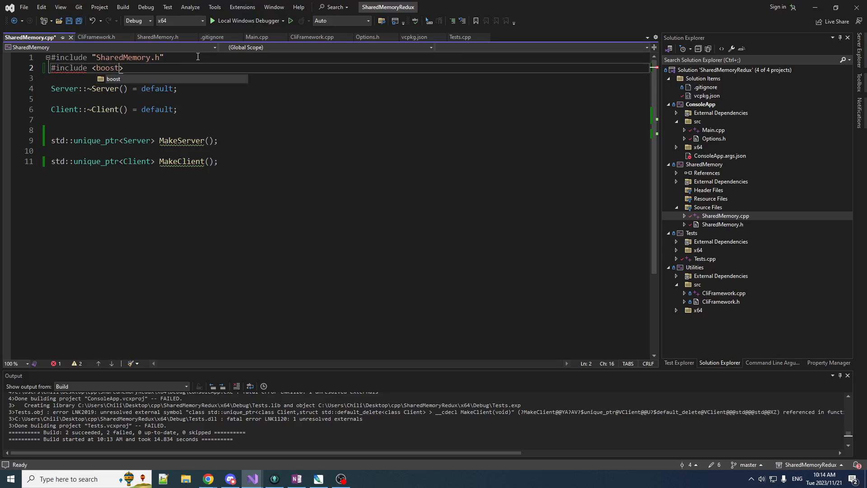
text(/interprocess/)
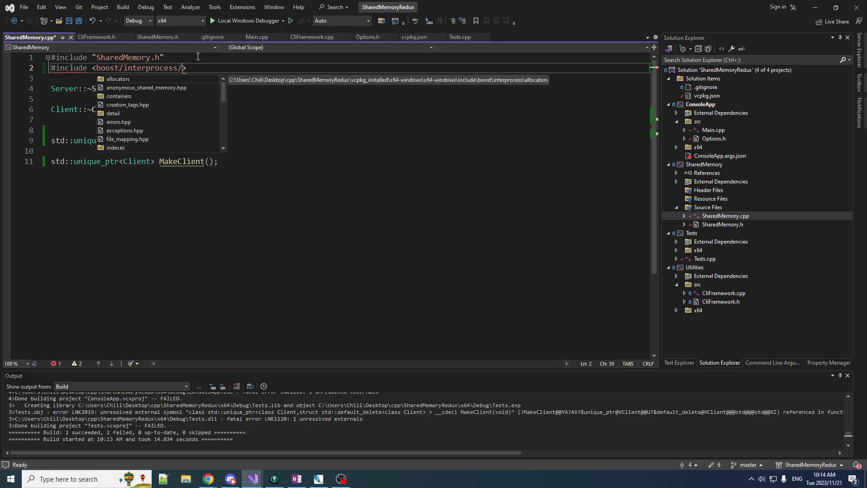
text(windows_shared_memory.hpp)
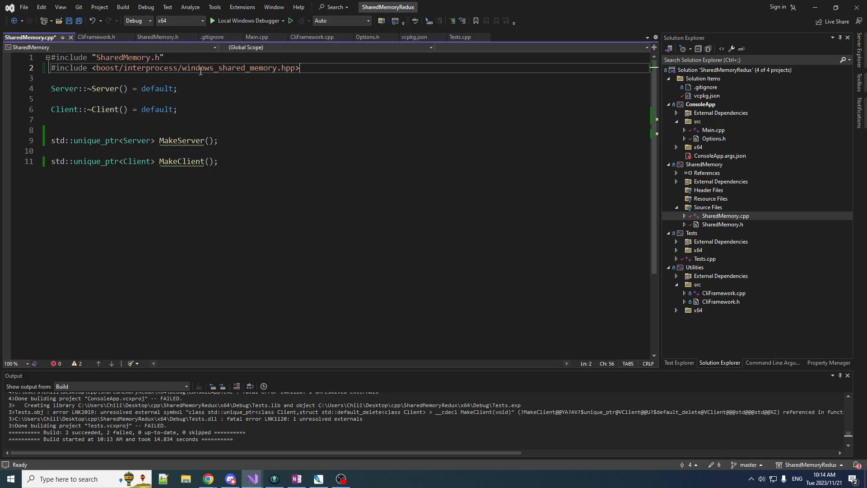
Step: Add the namespace alias bip = boost::interprocess
double_click(182, 161)
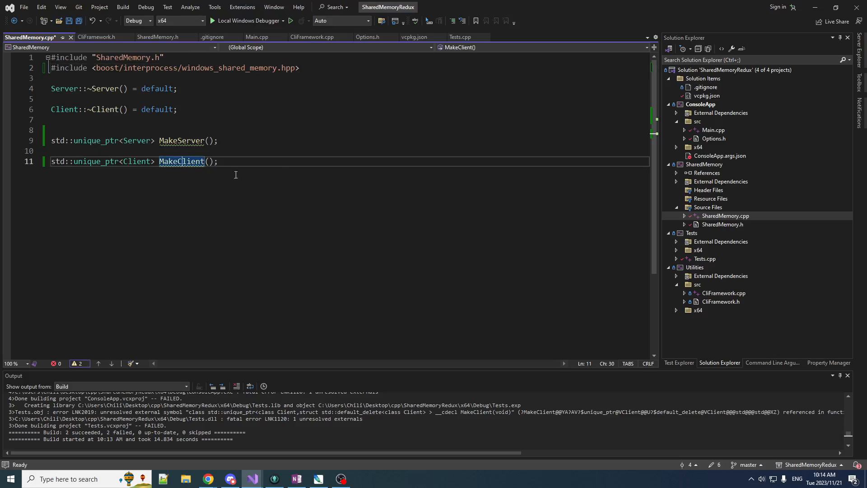
click(216, 141)
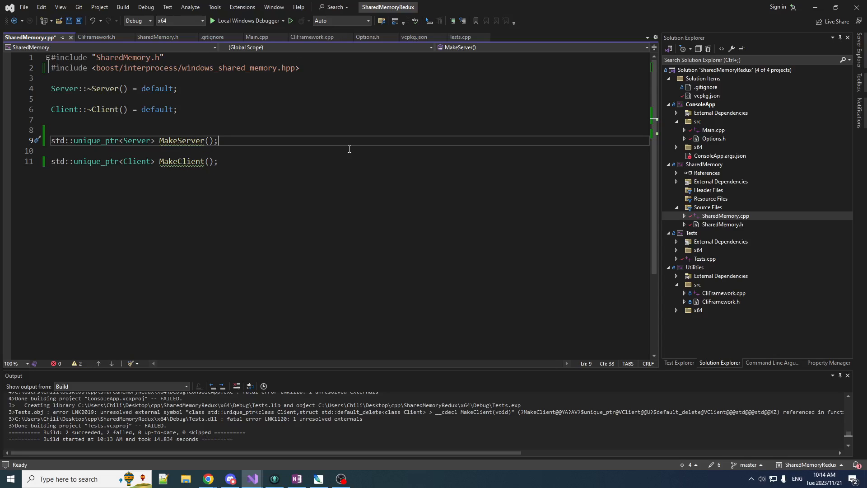
mouse_move(182, 64)
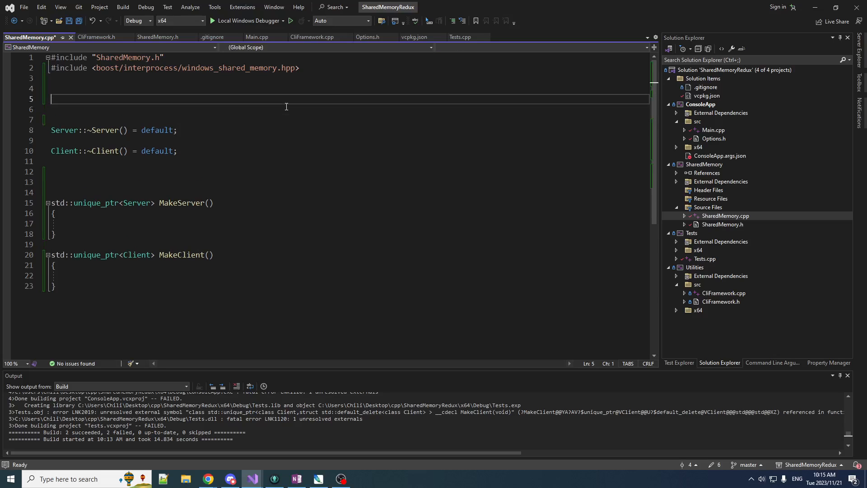
text(namespace bi)
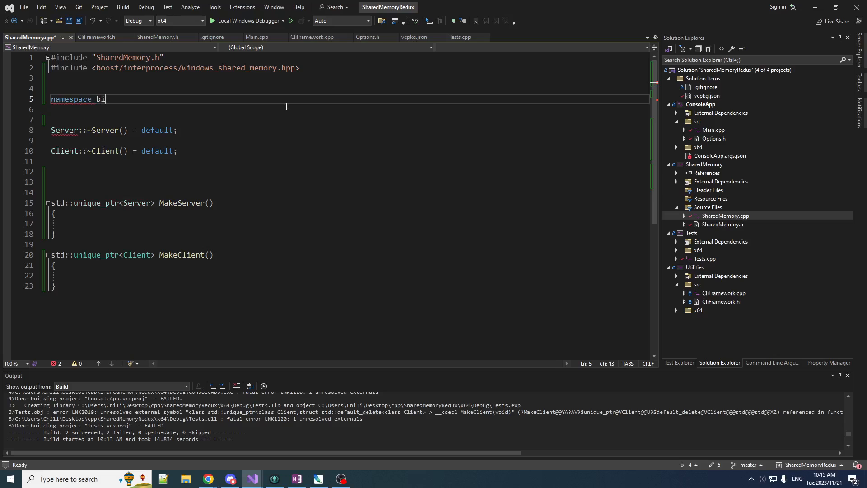
text(p = booste)
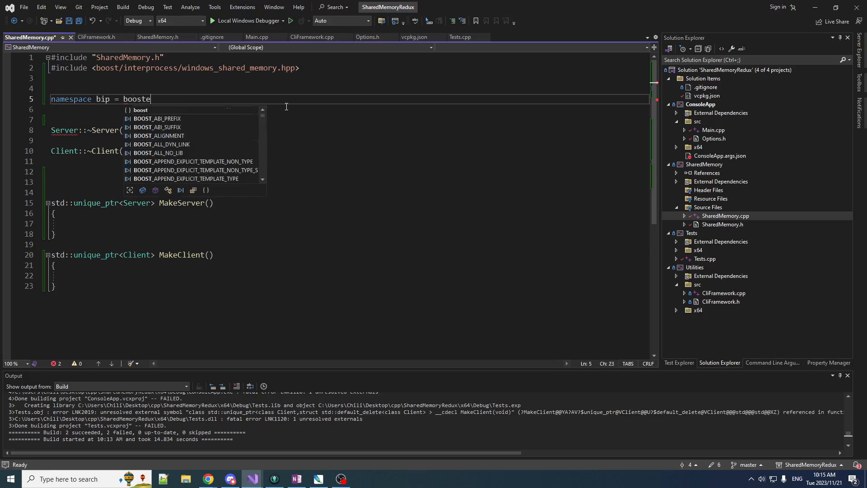
text(r::interprocess;)
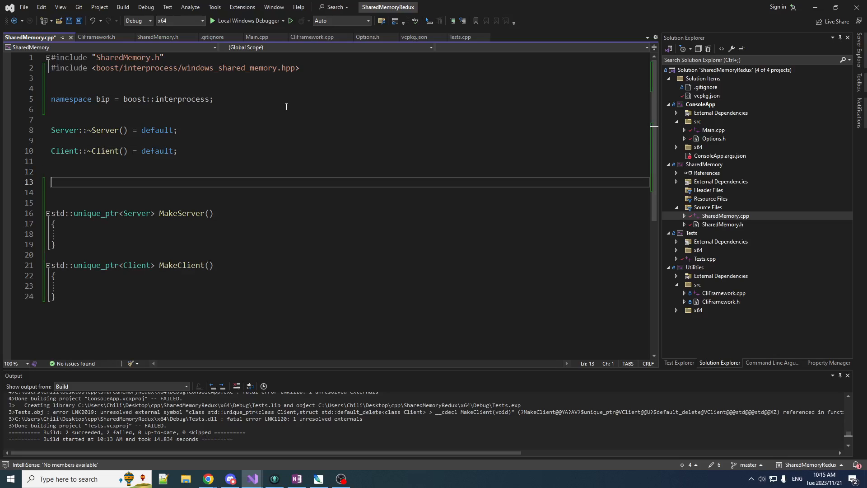
Step: Start class BipServer : public Server with an empty public BipServer() constructor
text(class BipServer : public Server)
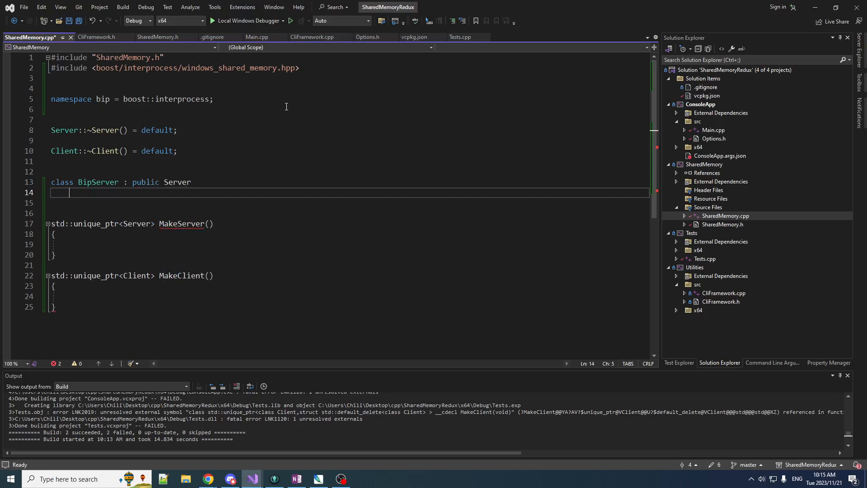
text({)
click(350, 203)
text(public:)
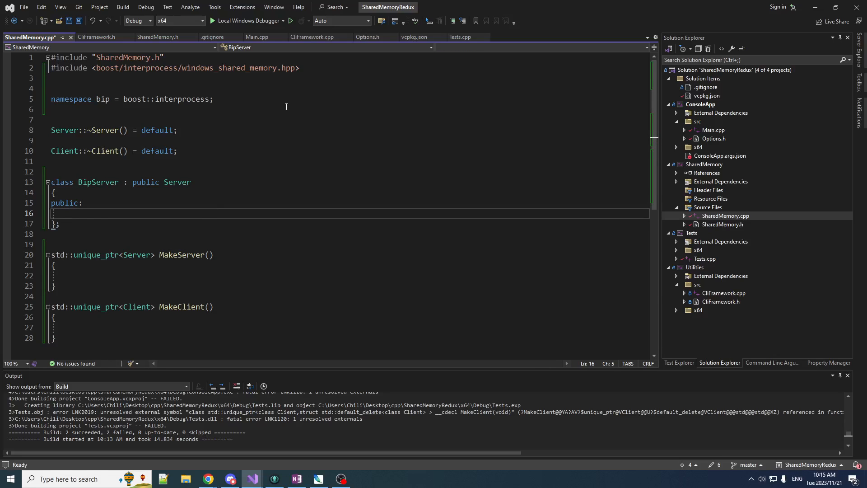
text(BipServer)
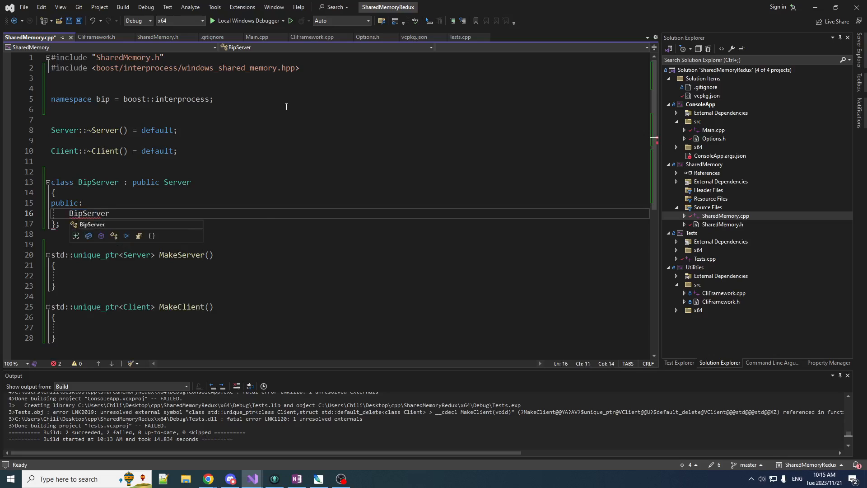
text(())
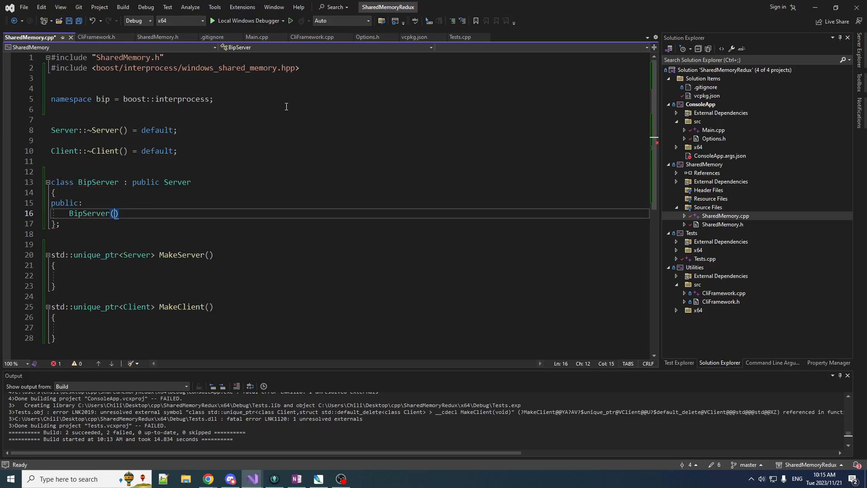
text({)
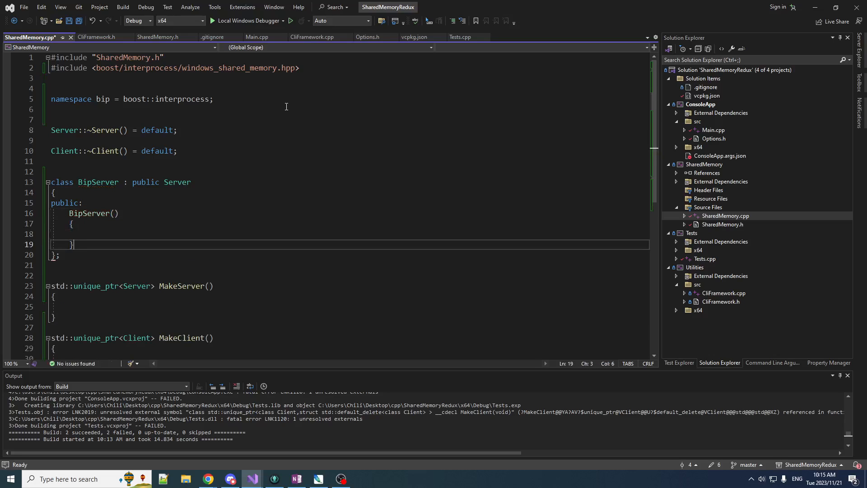
Step: Add a private section with a bip::windows_shared_memory shm member
text(private:)
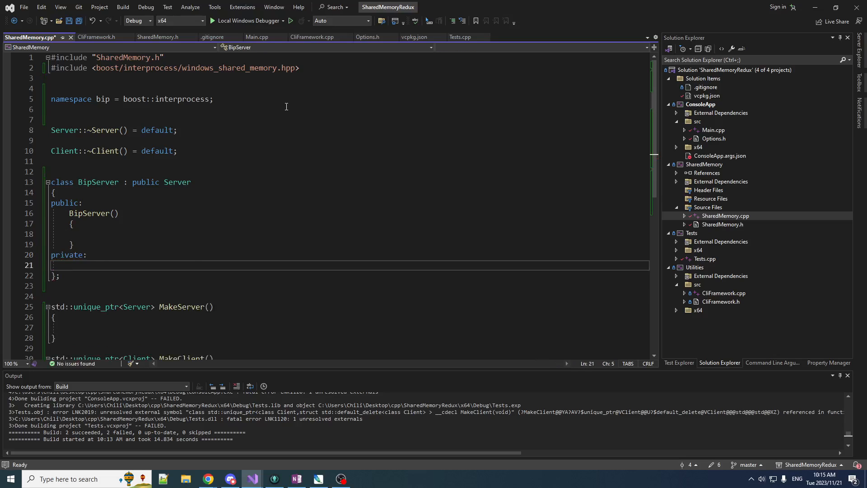
text(bip::)
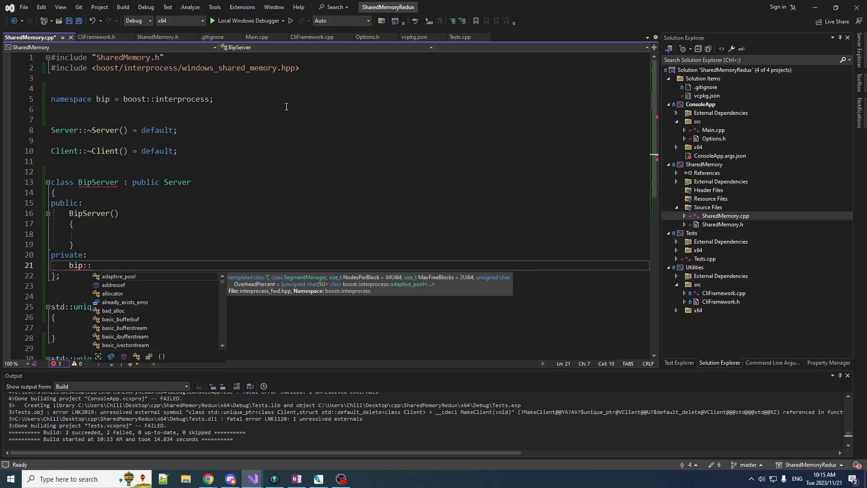
mouse_move(272, 119)
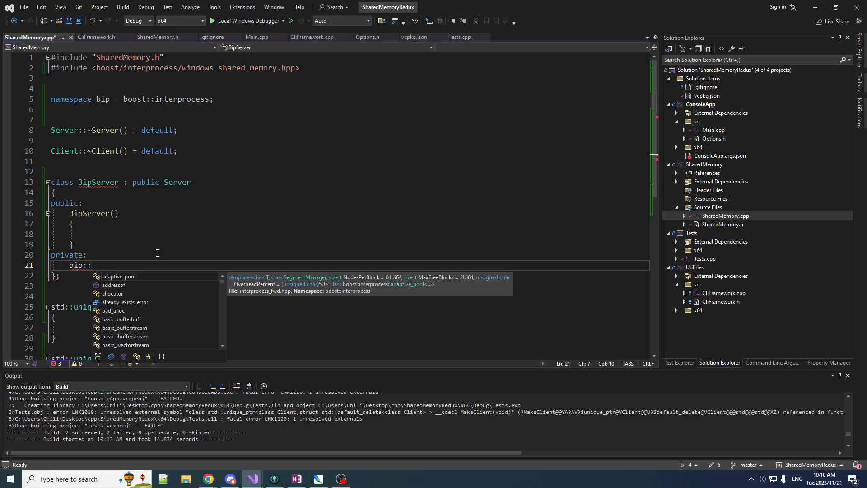
text(window)
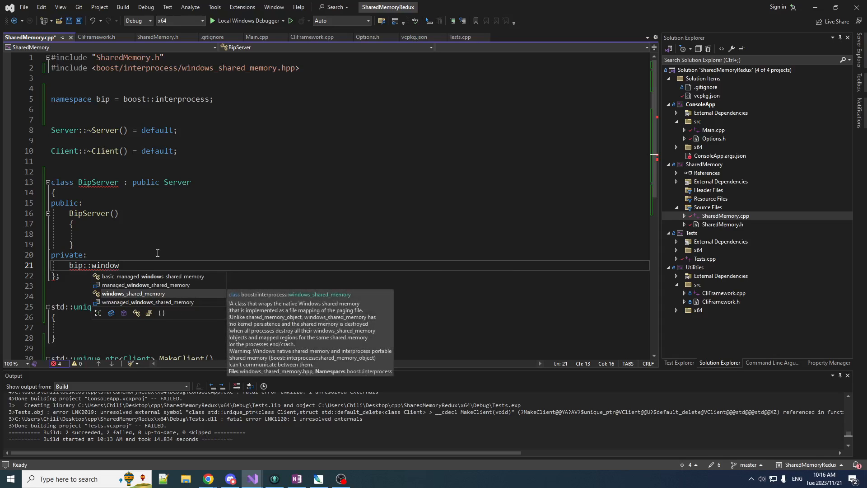
key(Tab)
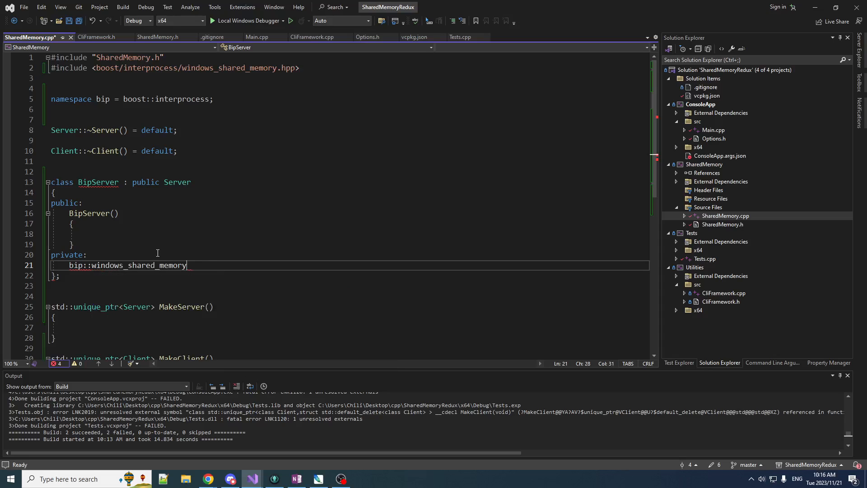
text(shm)
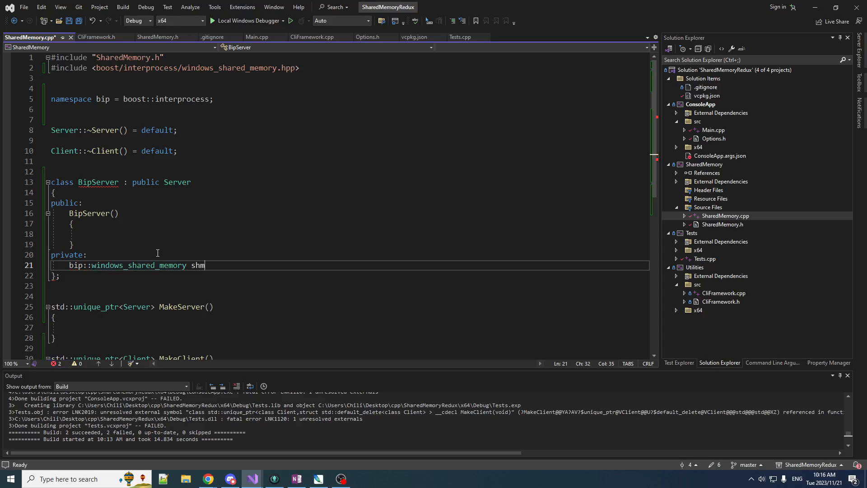
text(;)
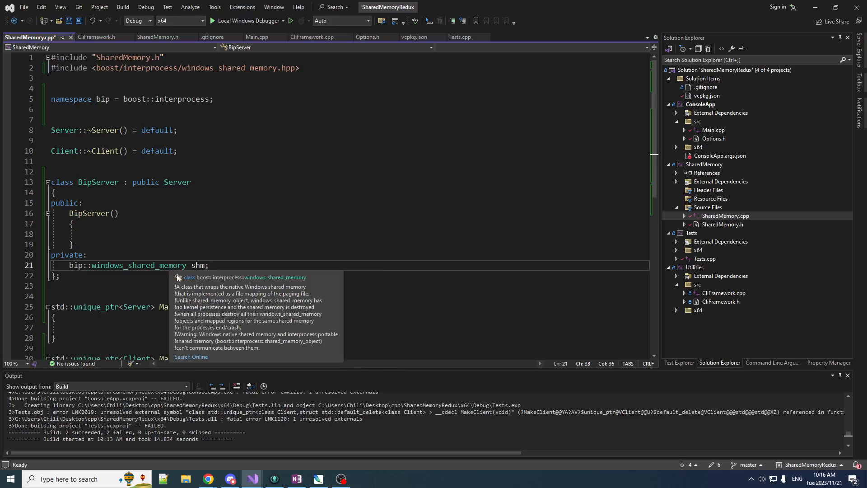
mouse_move(325, 257)
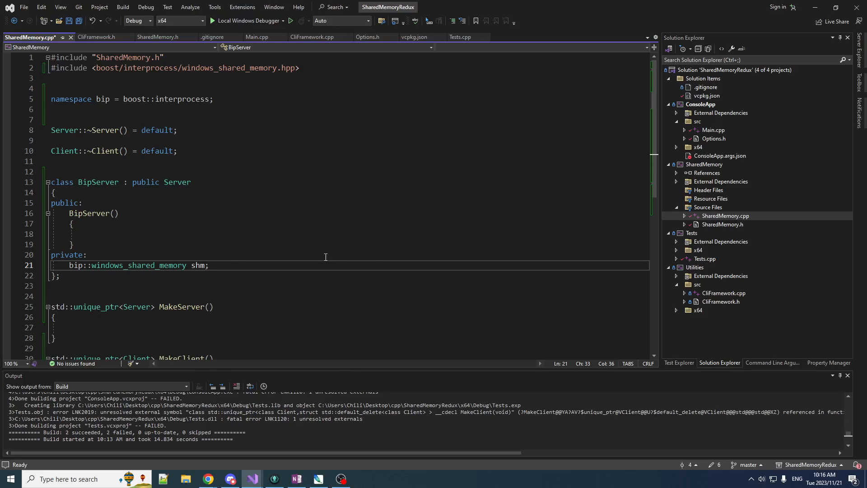
Step: Add member bip::mapped_region region{ shm, bip::read_write }
key(Enter)
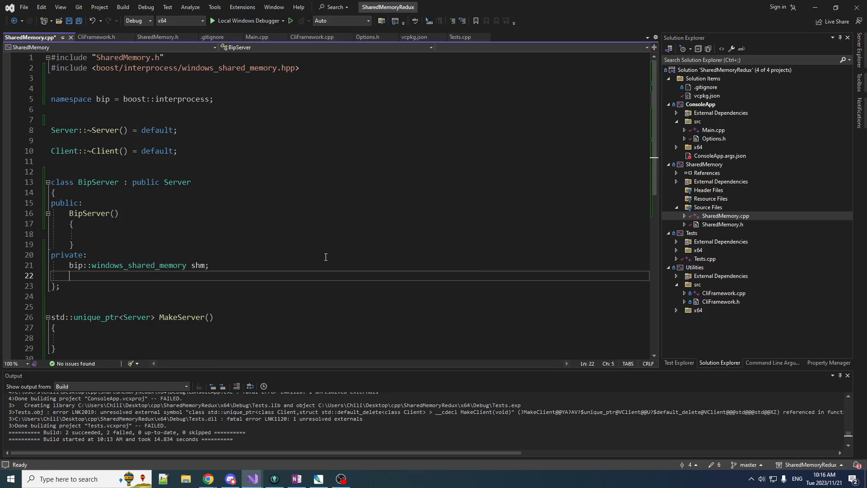
text(bip::mapped_region region{})
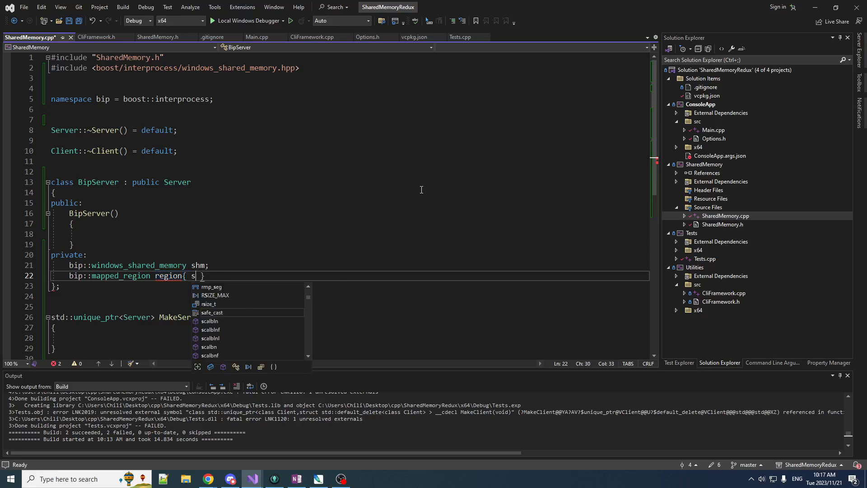
text(hm,)
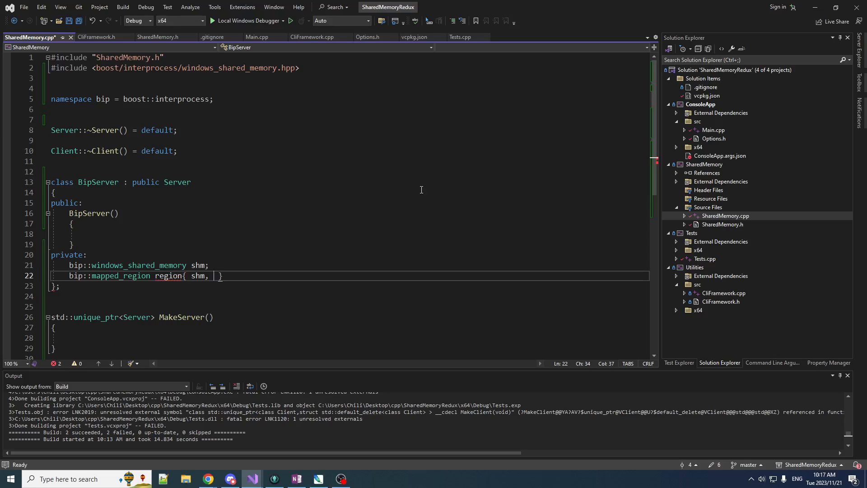
text(bip::read)
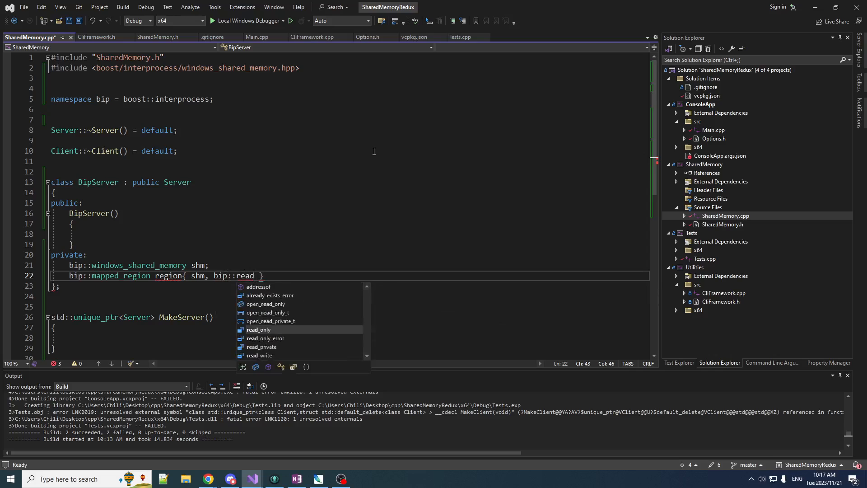
text(_write)
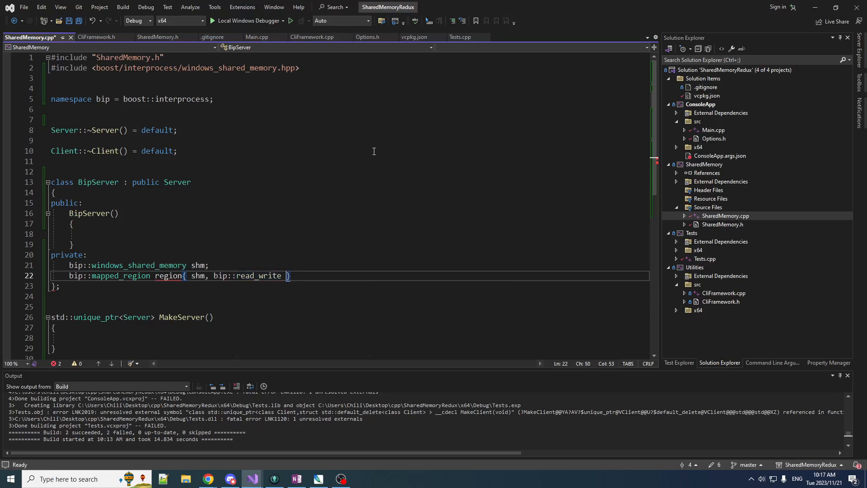
text(;)
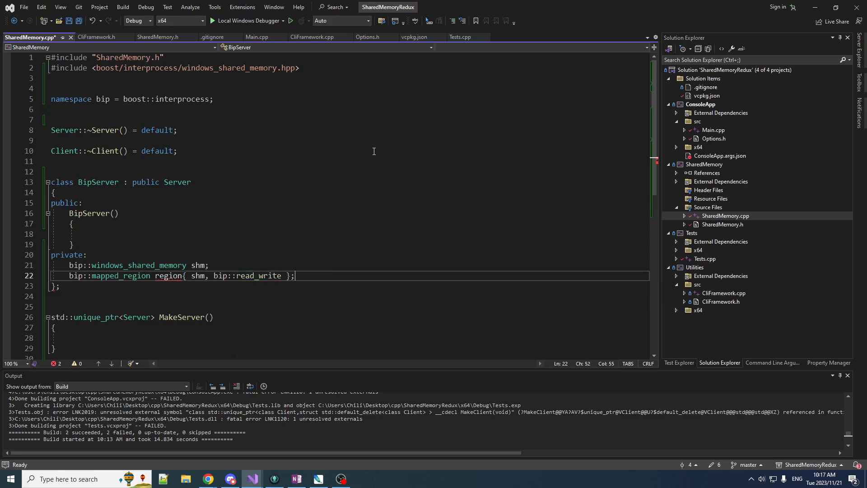
mouse_move(168, 275)
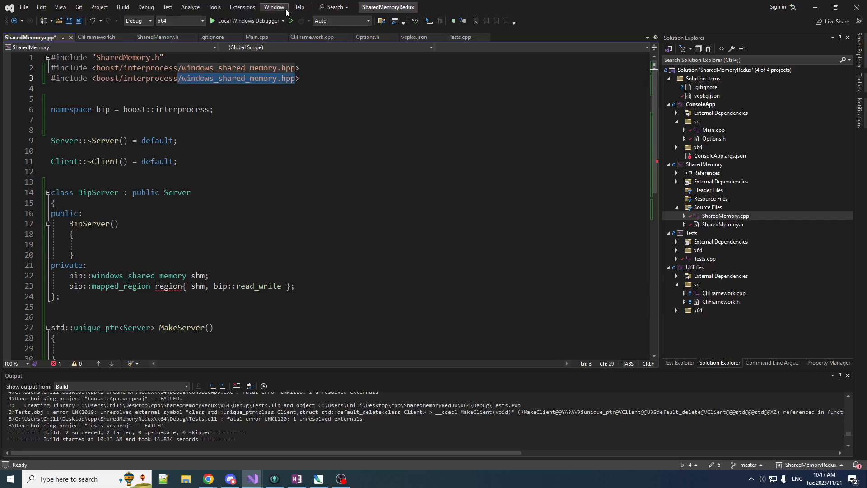
Step: Initialize shm with bip::create_only, Server::segmentName, bip::read_write and 0x10'0000'0000
text(mapp)
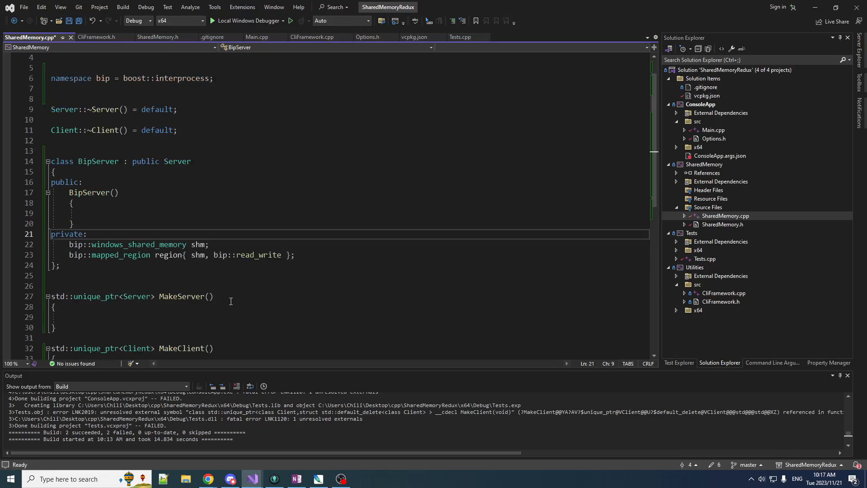
mouse_move(170, 273)
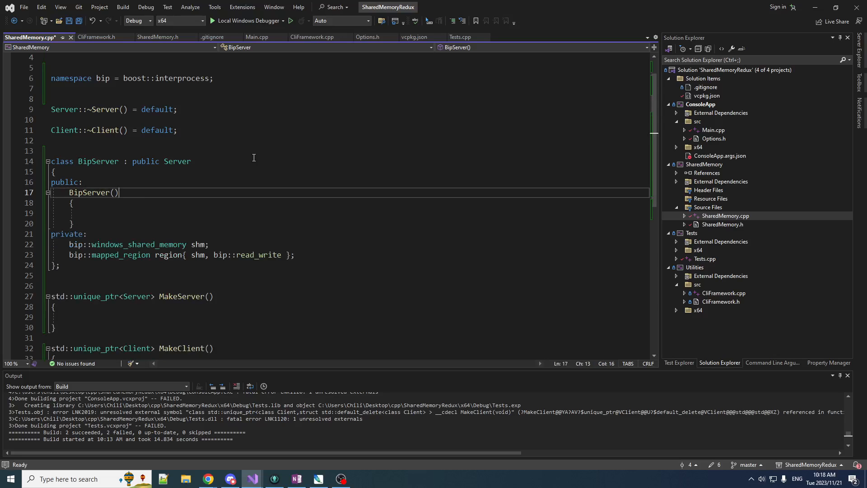
mouse_move(151, 257)
text({ bip::create_only, )
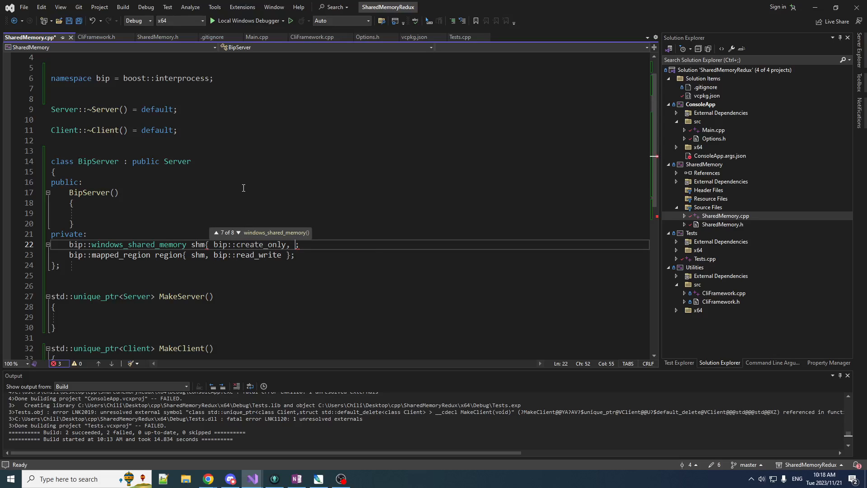
text(Server::segmentName)
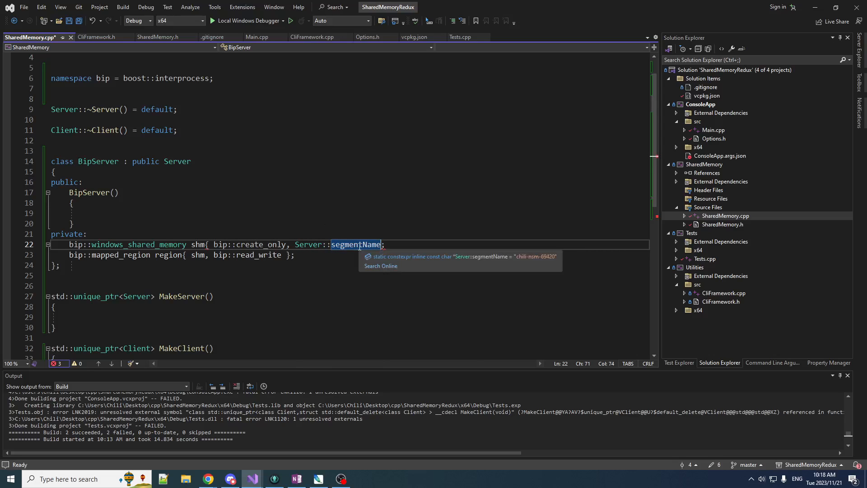
mouse_move(480, 122)
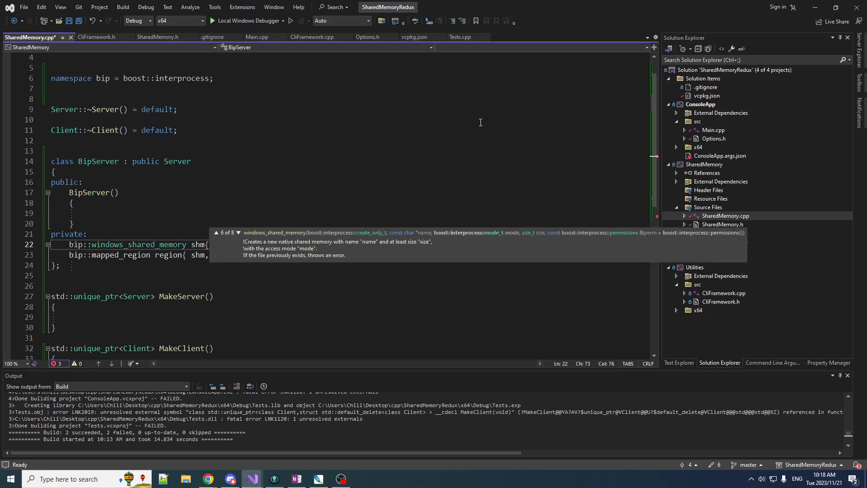
text(bip::create_only, Server::segmentName, ;)
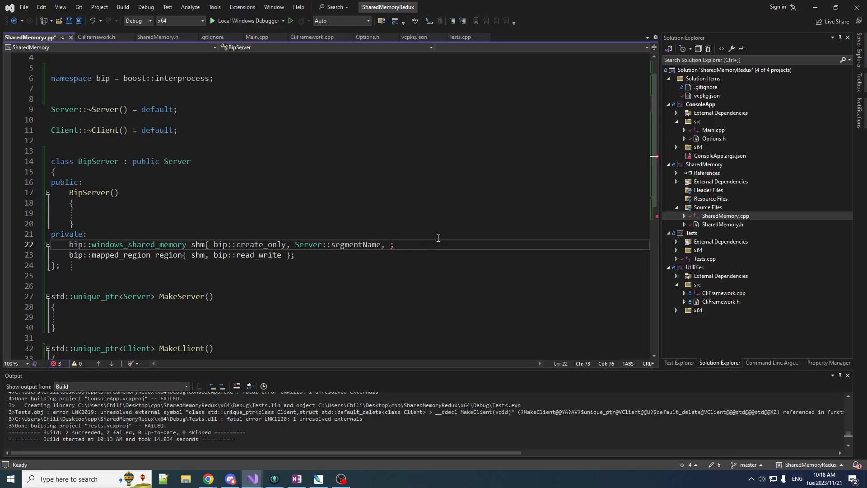
text(0x10'0000'0000 })
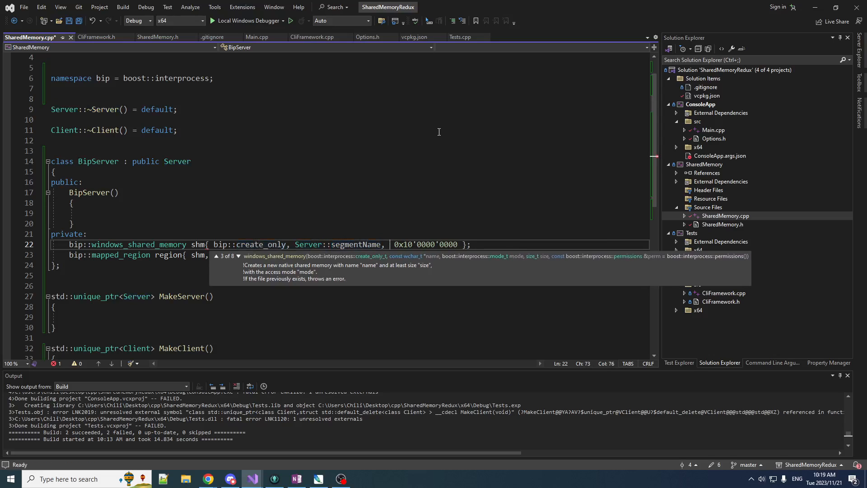
text(bip::read_write,)
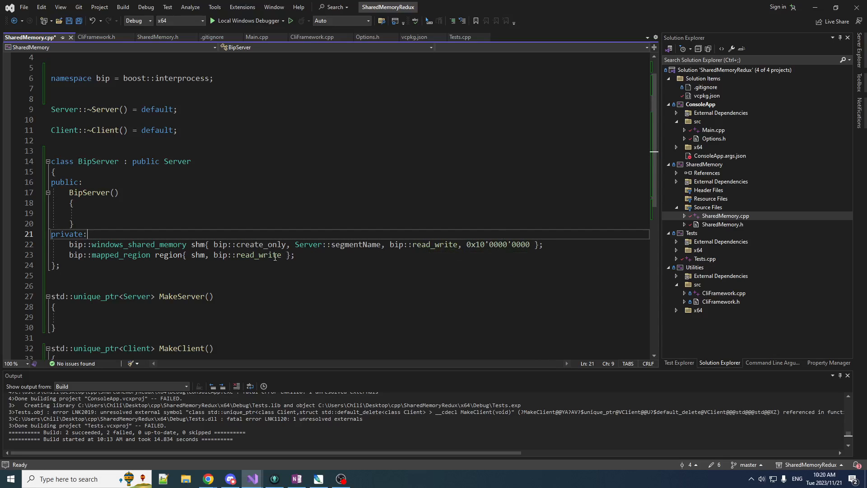
mouse_move(261, 358)
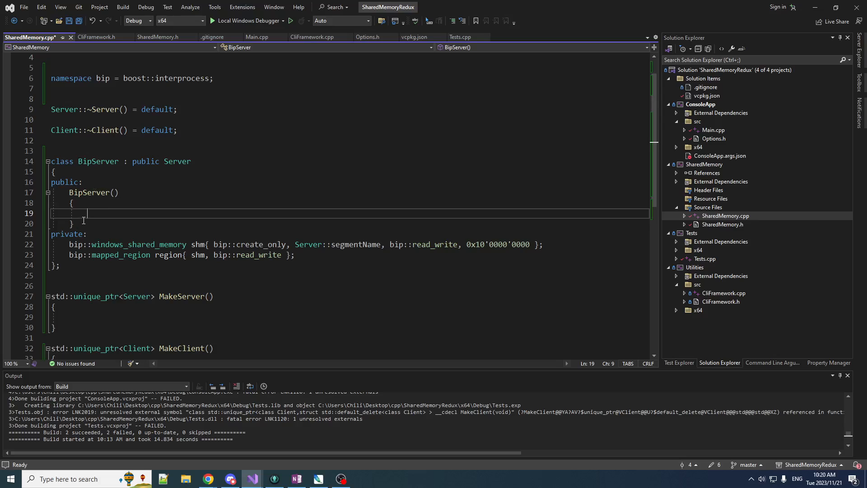
Step: Replace BipServer's empty constructor with an empty void WriteString(std::string str) override
drag(81, 181, 74, 224)
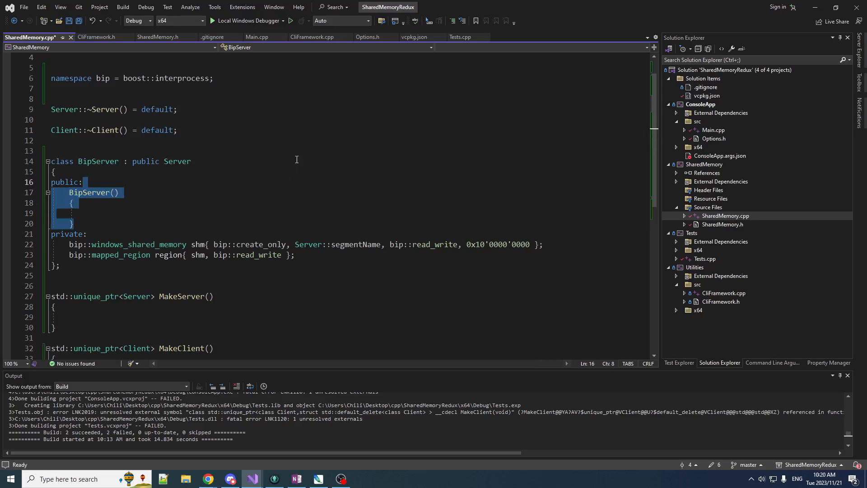
key(Delete)
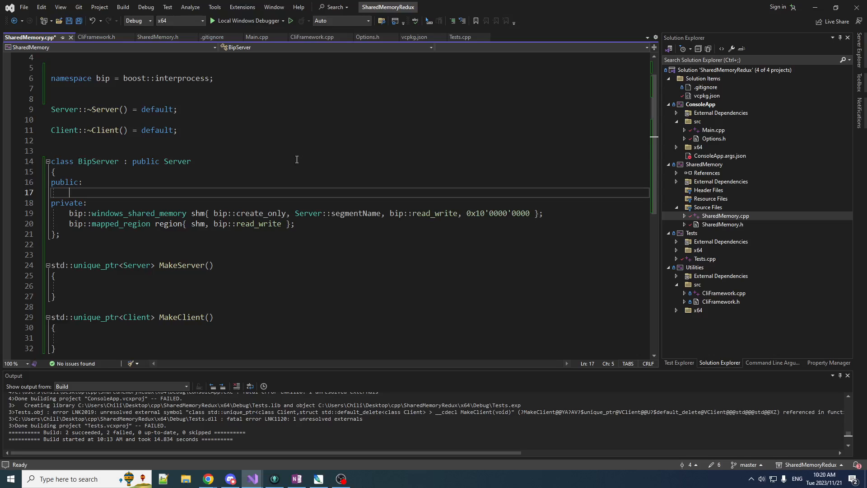
text(void WriteString(std::string str) override)
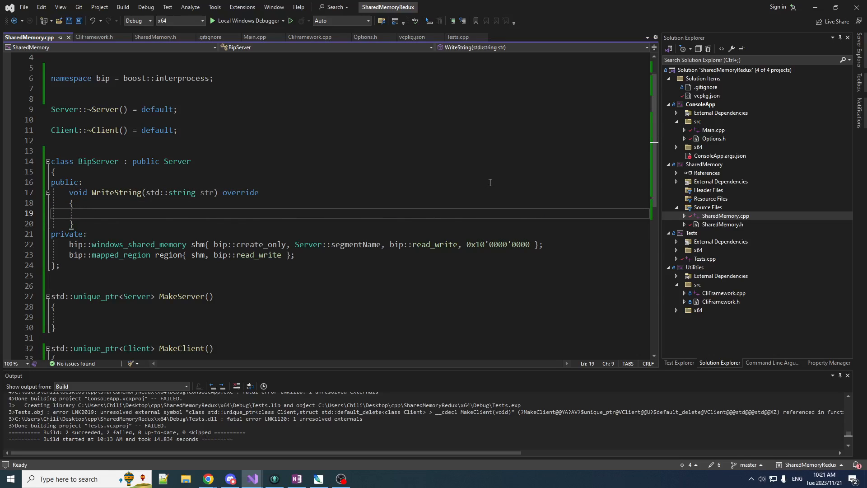
mouse_move(131, 264)
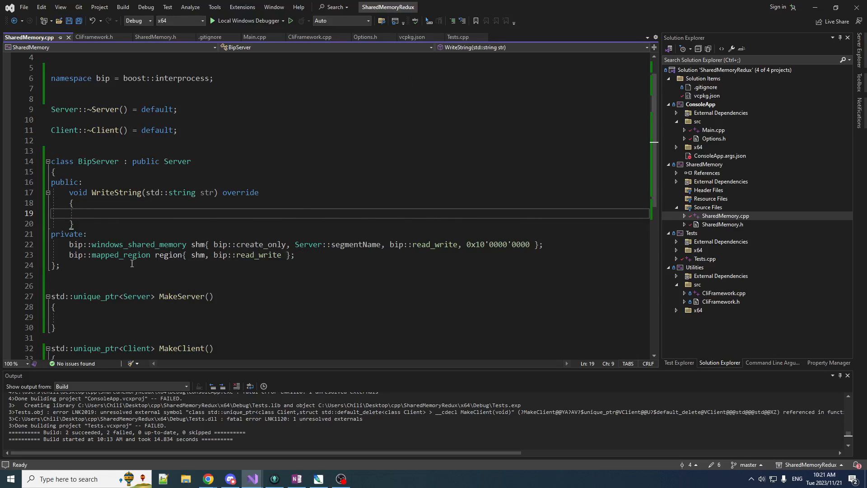
mouse_move(304, 244)
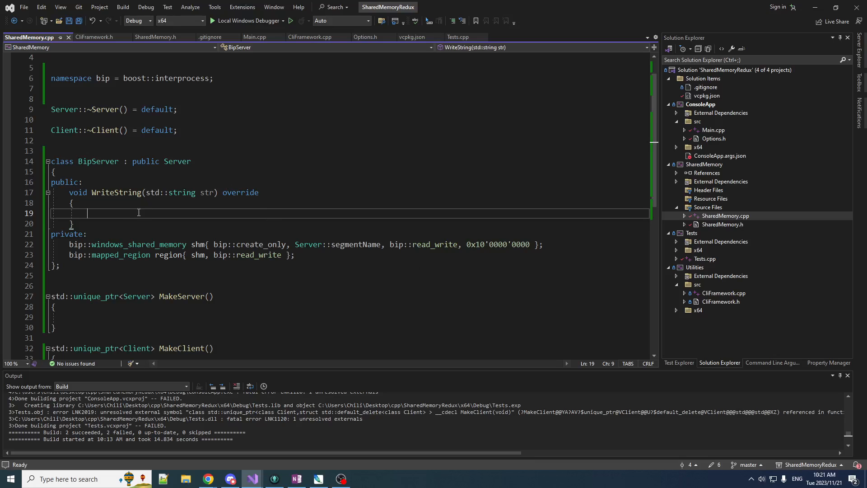
mouse_move(254, 179)
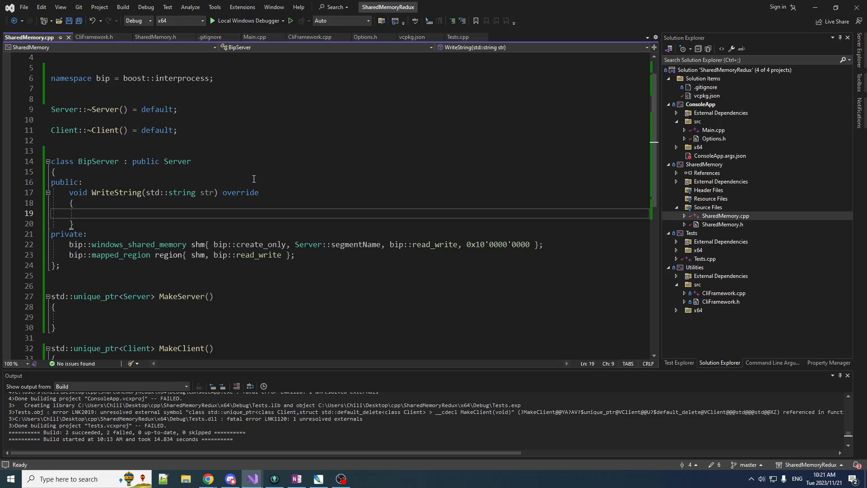
text(reg)
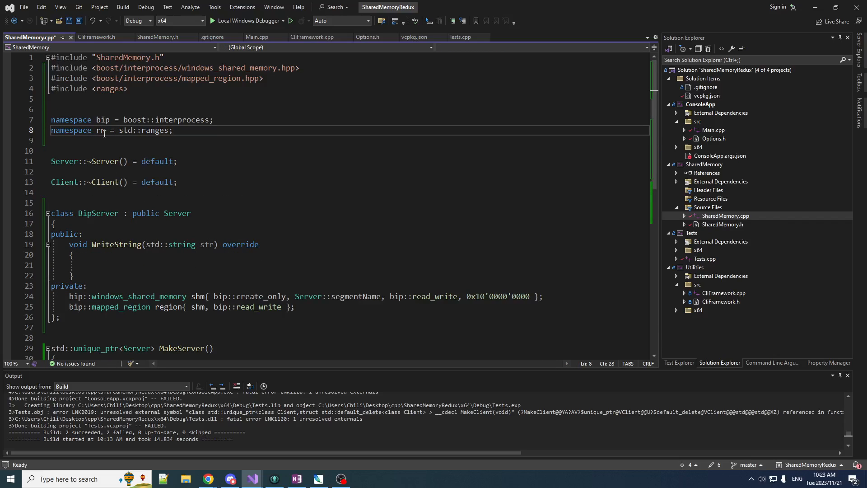
Step: Make WriteString call rn::copy(str, static_cast<char*>(region.get_address()))
click(85, 265)
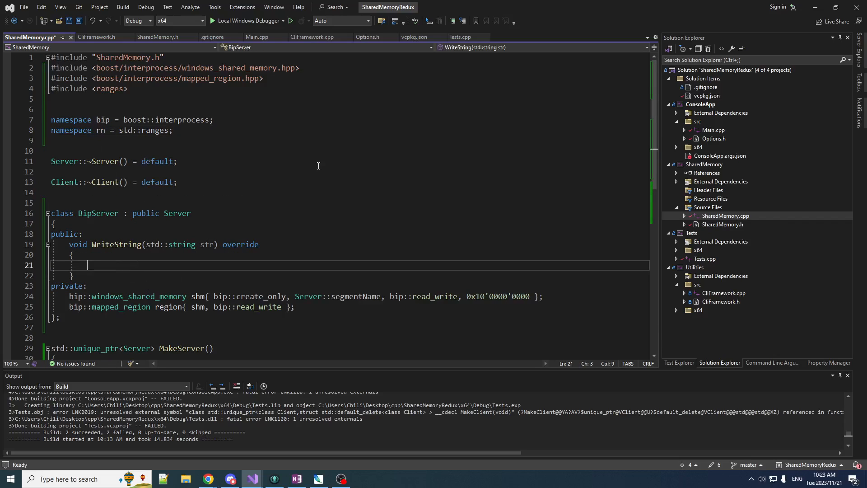
text(rn::copy()
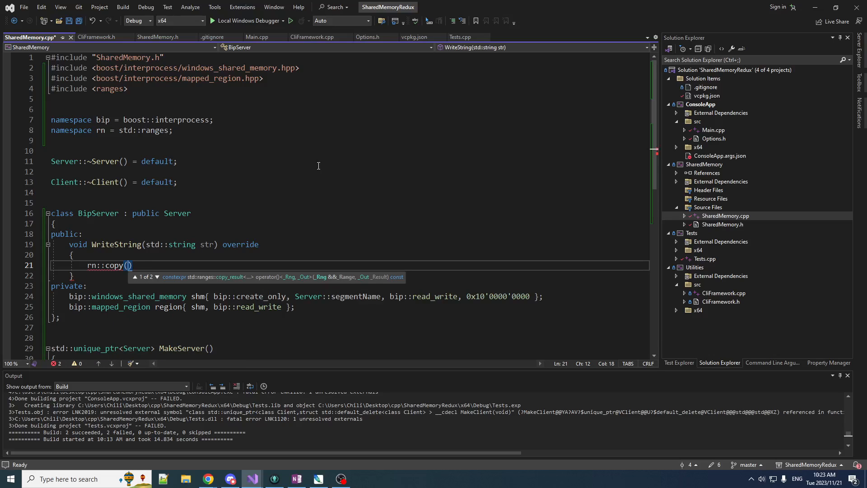
text(str,)
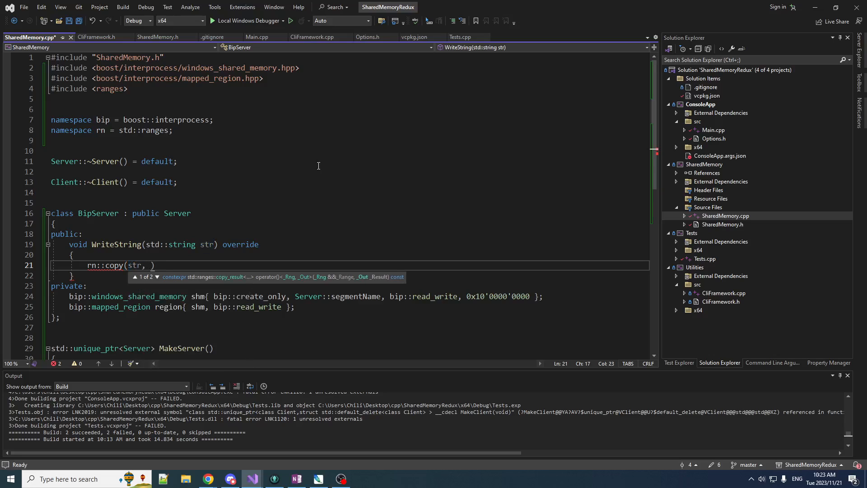
text(static_cast)
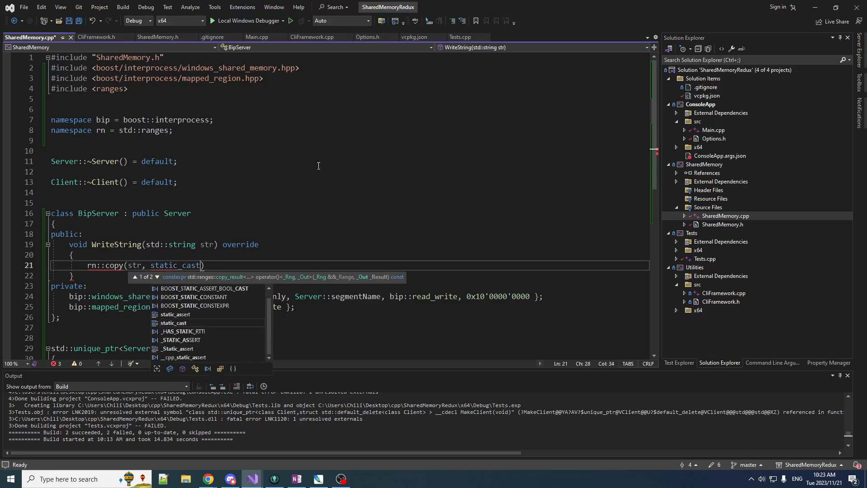
text(<char*>)
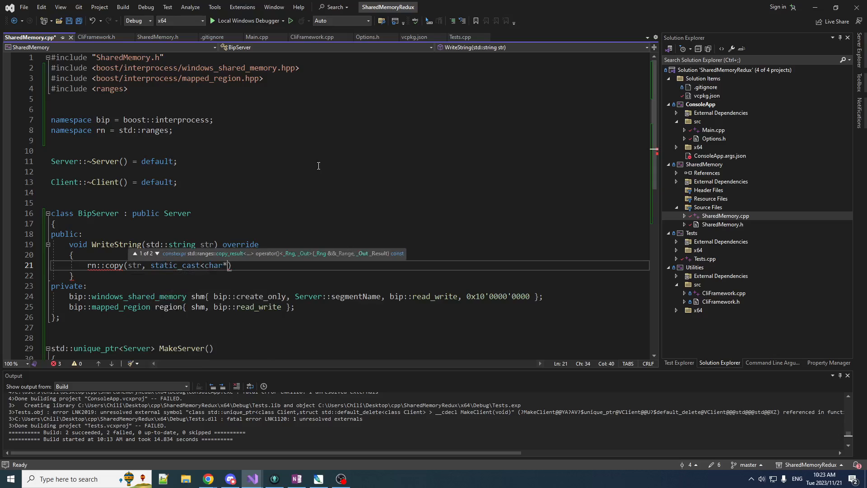
text(()
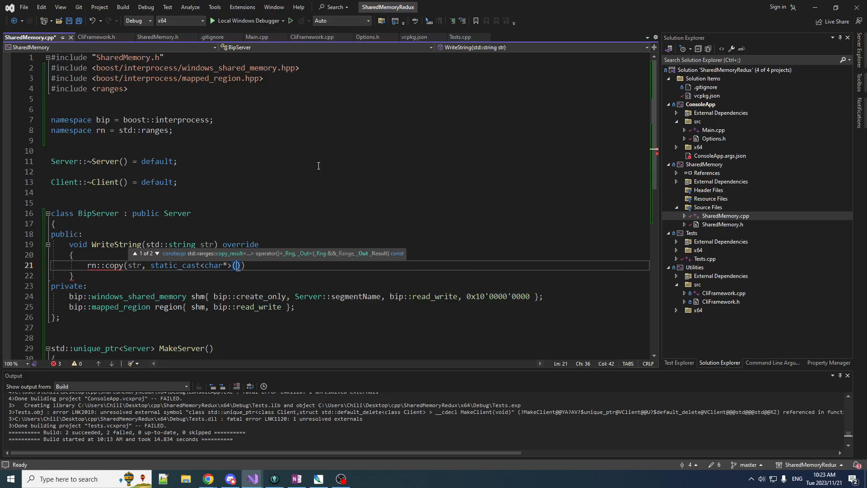
text(region.get_address()
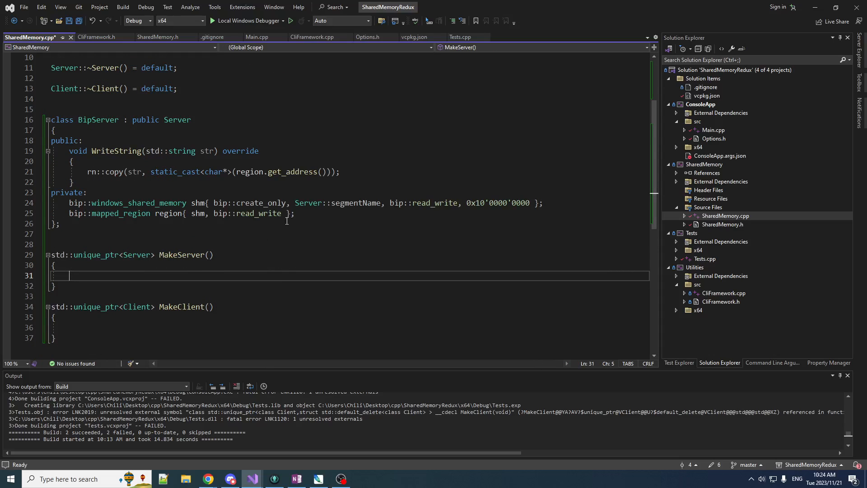
Step: Have MakeServer return std::make_unique<BipServer>()
text(return std::make)
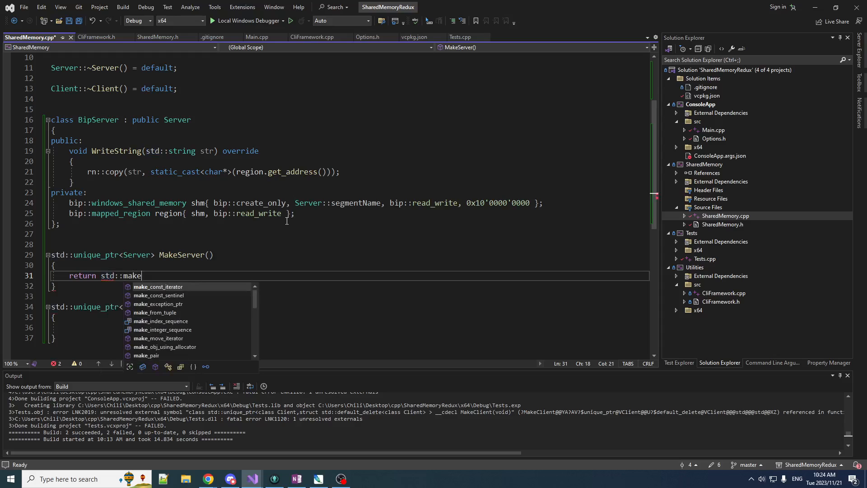
text(_unique<)
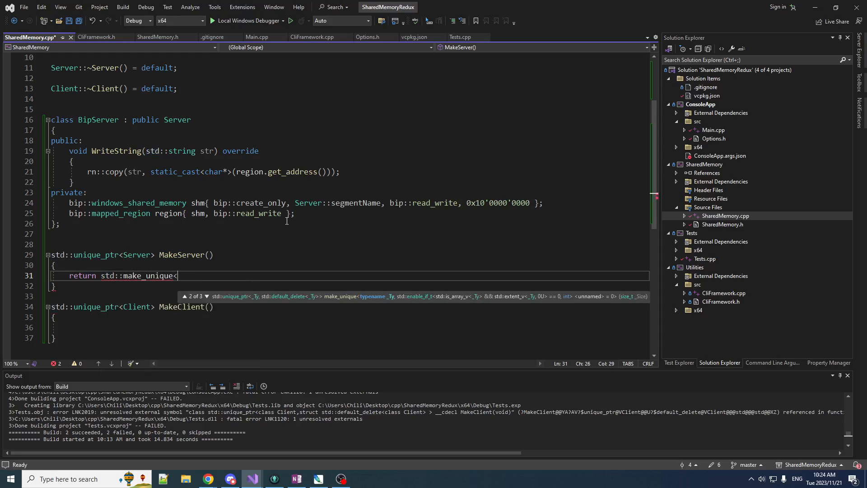
text(BipServer)
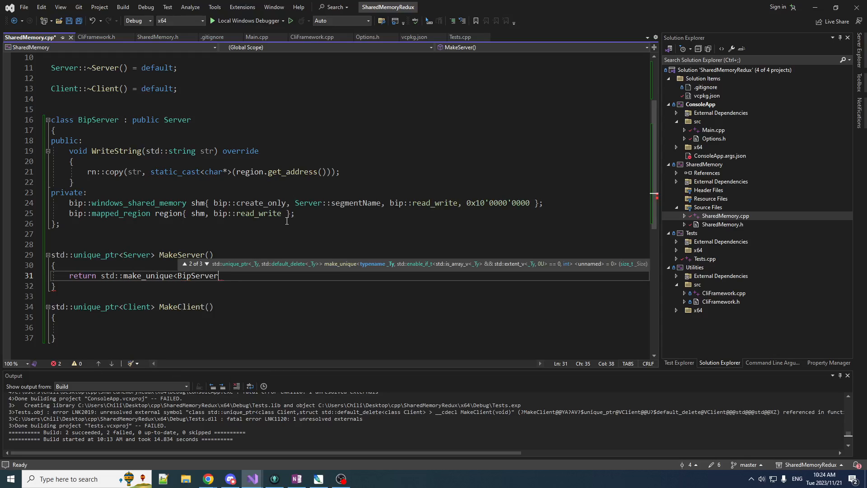
text(>();)
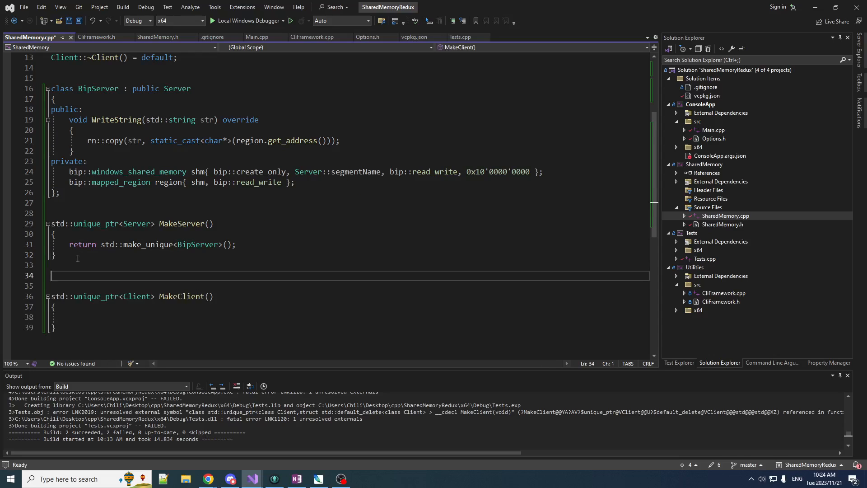
Step: In the copied class, open shm with open_only and remove the size argument
scroll(down, 3)
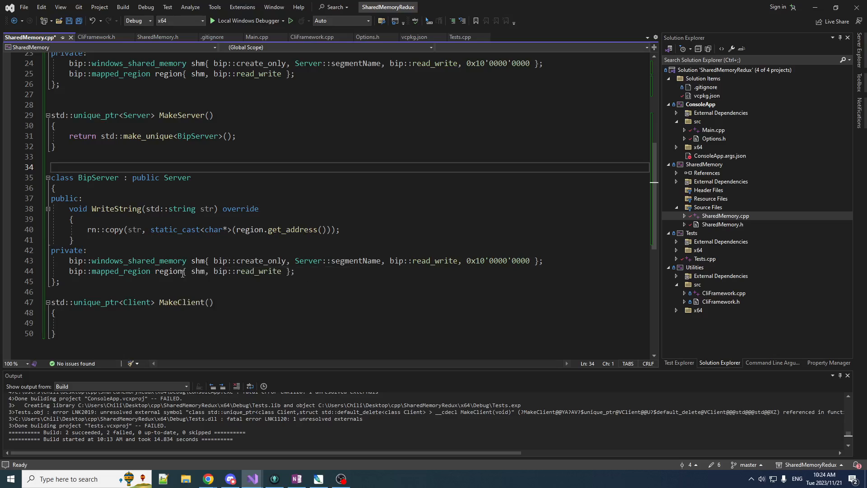
double_click(259, 261)
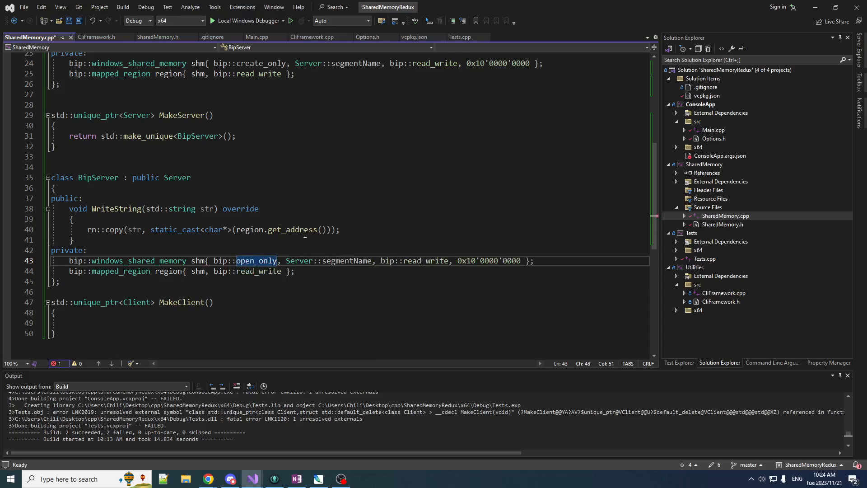
double_click(347, 260)
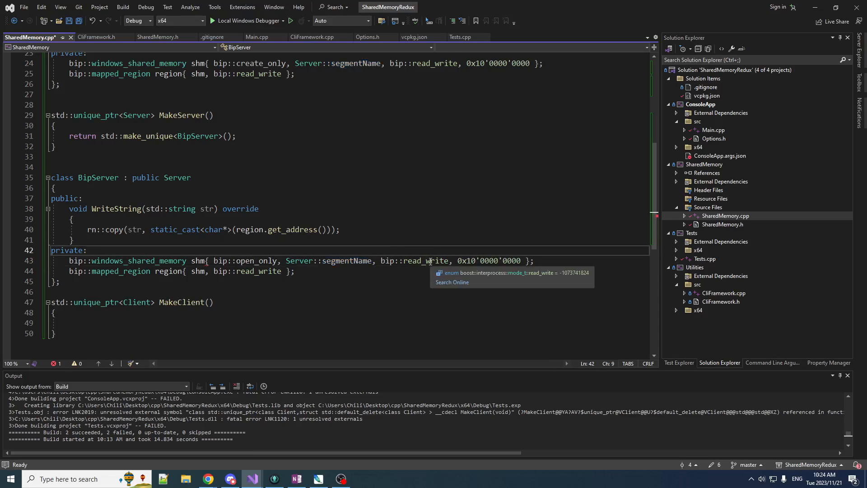
double_click(425, 261)
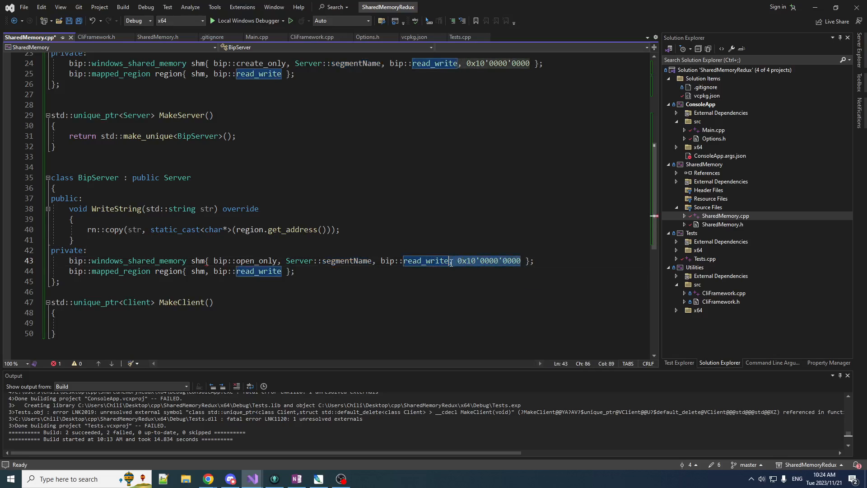
key(Delete)
text(Read)
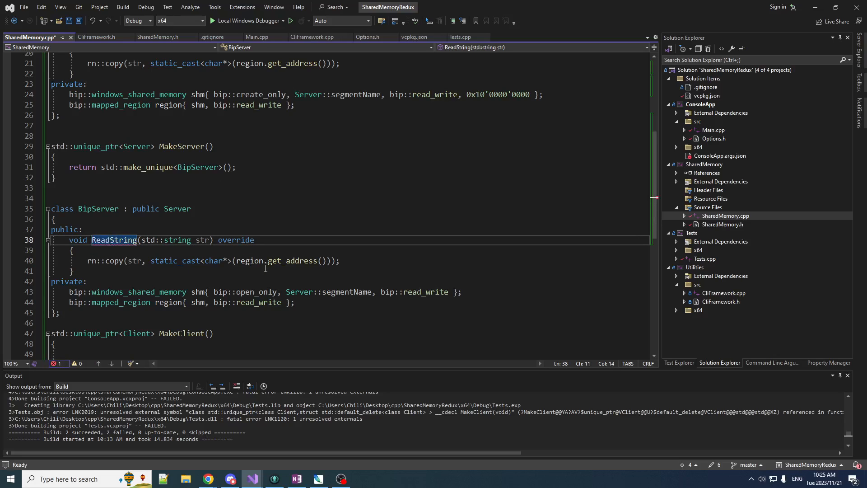
mouse_move(269, 276)
text(cosnt )
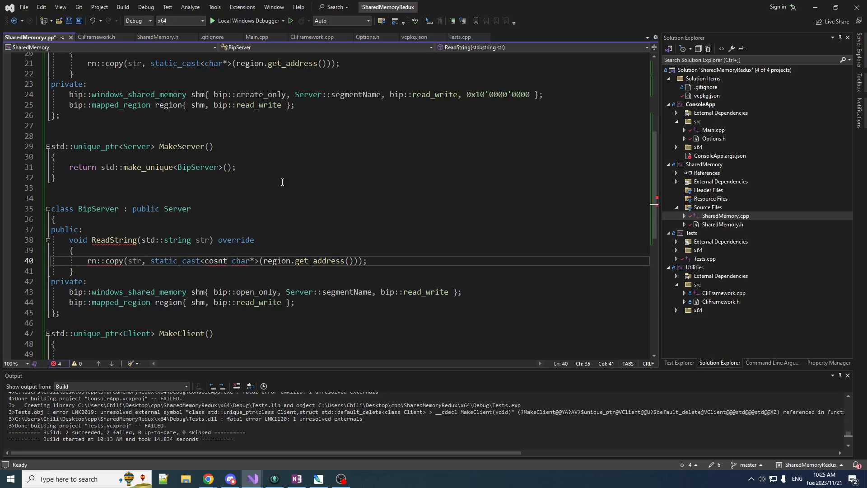
Step: Turn the copy into a parameterless ReadString returning std::string from the region address
drag(146, 261, 87, 261)
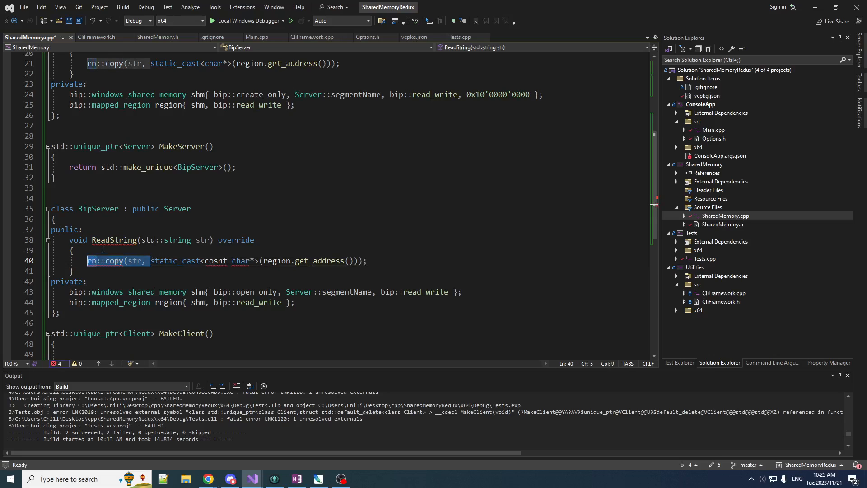
text(ret)
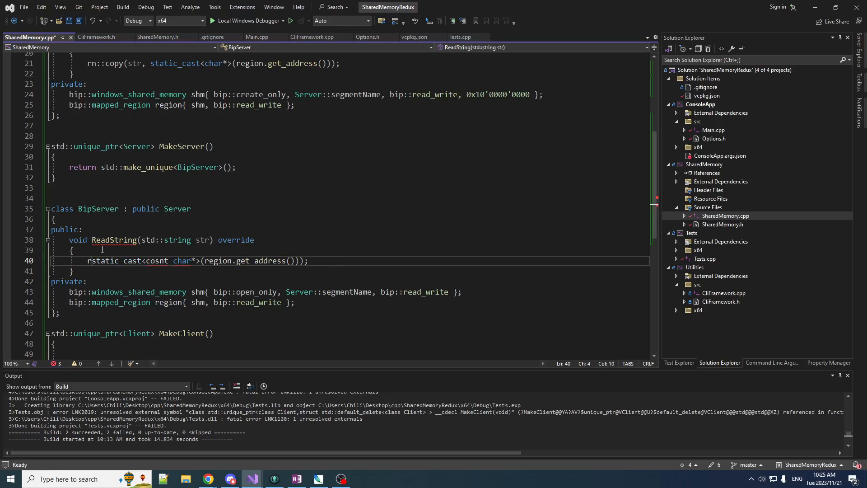
text(std::string s =)
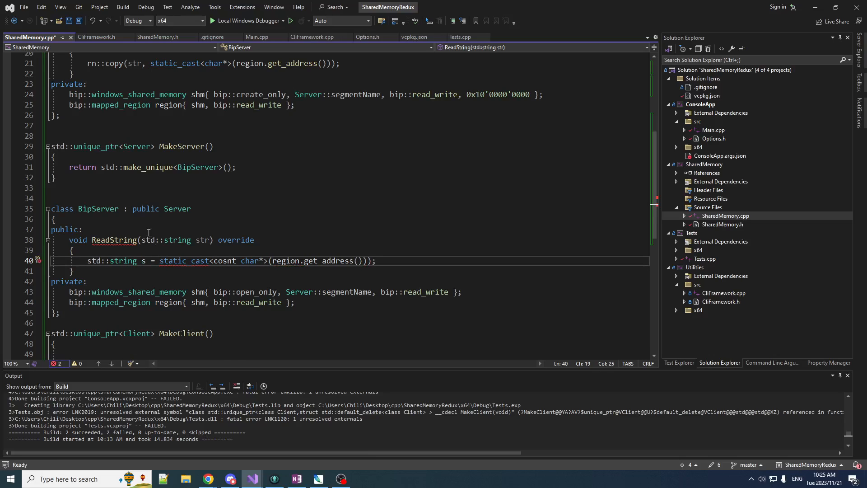
double_click(100, 260)
text(std::string)
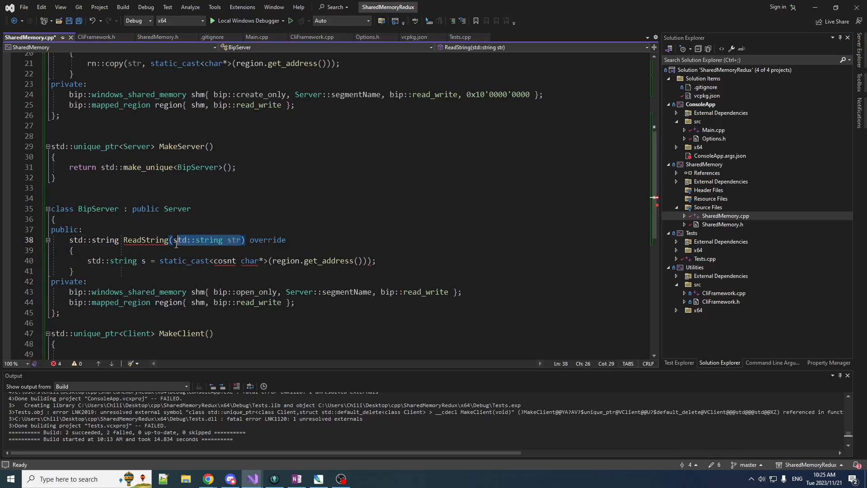
key(Delete)
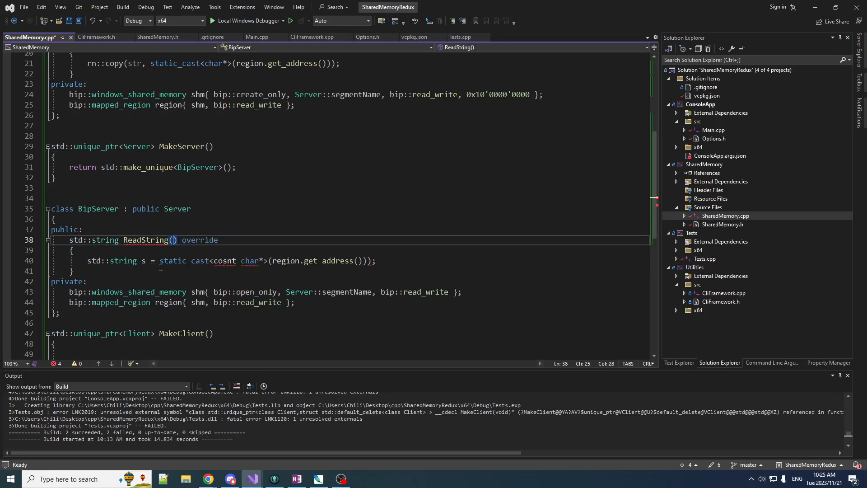
mouse_move(224, 260)
text(n)
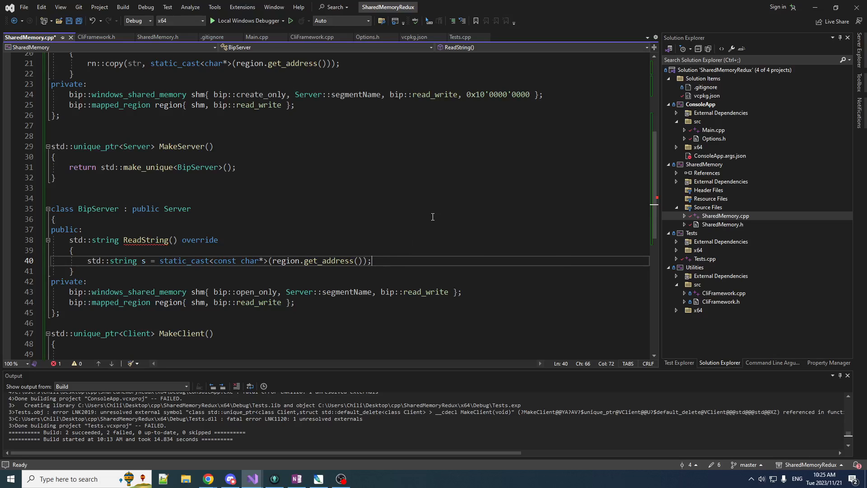
text(return s;)
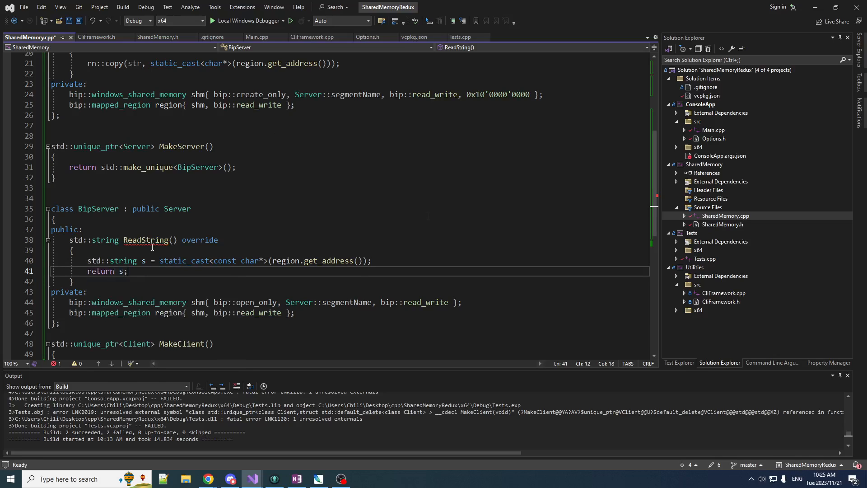
click(94, 209)
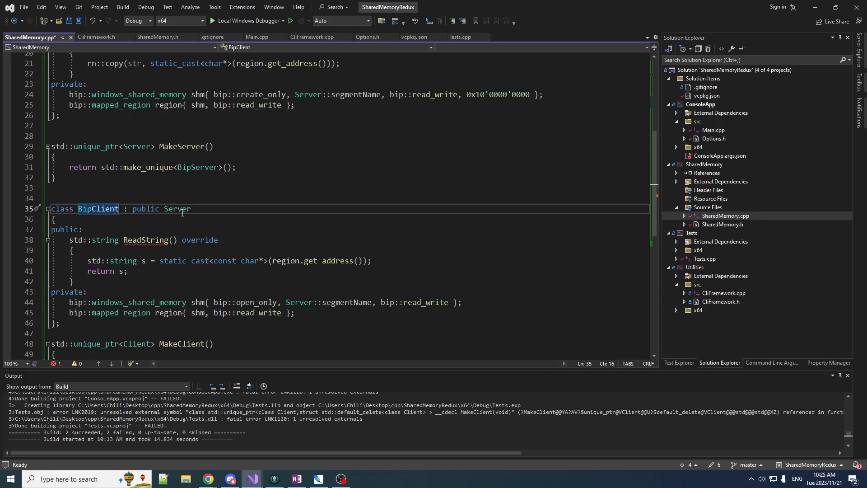
Step: Derive BipClient from Client and mark ReadString as const override
text(Client)
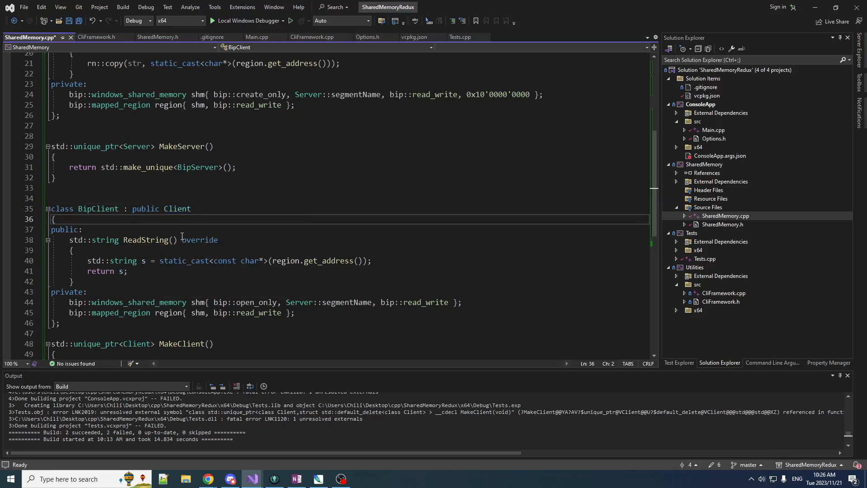
click(158, 36)
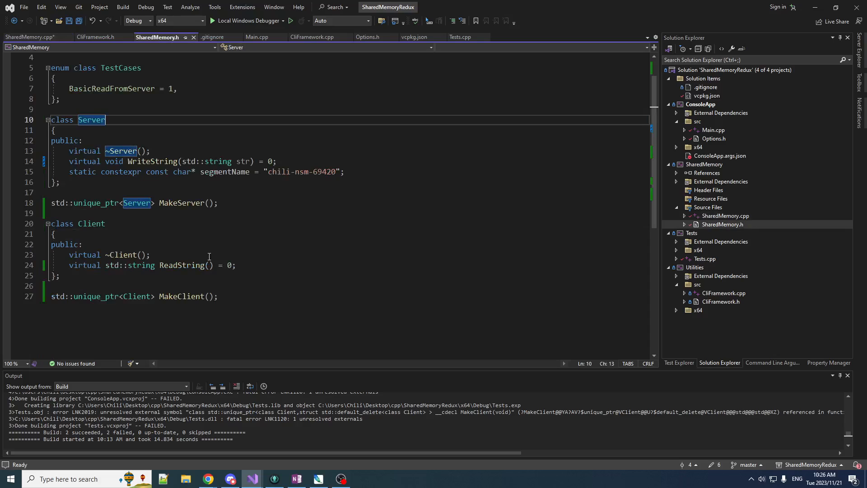
text(co)
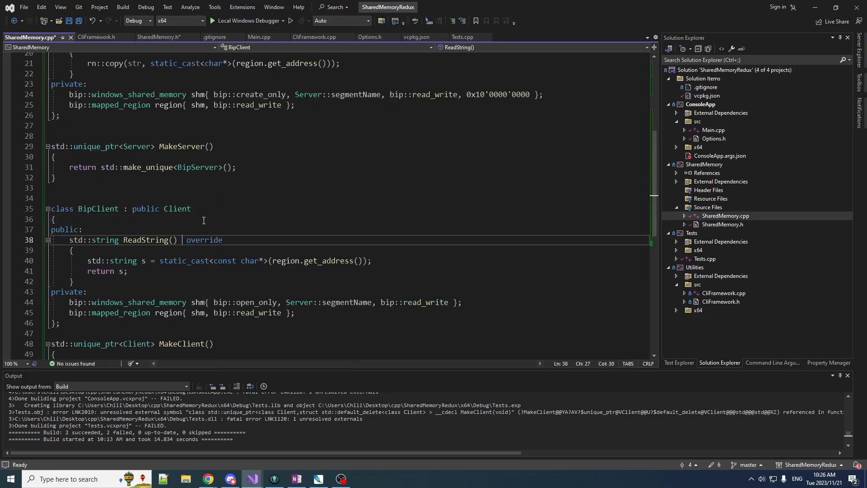
text(const)
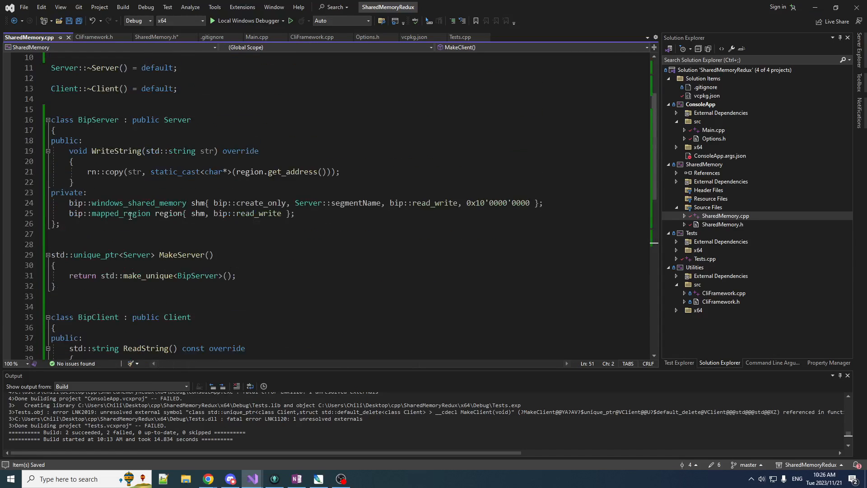
Step: Switch to SharedMemory.h, where Client's ReadString is declared const
scroll(down, 3)
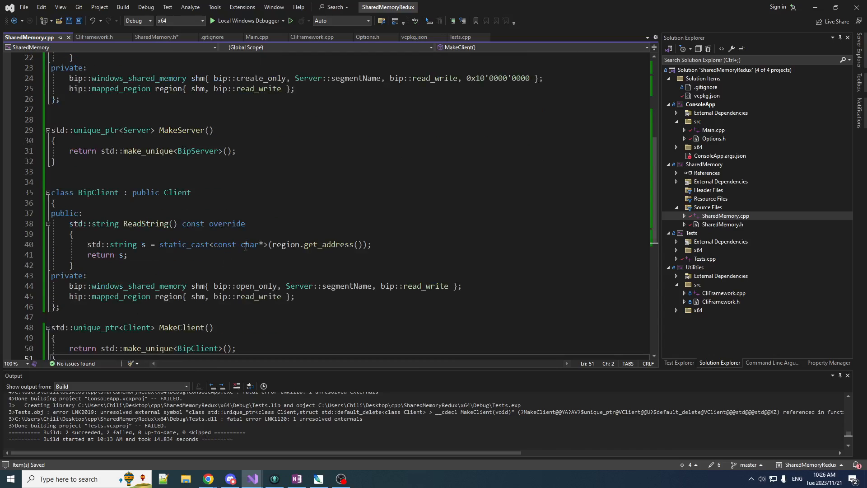
click(157, 38)
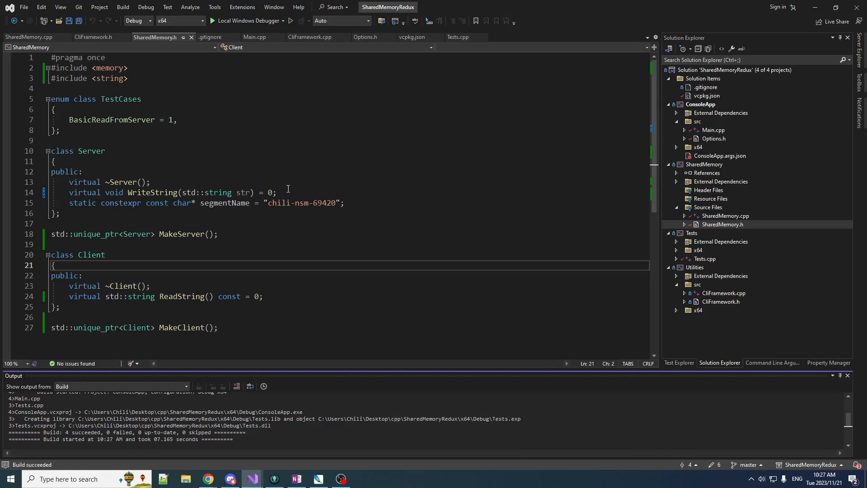
Step: Run BasicReadFromServer from Test Explorer's SharedMemoryTests and choose Retry to debug the abort
click(679, 362)
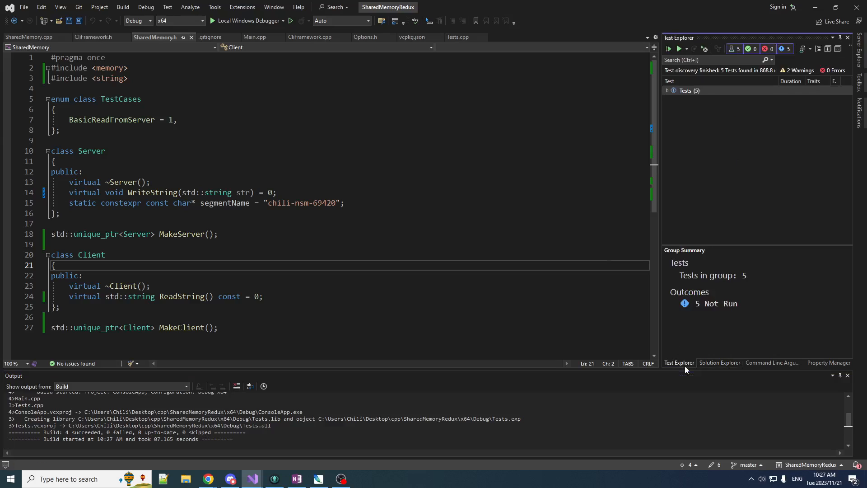
click(667, 90)
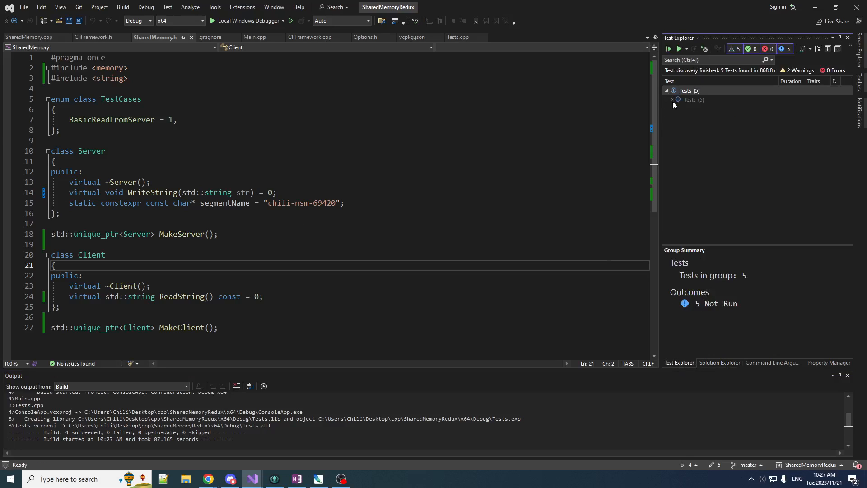
click(671, 99)
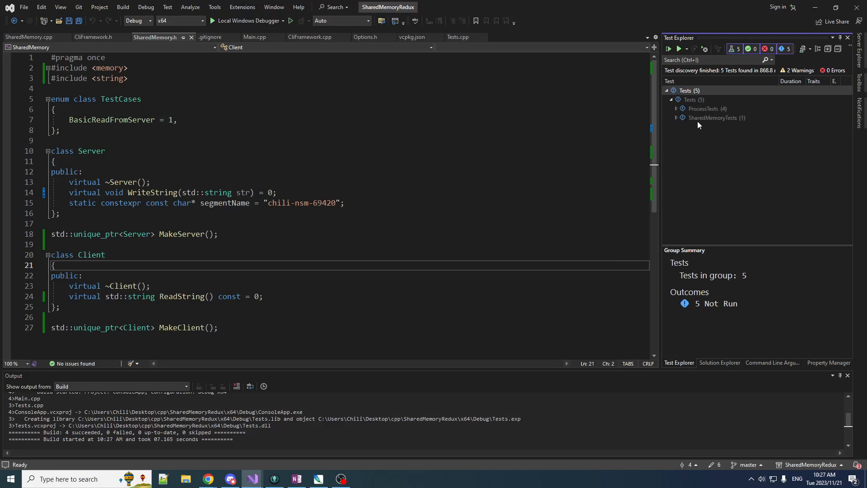
click(677, 117)
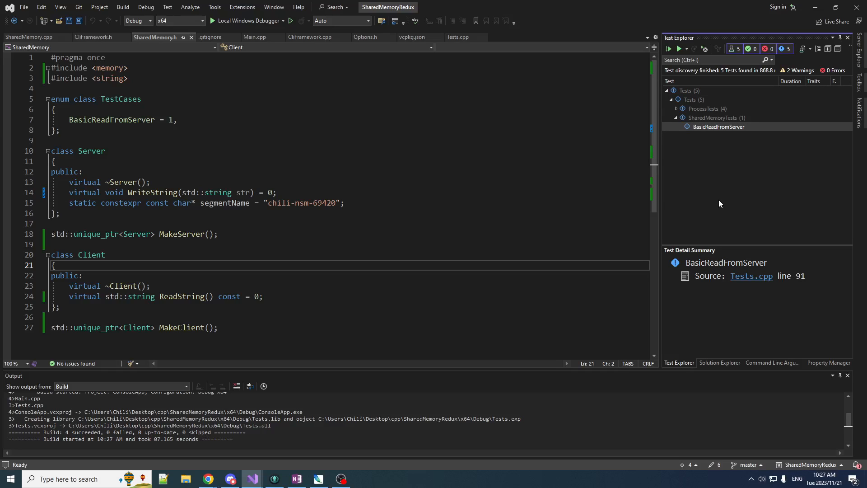
click(668, 49)
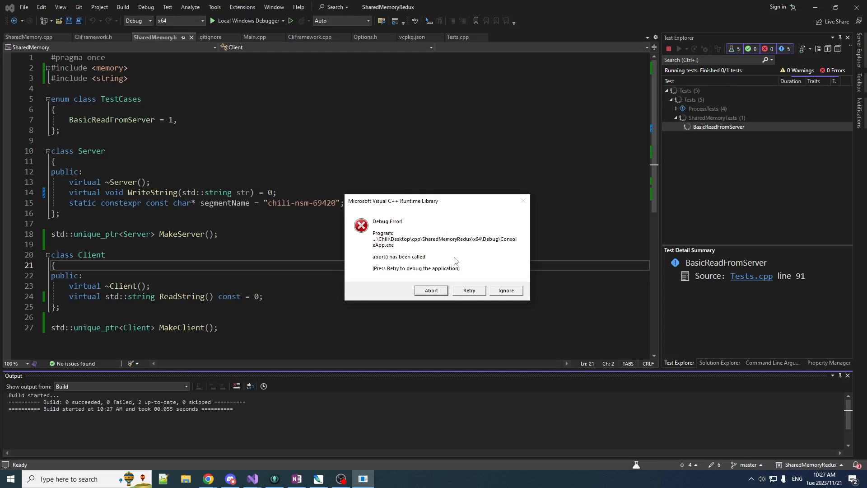
mouse_move(541, 271)
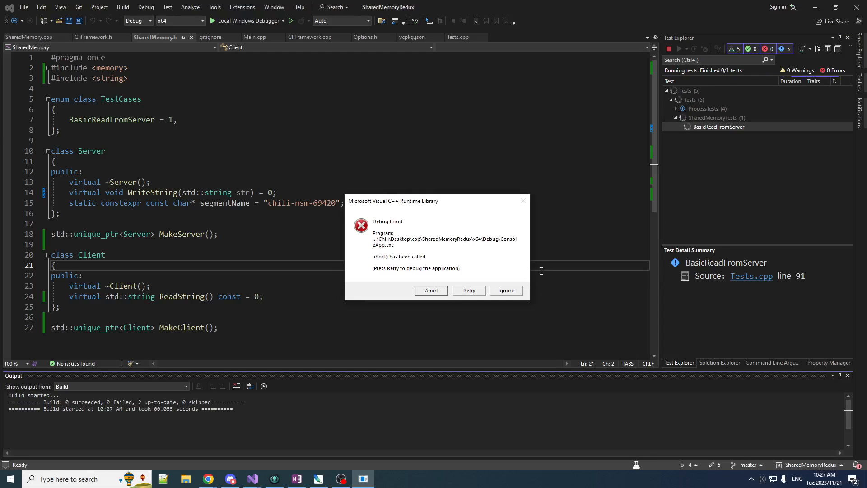
click(431, 291)
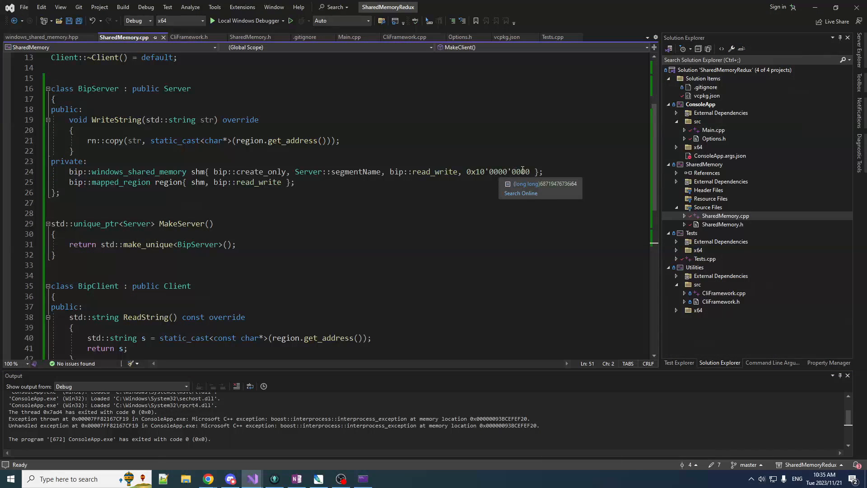
Step: Cut BipServer's shared memory size from 0x10'0000'0000 to 0x10'0000 and save
click(506, 171)
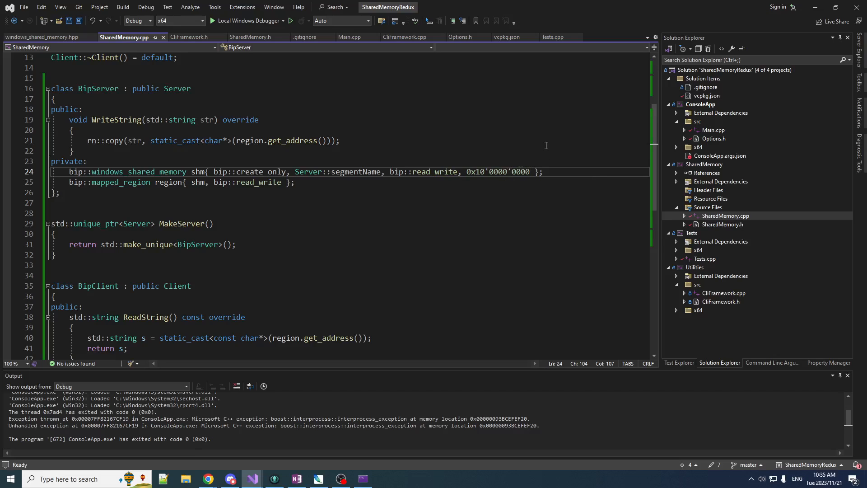
key(BackSpace)
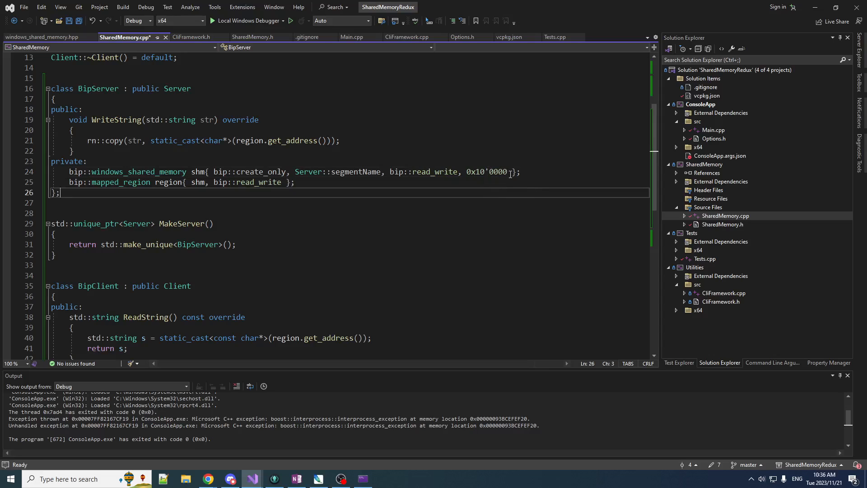
key(ctrl+s)
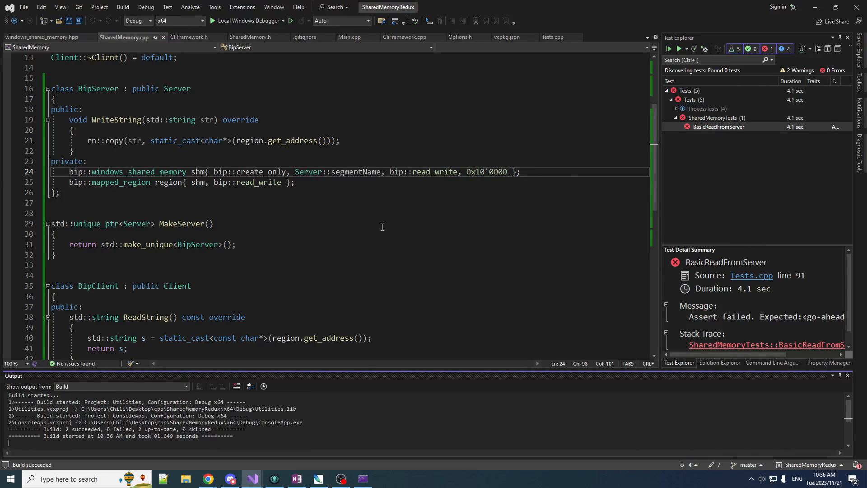
Step: Rerun BasicReadFromServer and read the line 112 failure expecting "butt-chung$-ipeed"
click(678, 48)
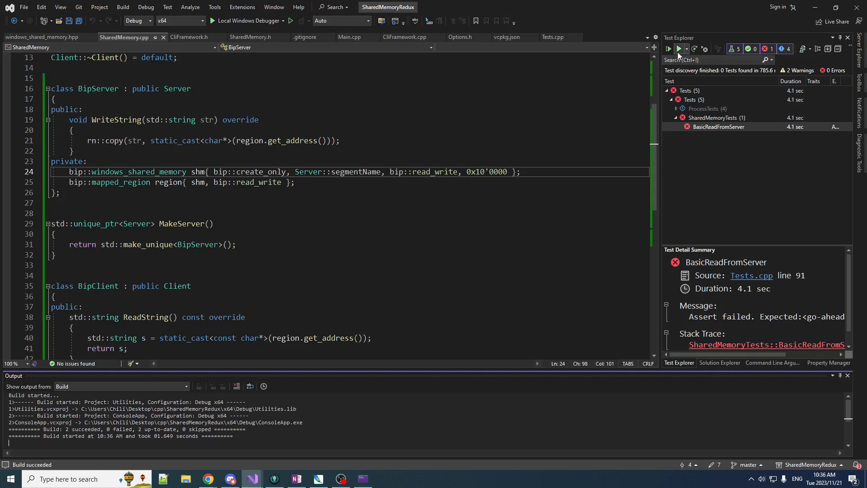
click(668, 48)
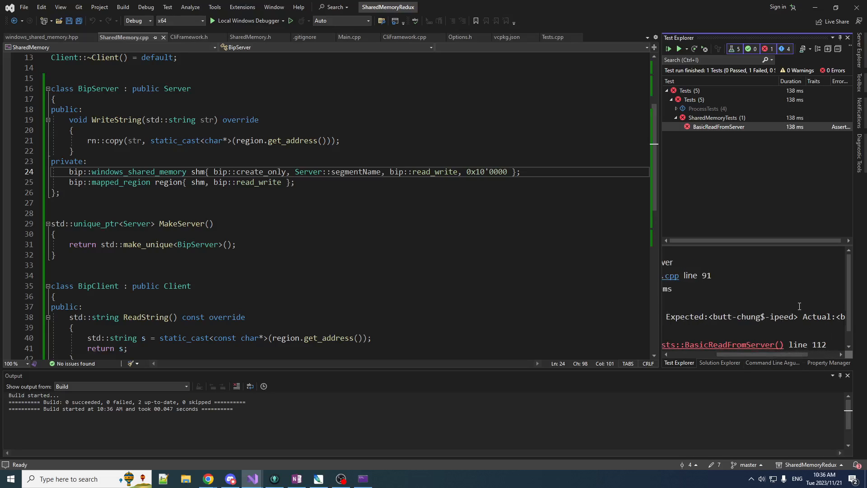
click(720, 362)
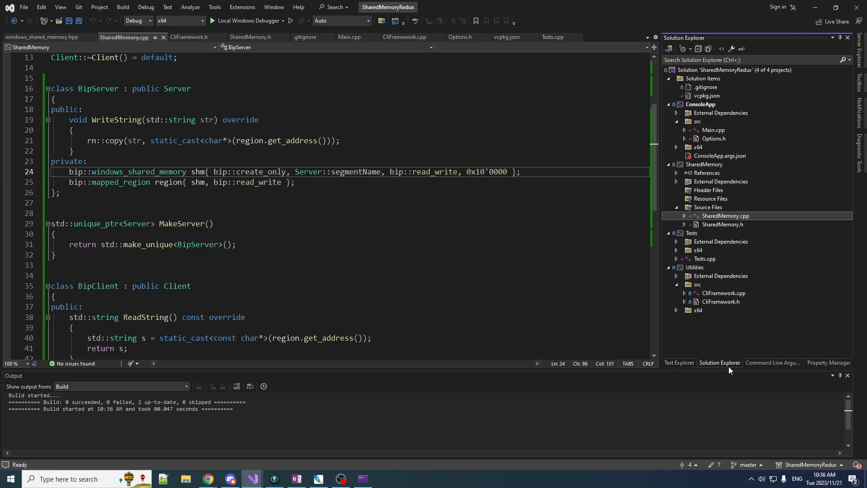
Step: Append + "-ipeed" to Main.cpp's WriteString argument and rerun the tests
click(350, 37)
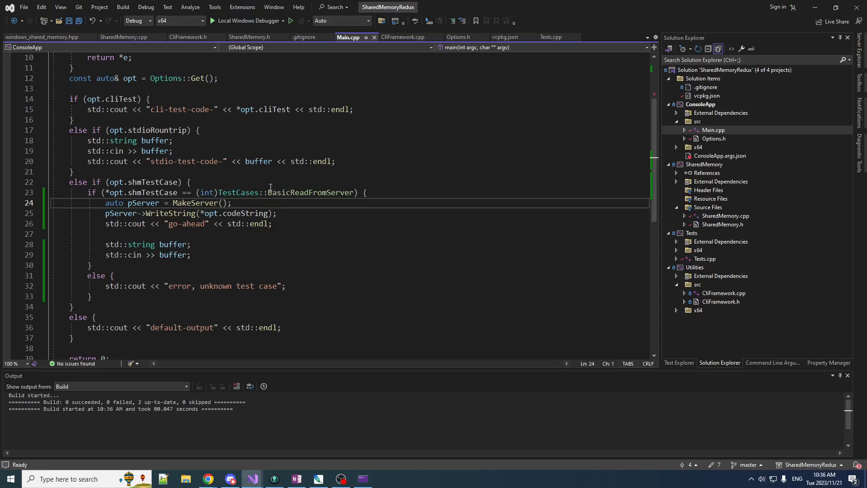
text(+ "-ipeed")
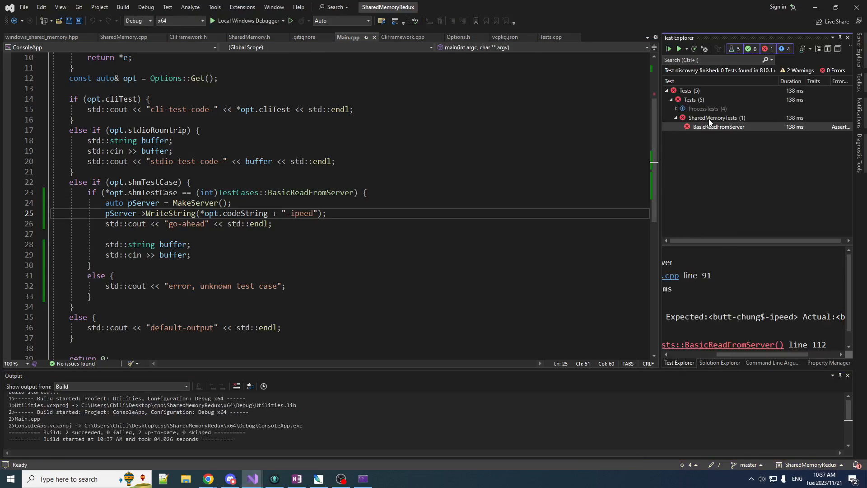
click(686, 49)
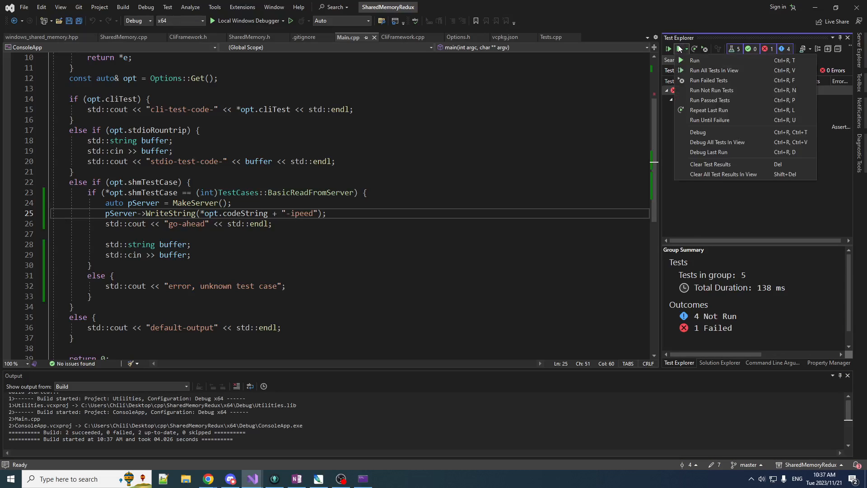
click(695, 60)
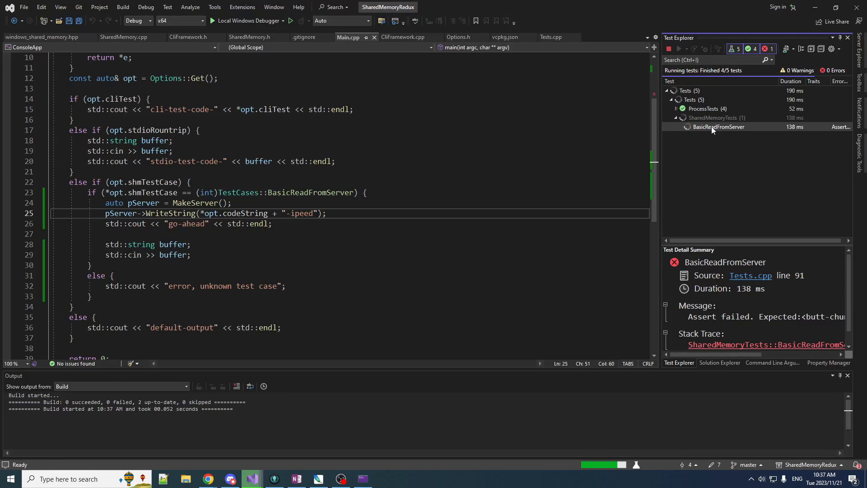
mouse_move(740, 147)
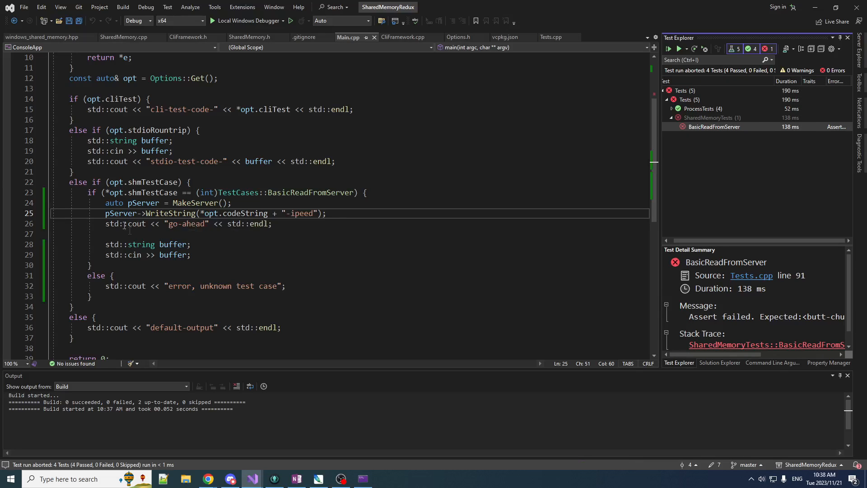
scroll(down, 3)
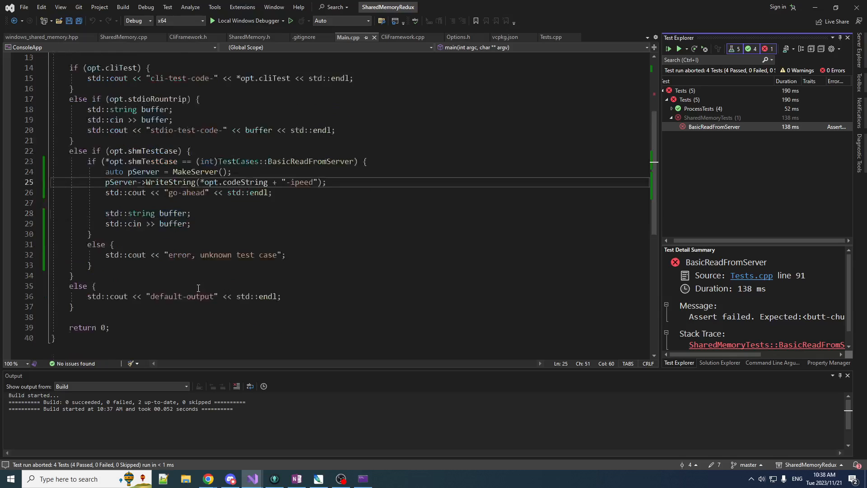
scroll(down, 3)
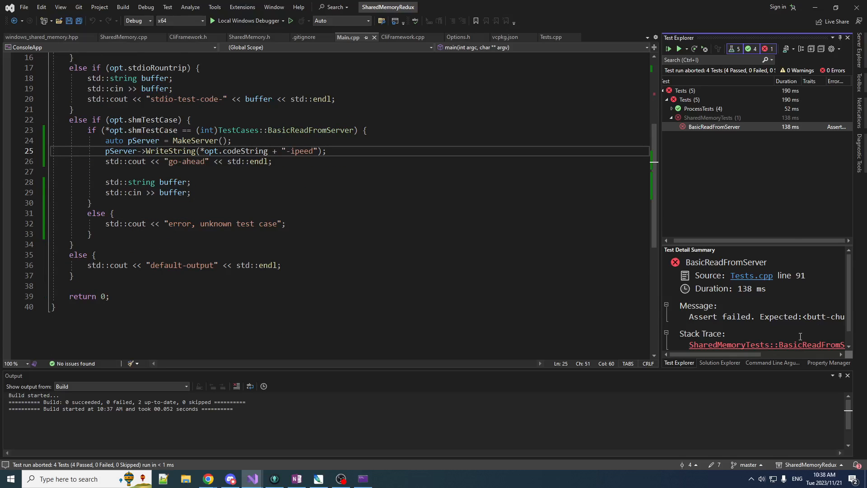
click(720, 363)
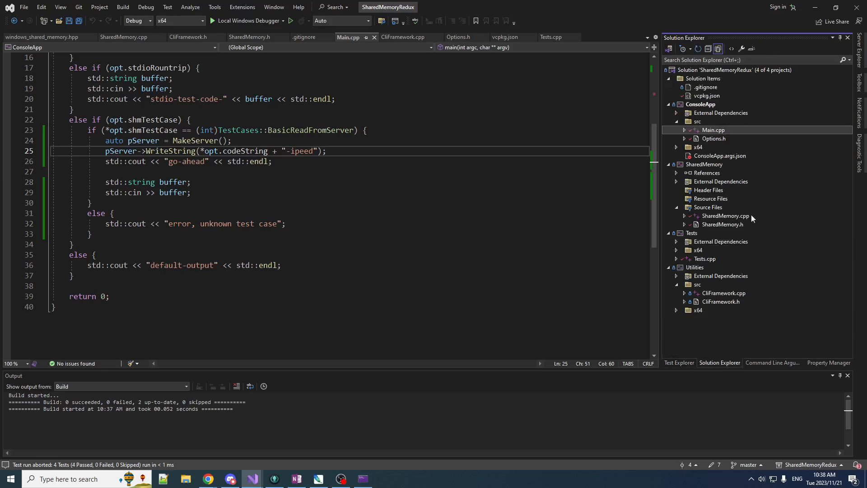
Step: In Tests.cpp, extend the out << "ack" line with << std::endl
double_click(722, 225)
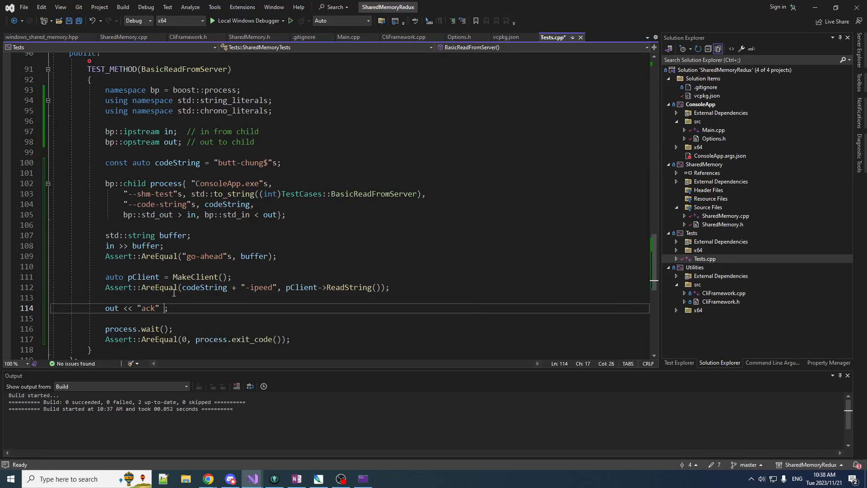
text(<< std::end)
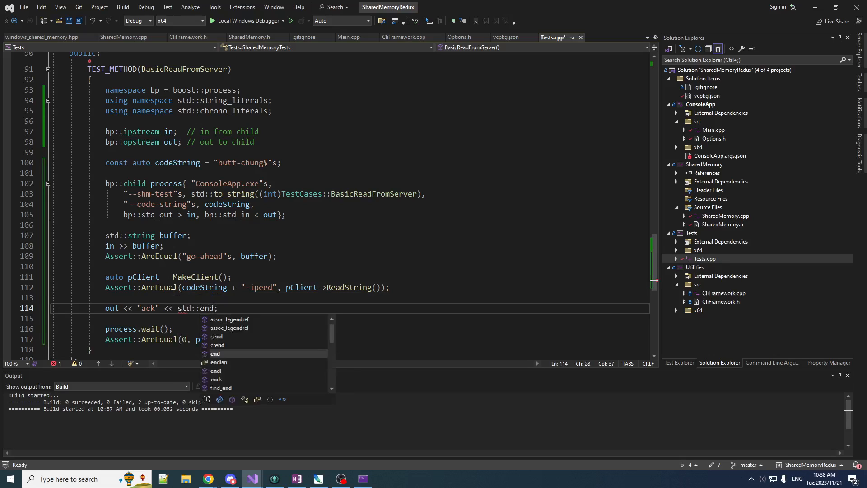